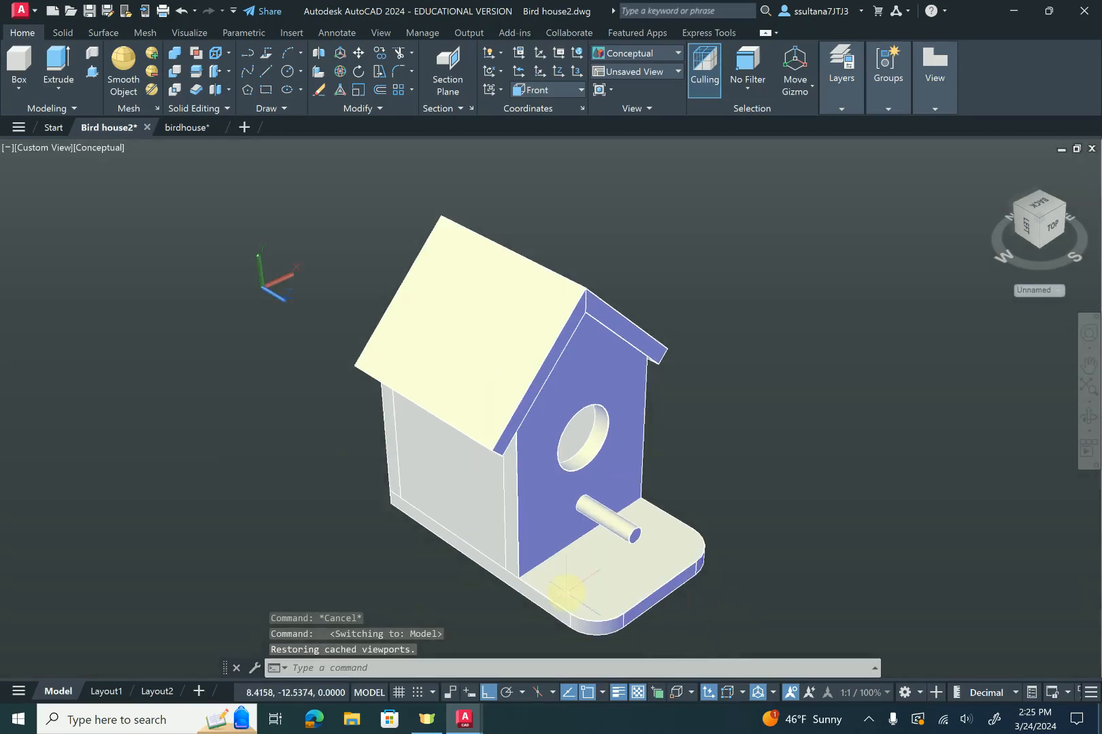
View the Layout1 sheet of birdhouse views, then return to the empty birdhouse.dwg model
click(105, 691)
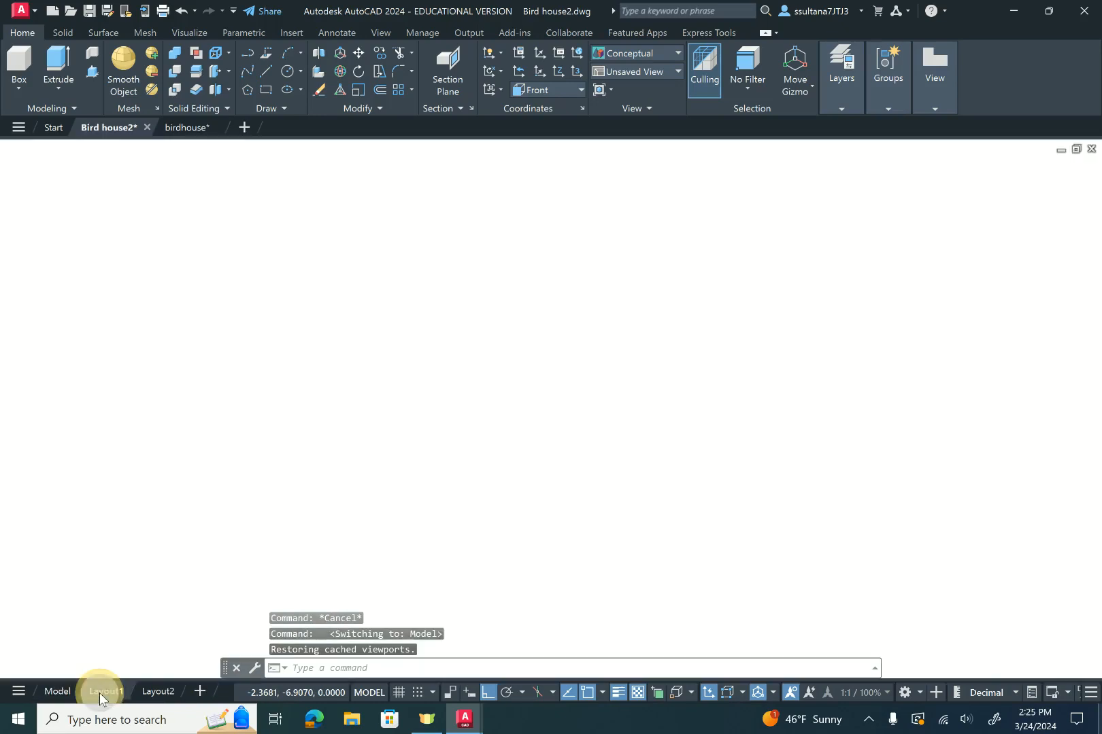
click(105, 695)
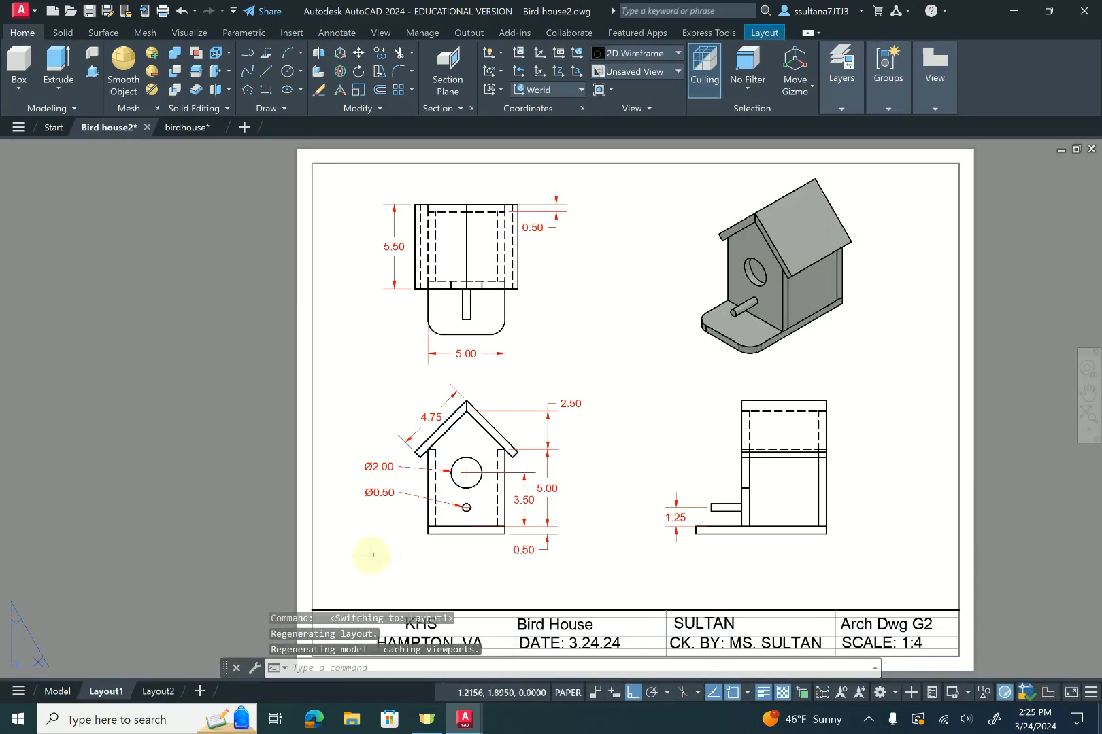
mouse_move(373, 548)
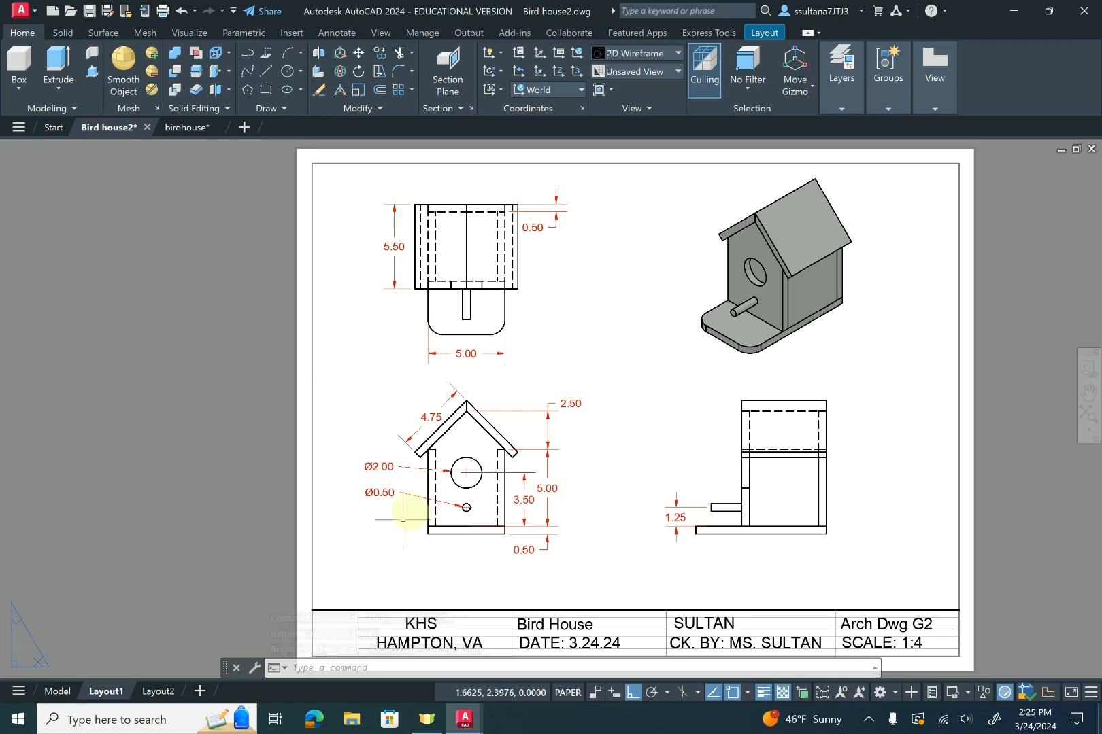
mouse_move(397, 316)
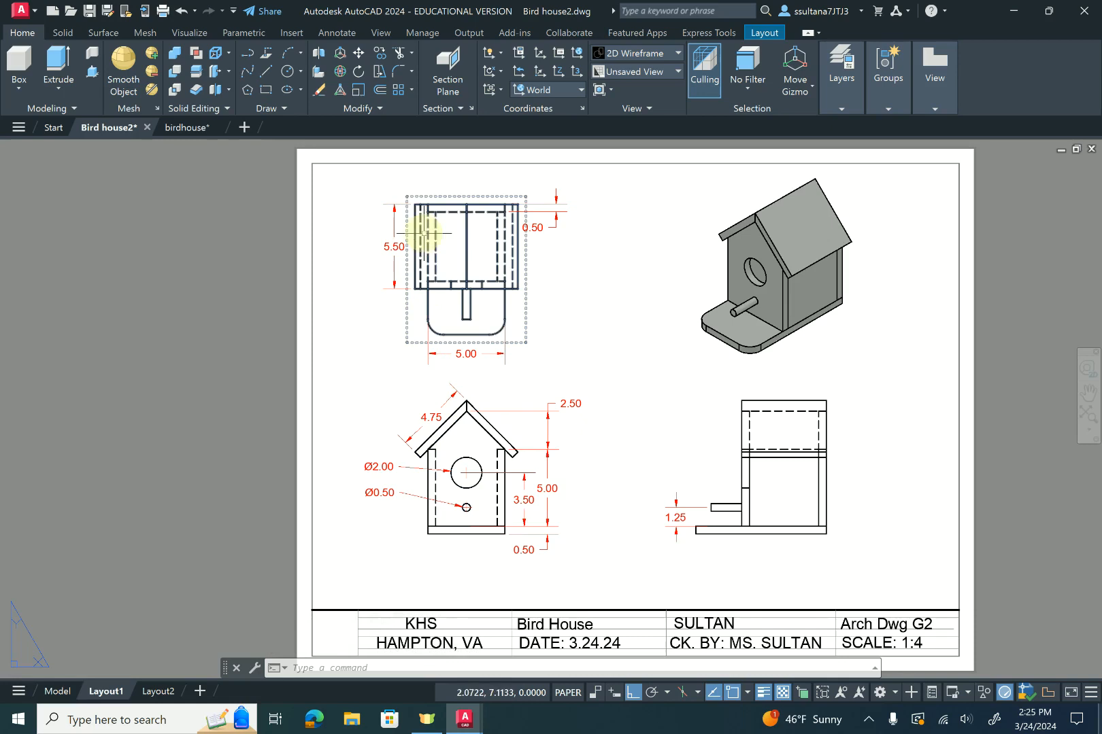
mouse_move(428, 280)
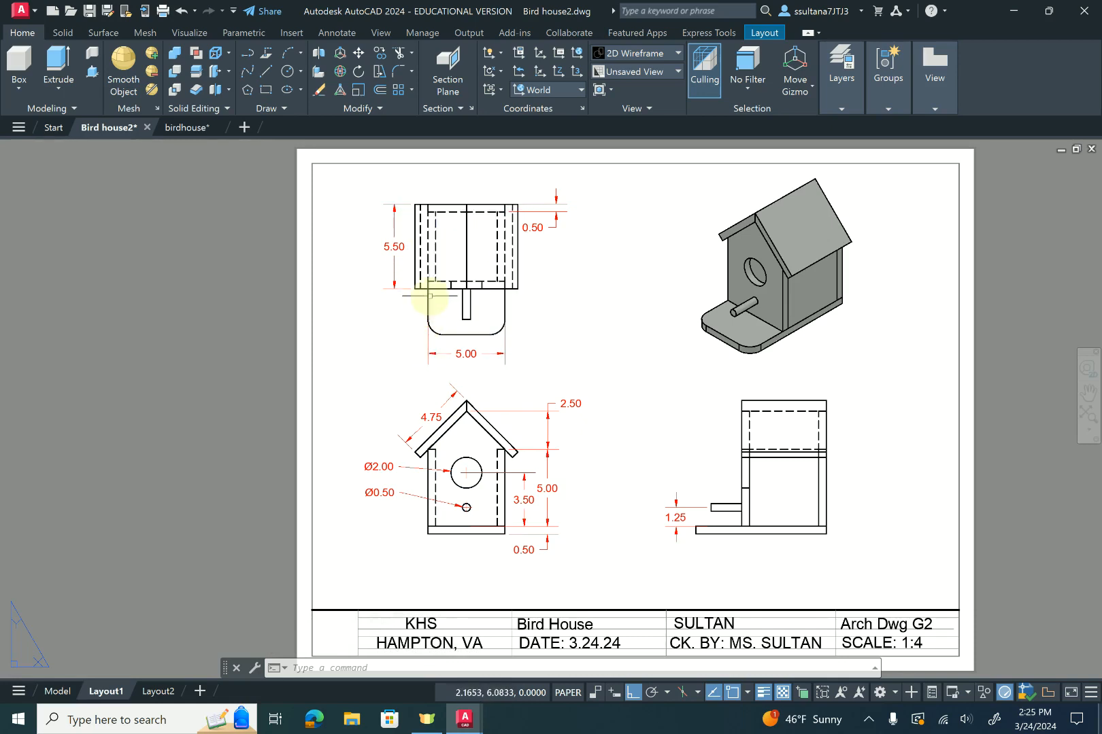
click(463, 470)
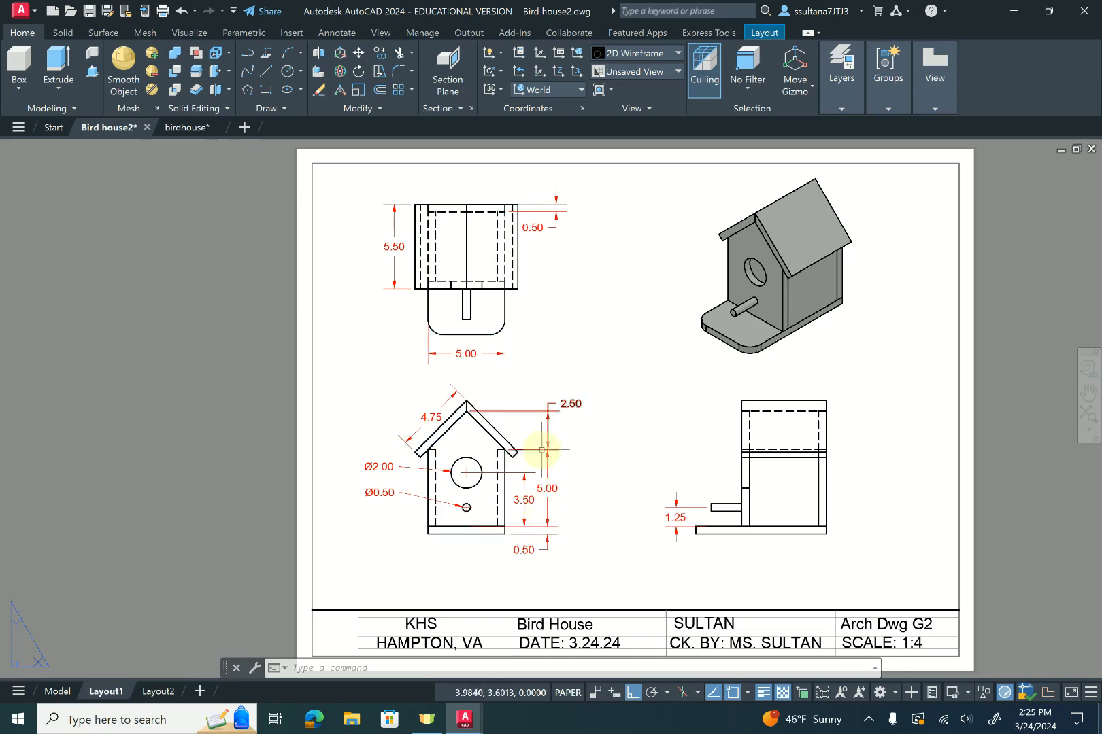
mouse_move(495, 548)
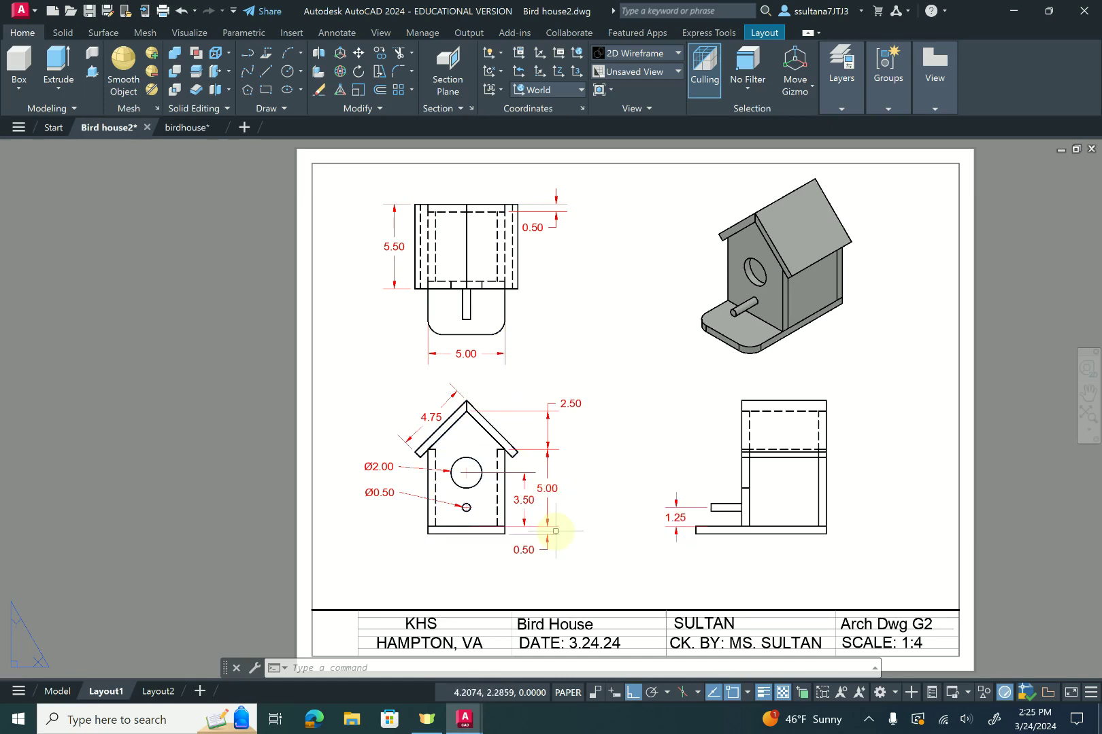
mouse_move(215, 354)
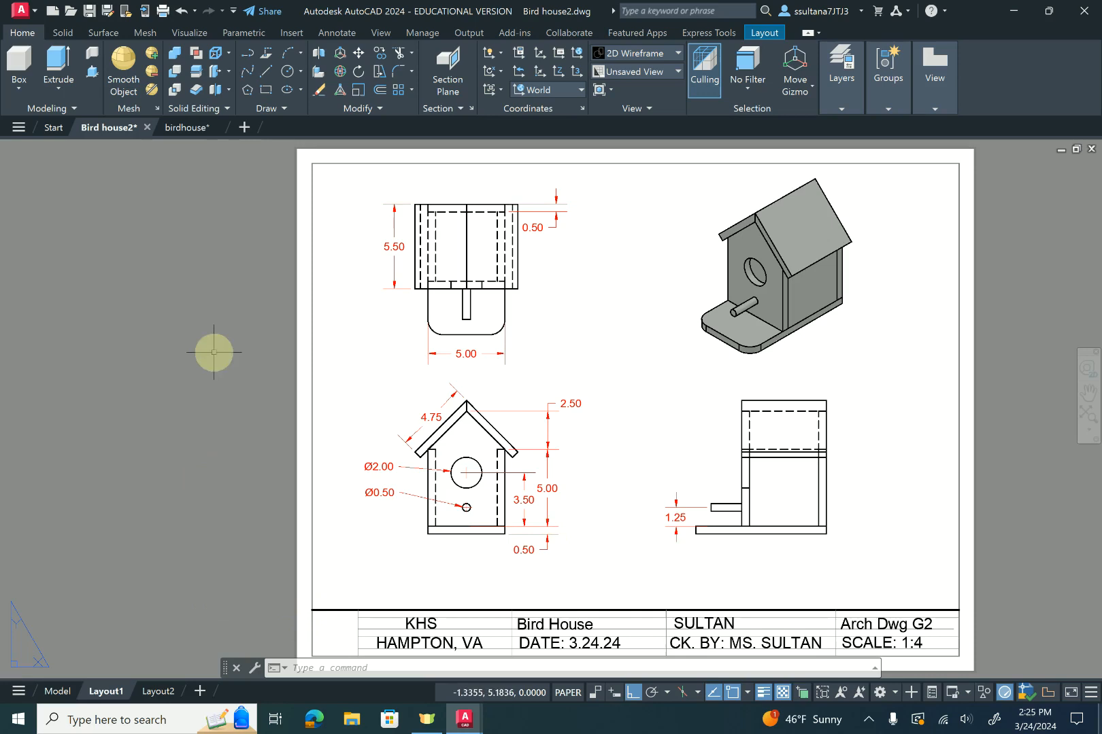
click(185, 127)
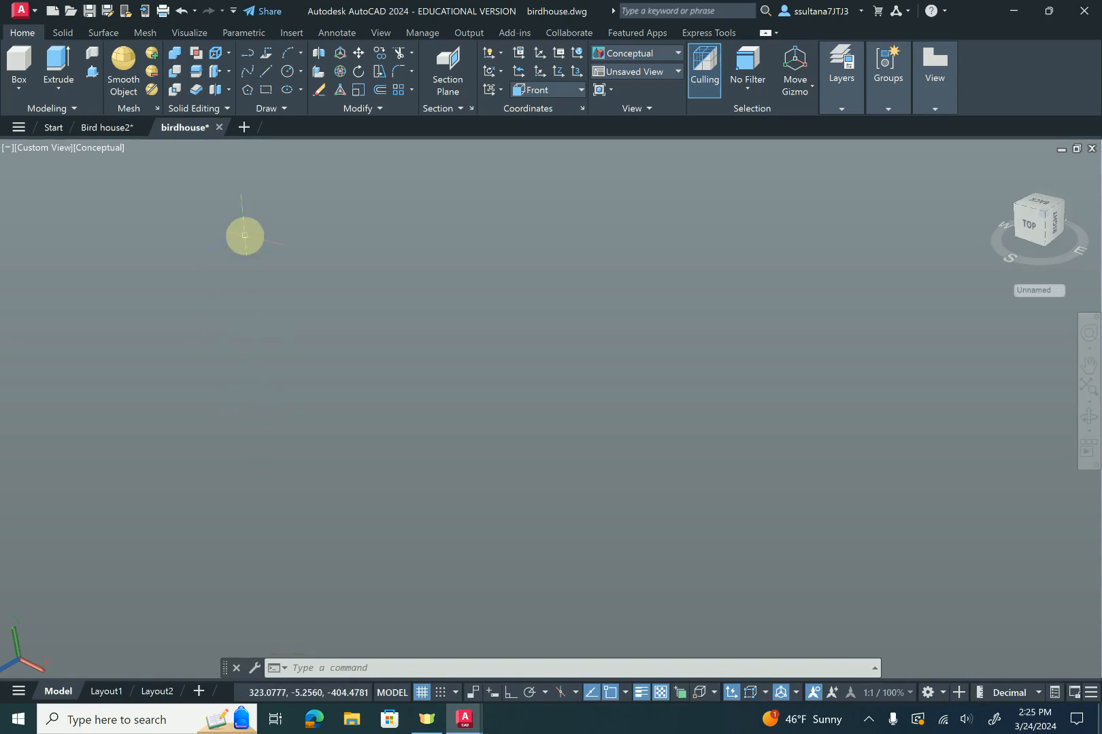
mouse_move(945, 696)
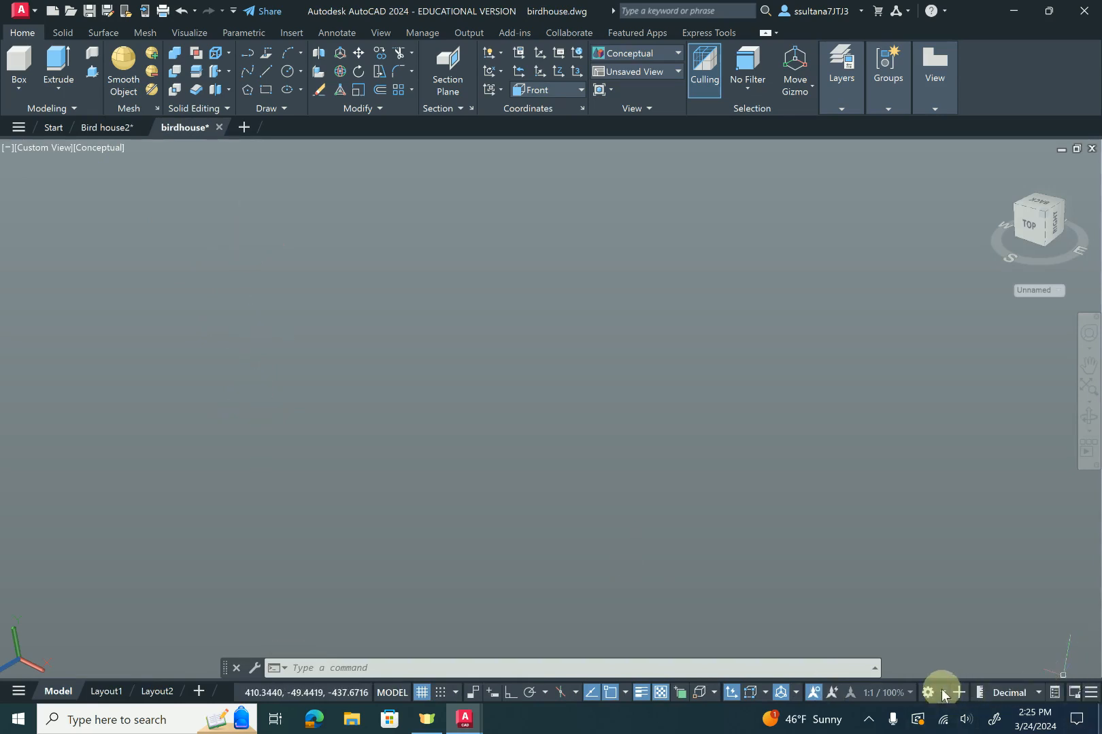
Switch to the Drafting & Annotation workspace and close the Activity Insights panel
click(928, 693)
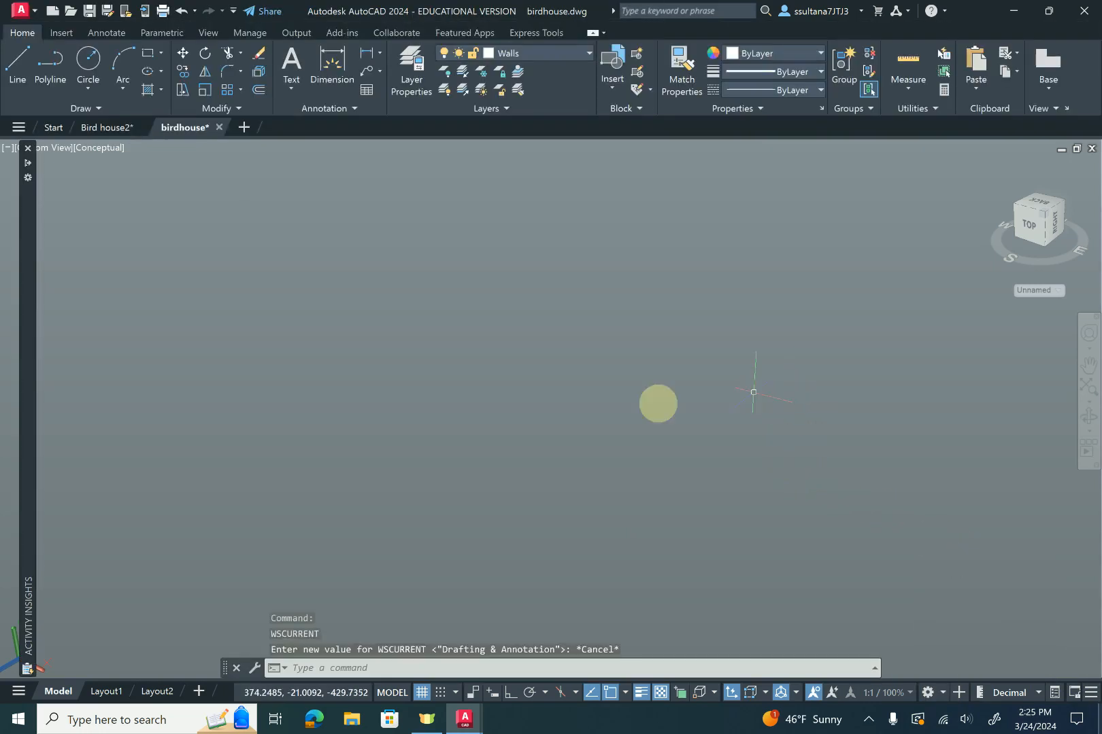
mouse_move(518, 363)
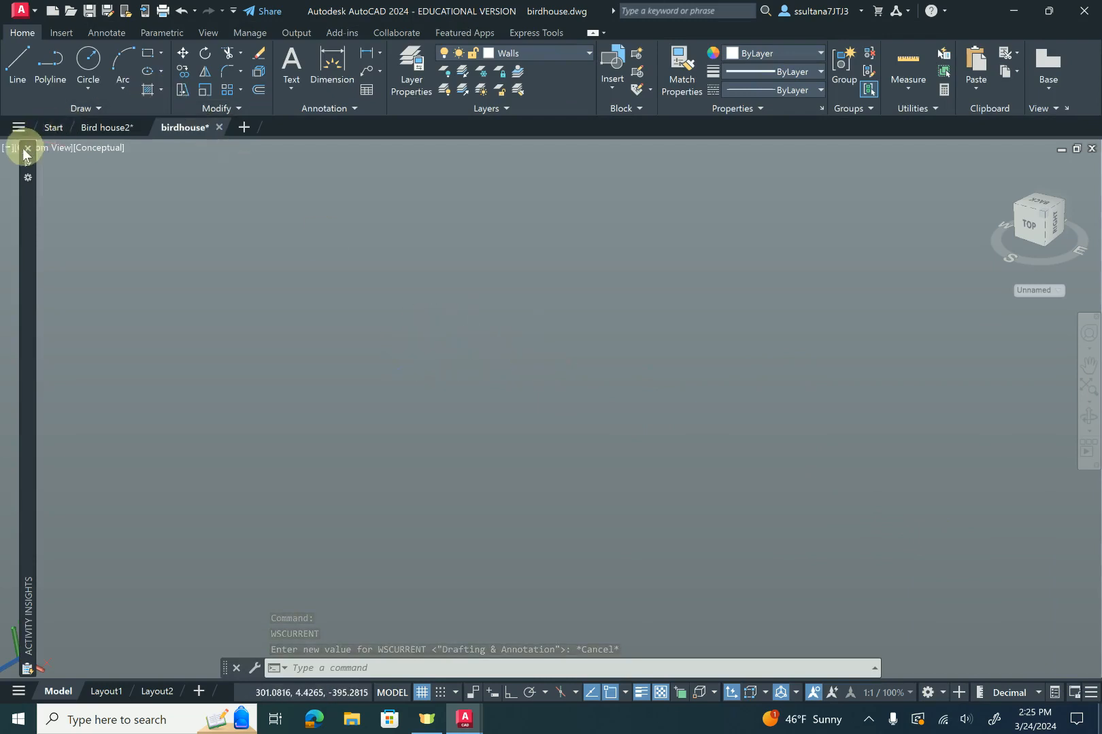
click(28, 148)
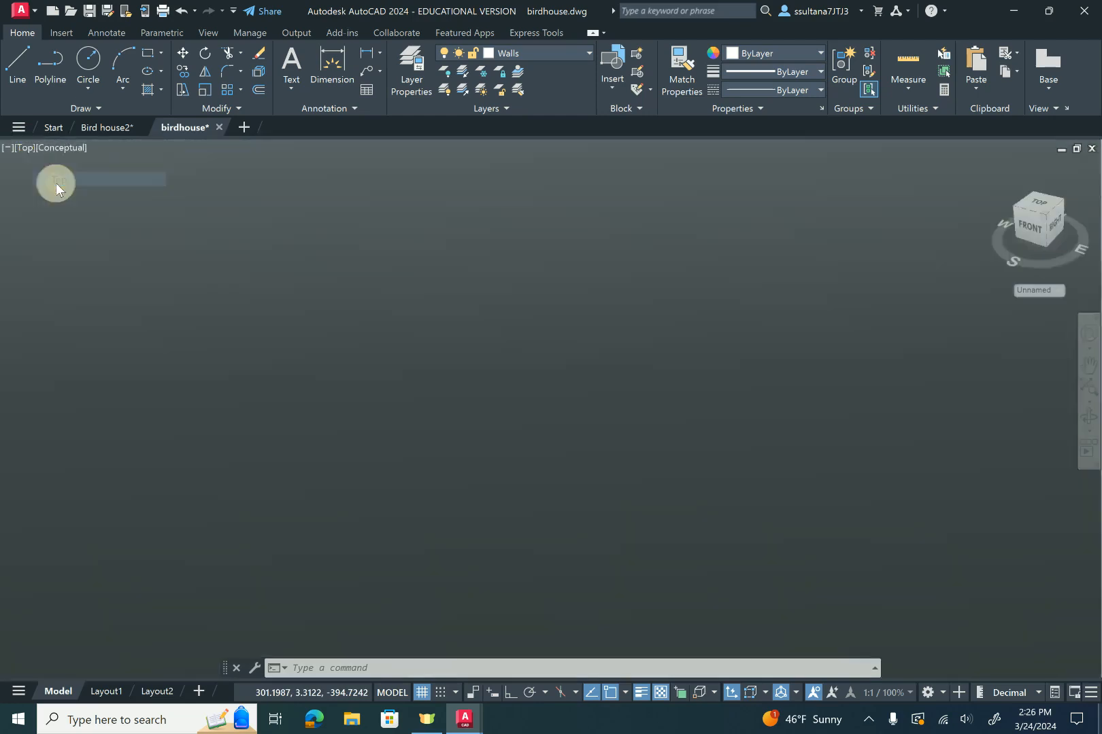
Draw a rectangle from a picked corner to @5,5, giving a 5 by 5 square
click(147, 53)
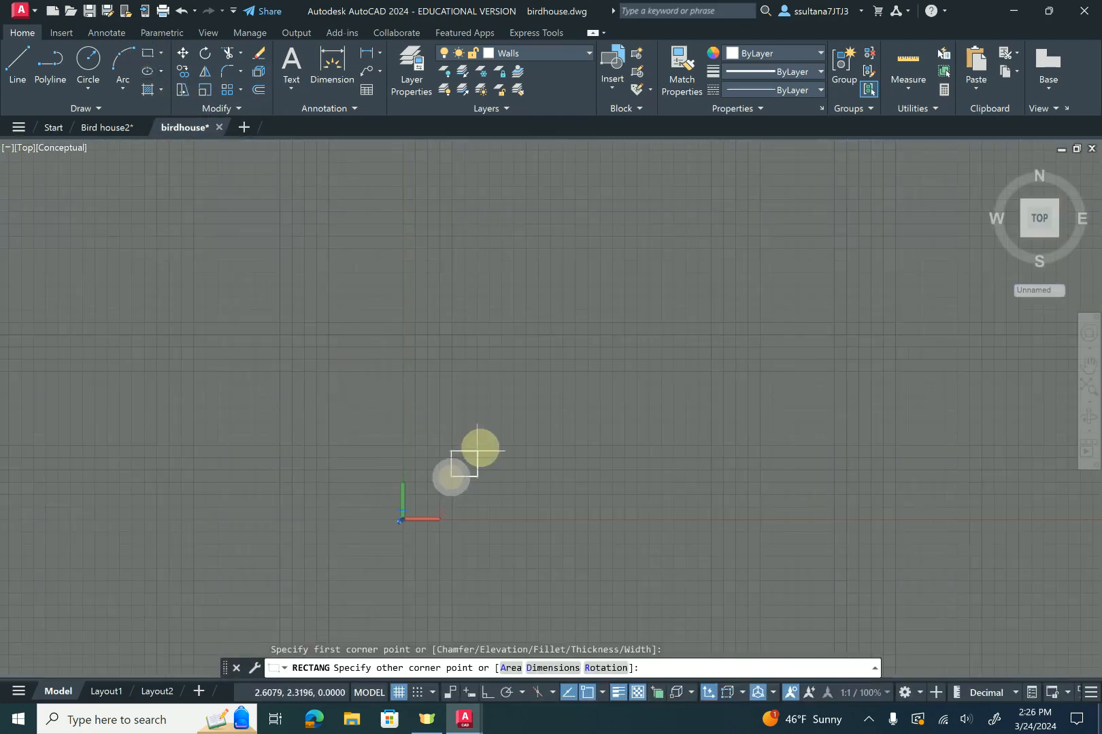
mouse_move(555, 337)
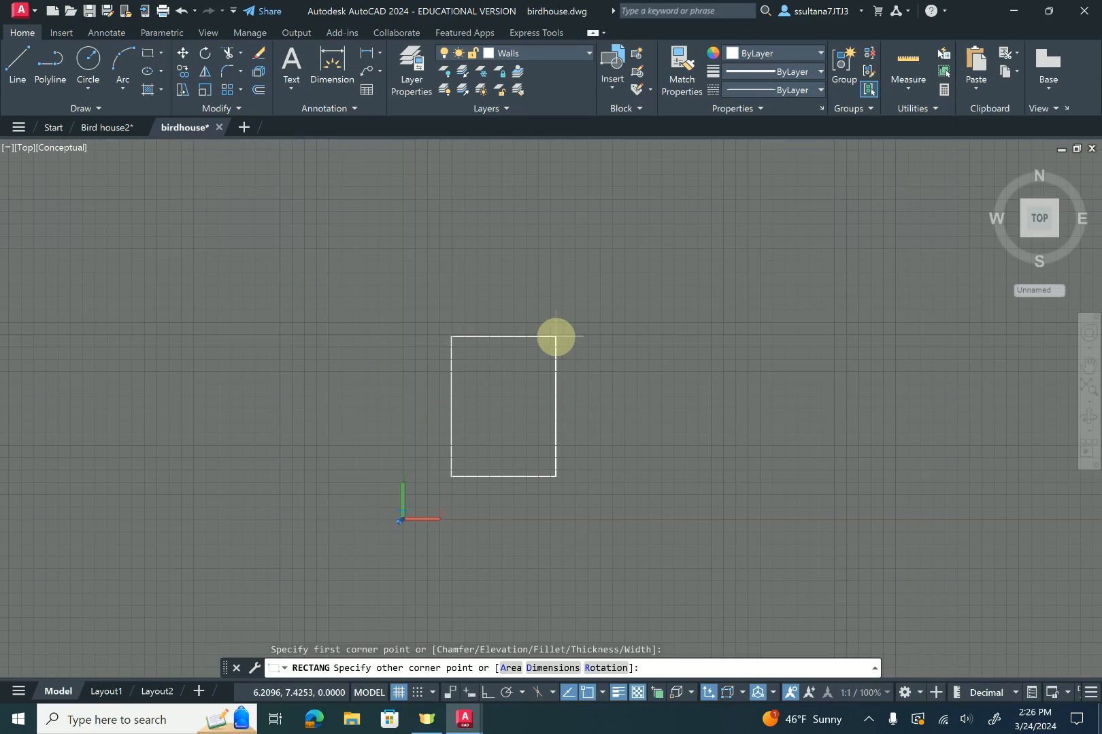
text(@)
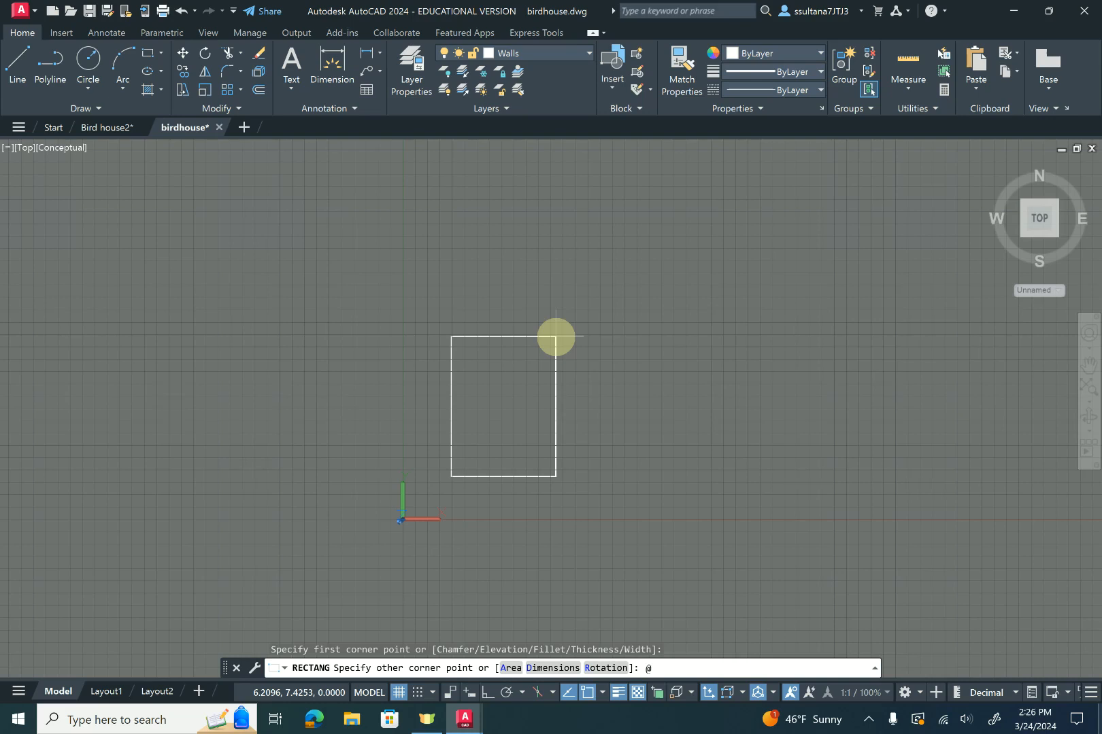
text(5,5)
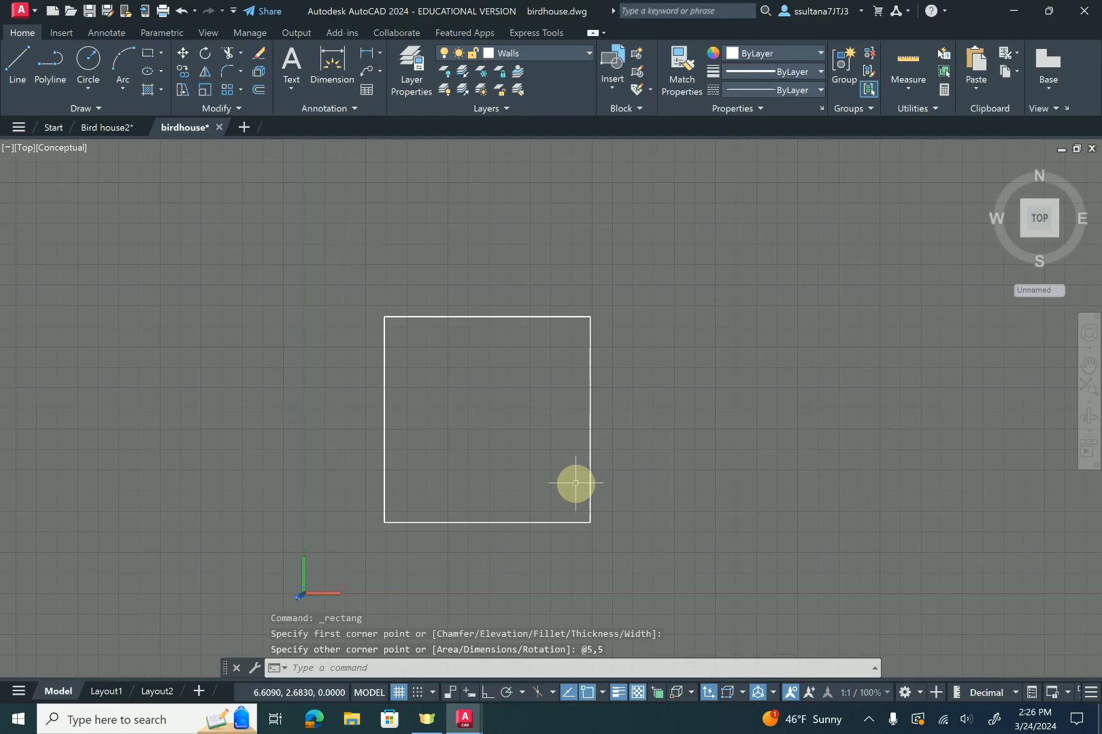
mouse_move(991, 170)
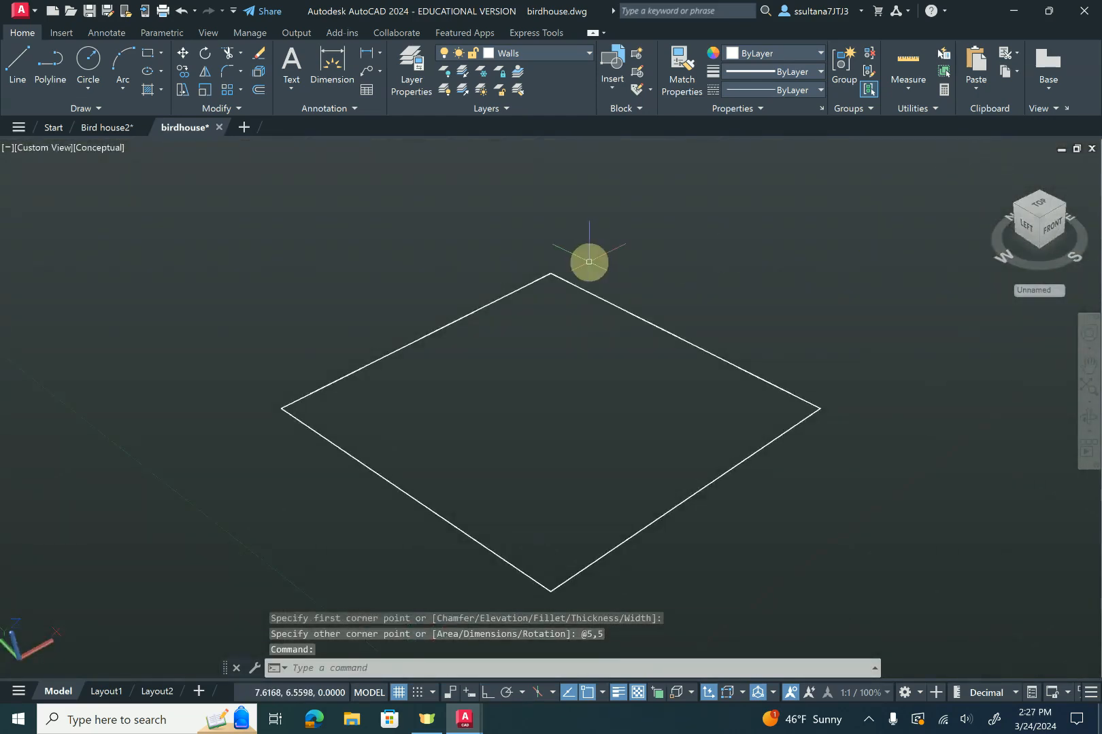
mouse_move(390, 450)
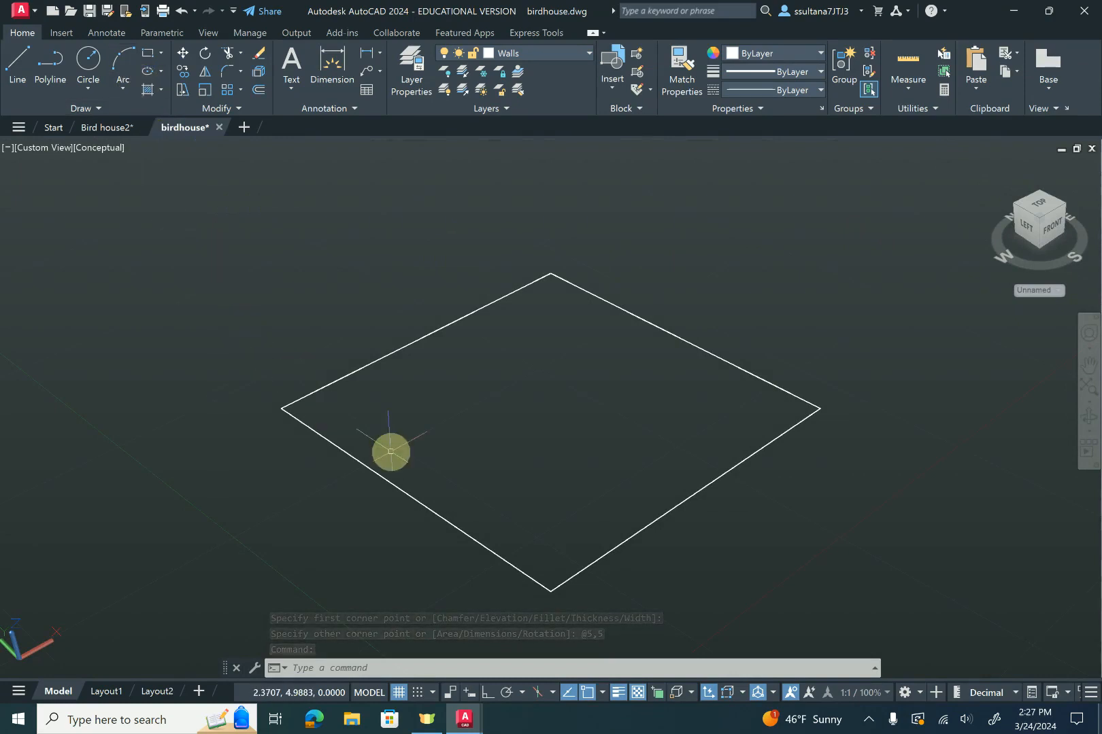
mouse_move(426, 492)
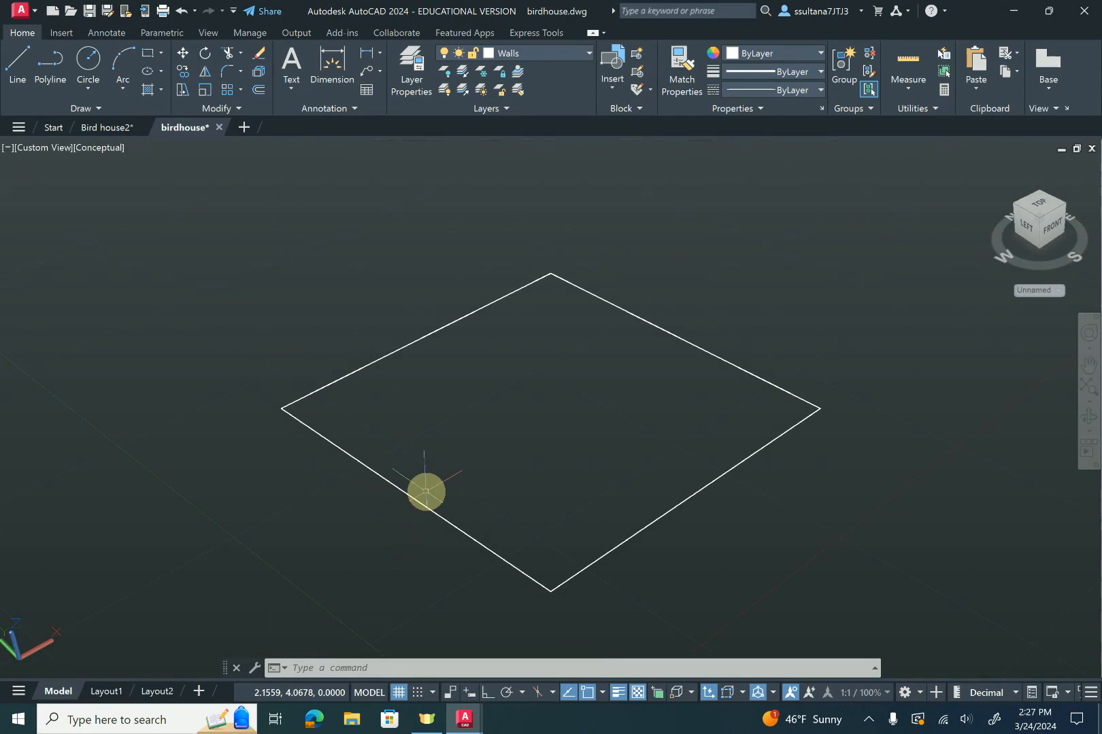
Extrude the square 0.5 high into the base slab
text(EXT)
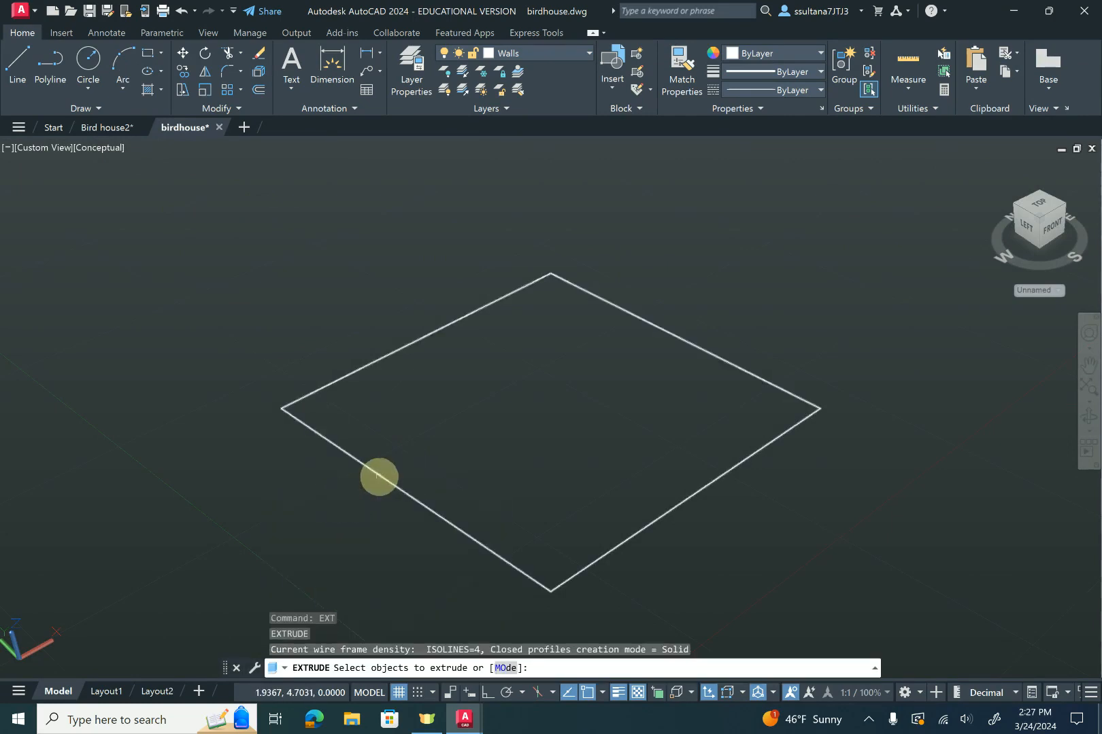
right_click(380, 492)
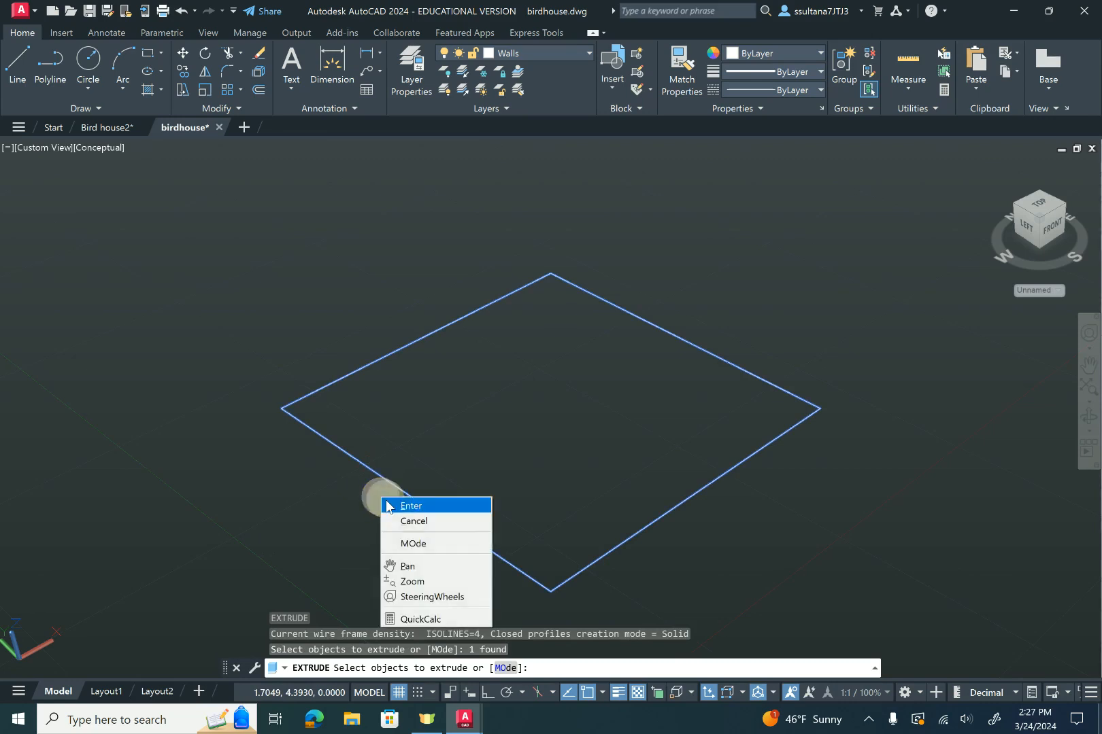
click(411, 505)
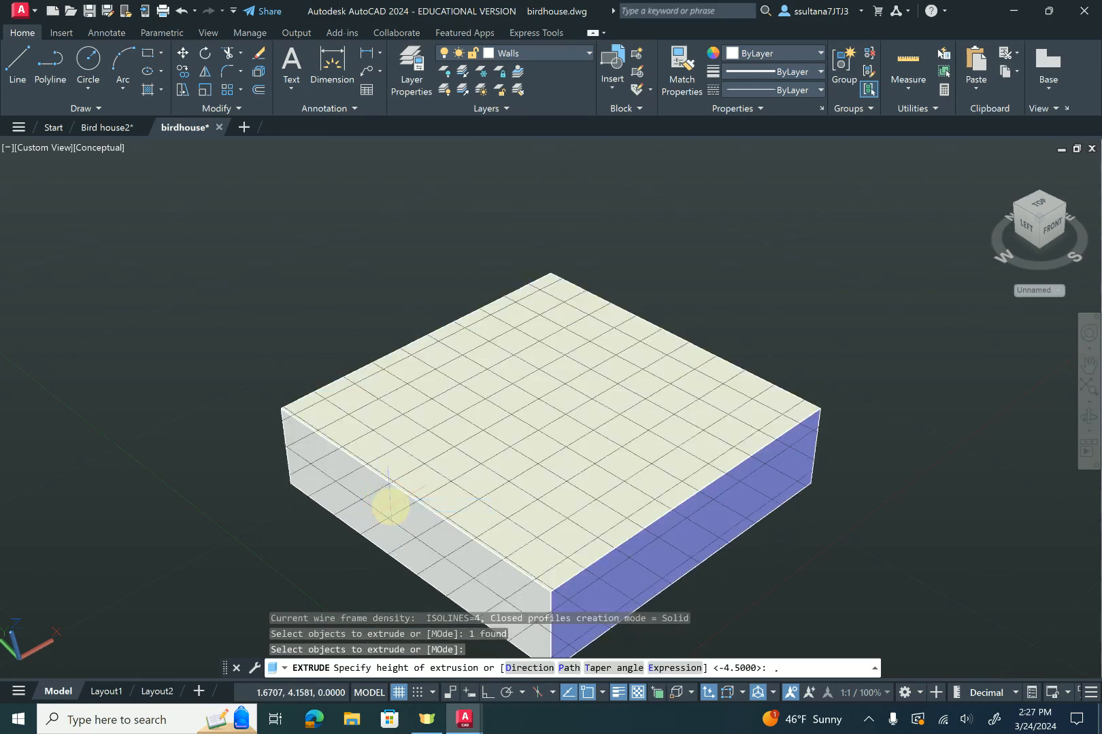
text(.5)
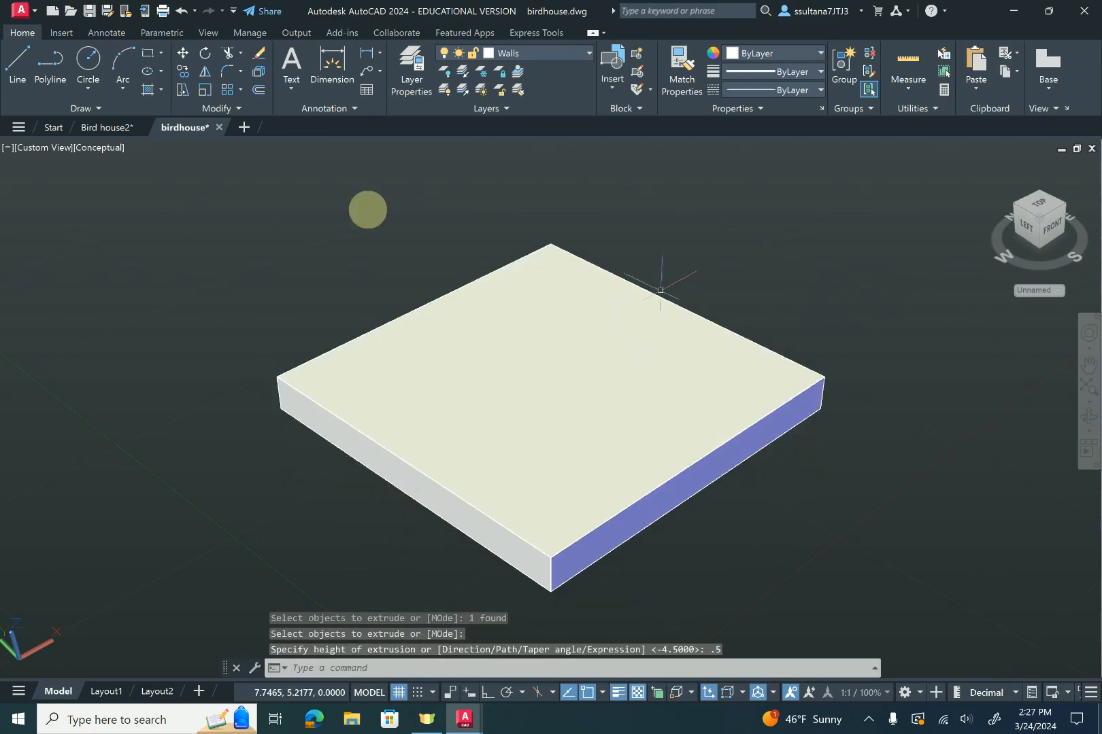
click(41, 147)
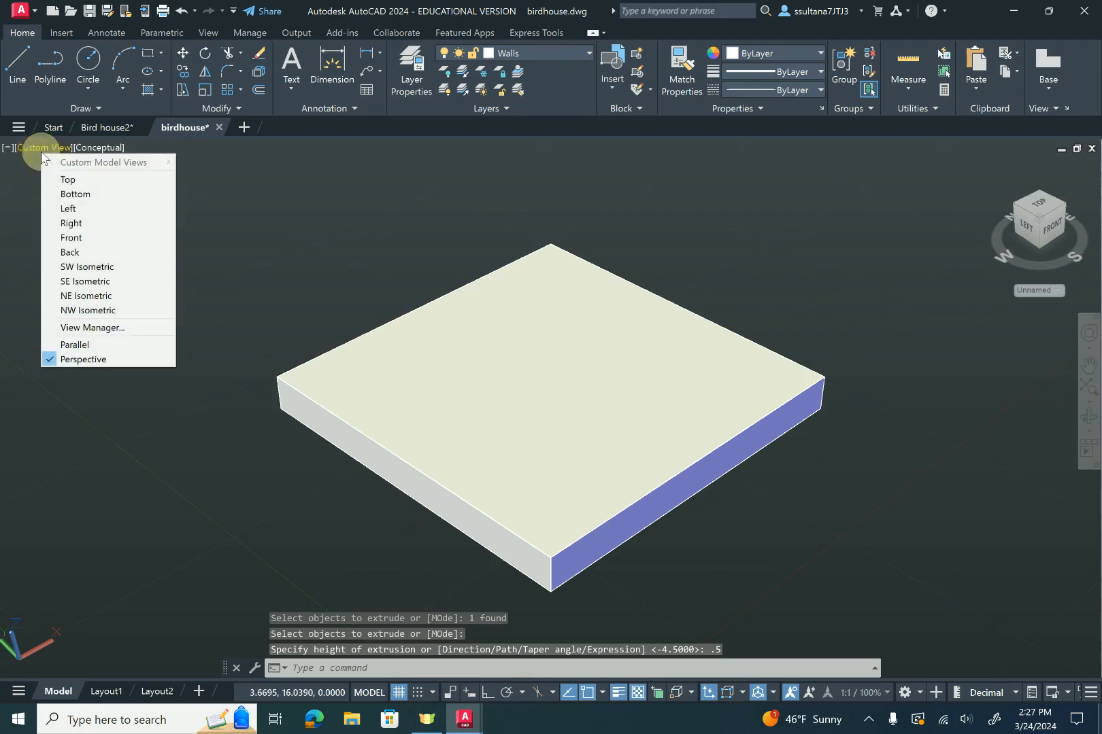
In the Front view, draw a 5 by 5 rectangle from the slab's top-left corner
click(70, 237)
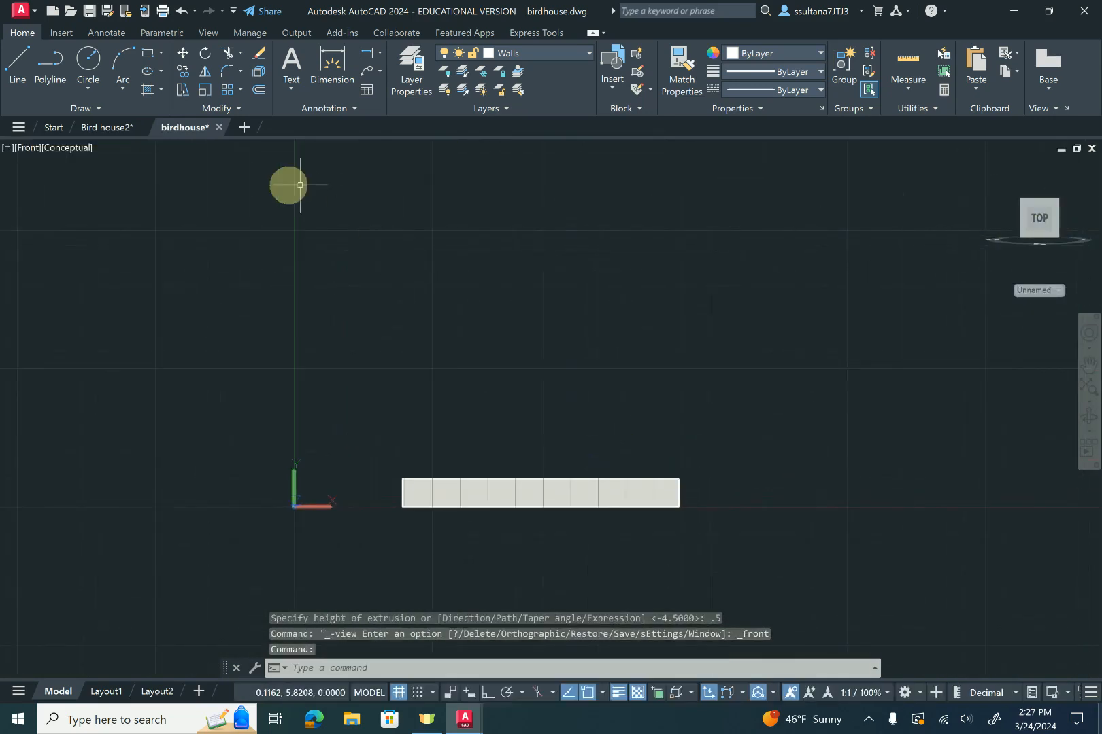
mouse_move(87, 67)
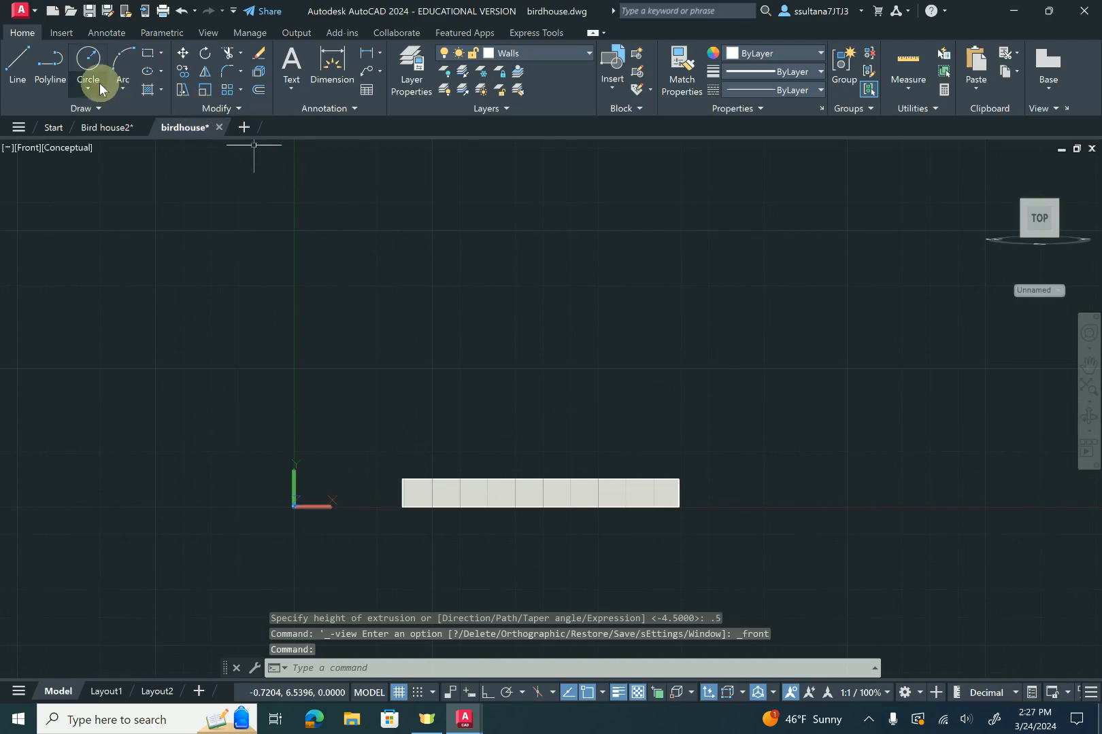
click(147, 51)
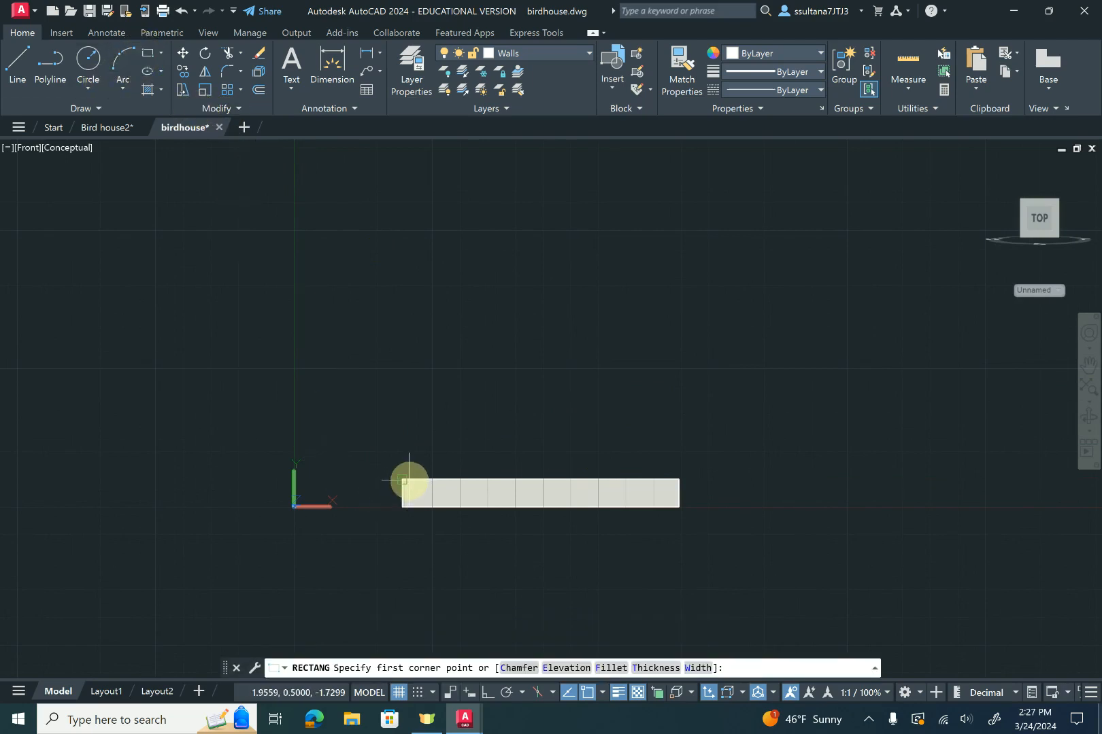
click(404, 481)
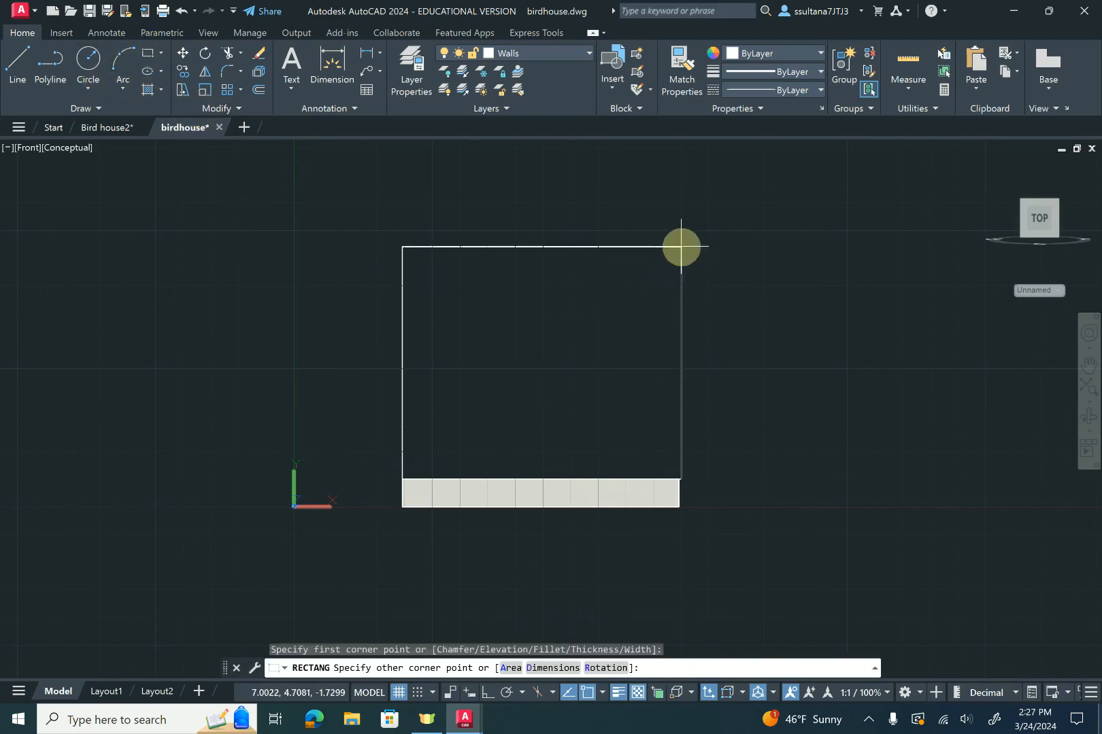
mouse_move(679, 240)
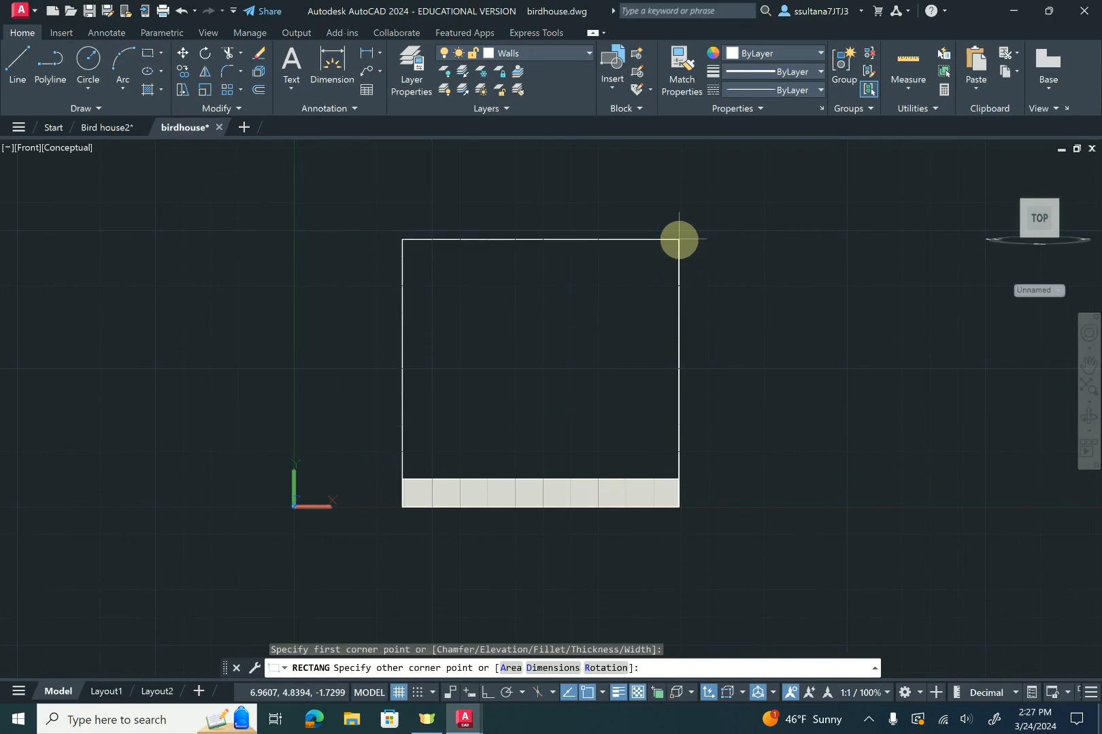
text(@)
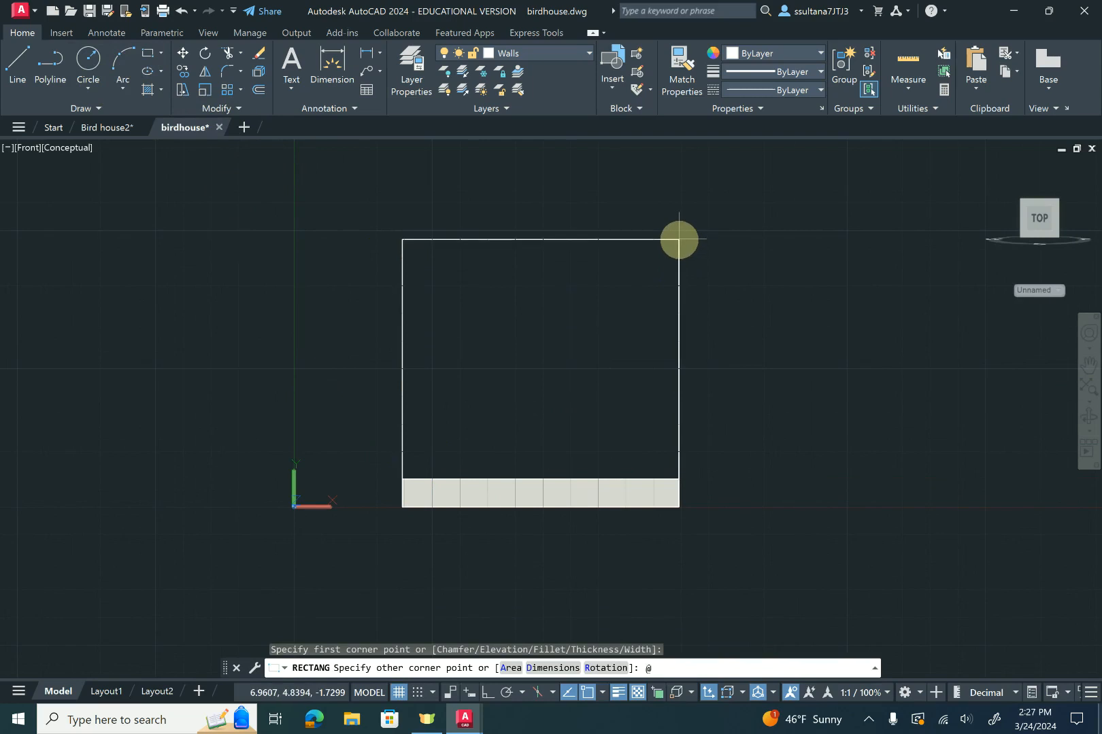
text(@5,5)
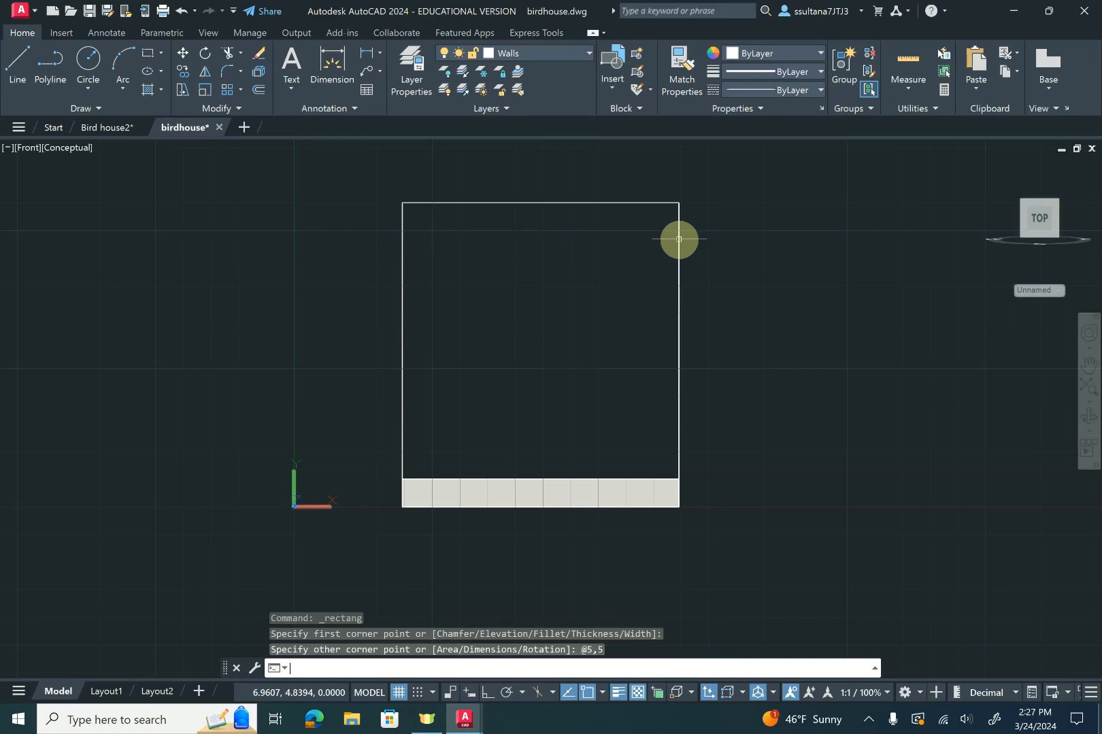
mouse_move(537, 198)
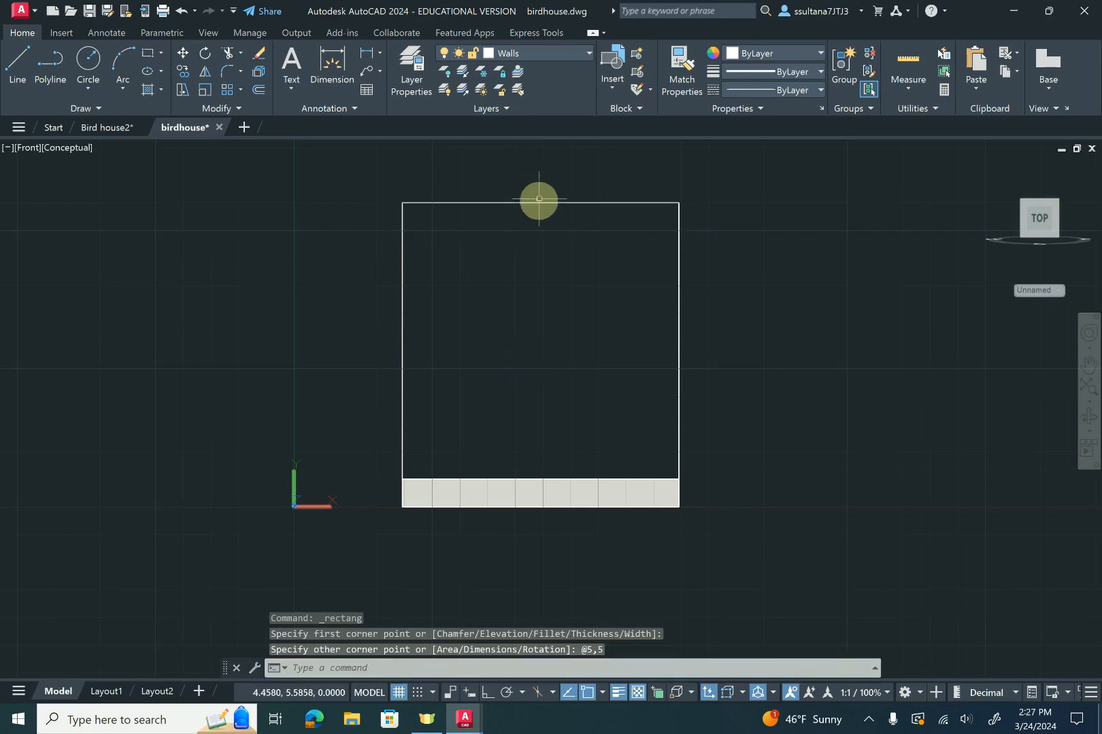
Add a vertex at the rectangle's top-edge midpoint and raise it 2.5 units
click(538, 344)
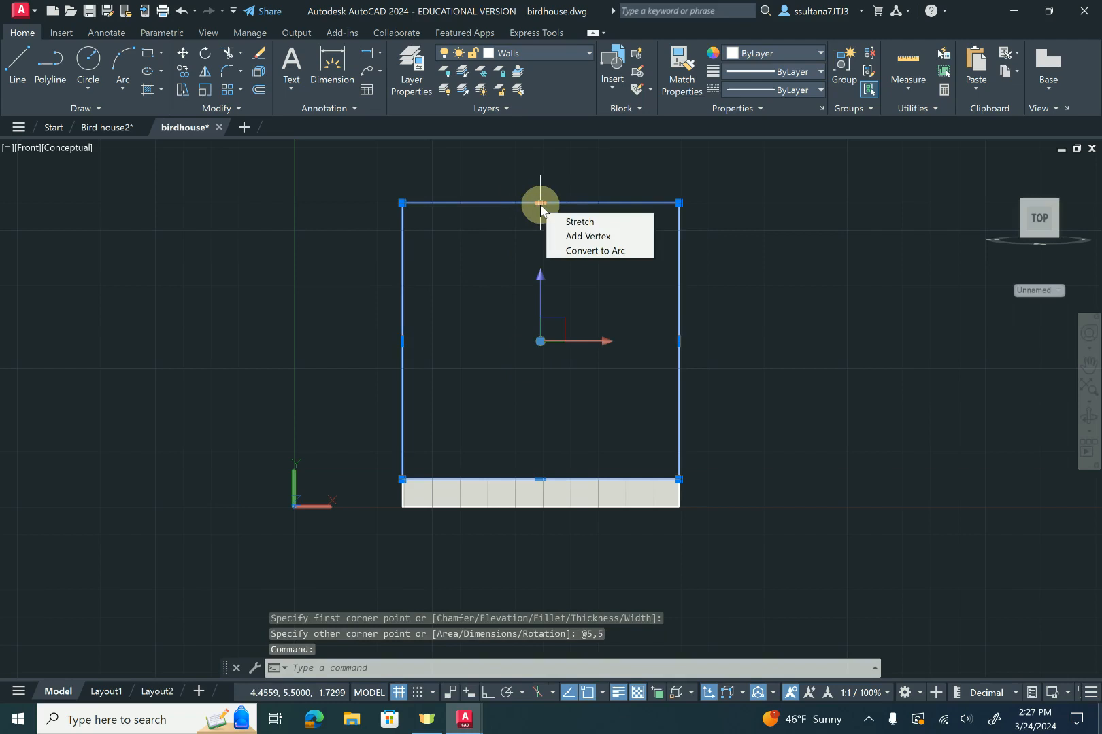
mouse_move(578, 222)
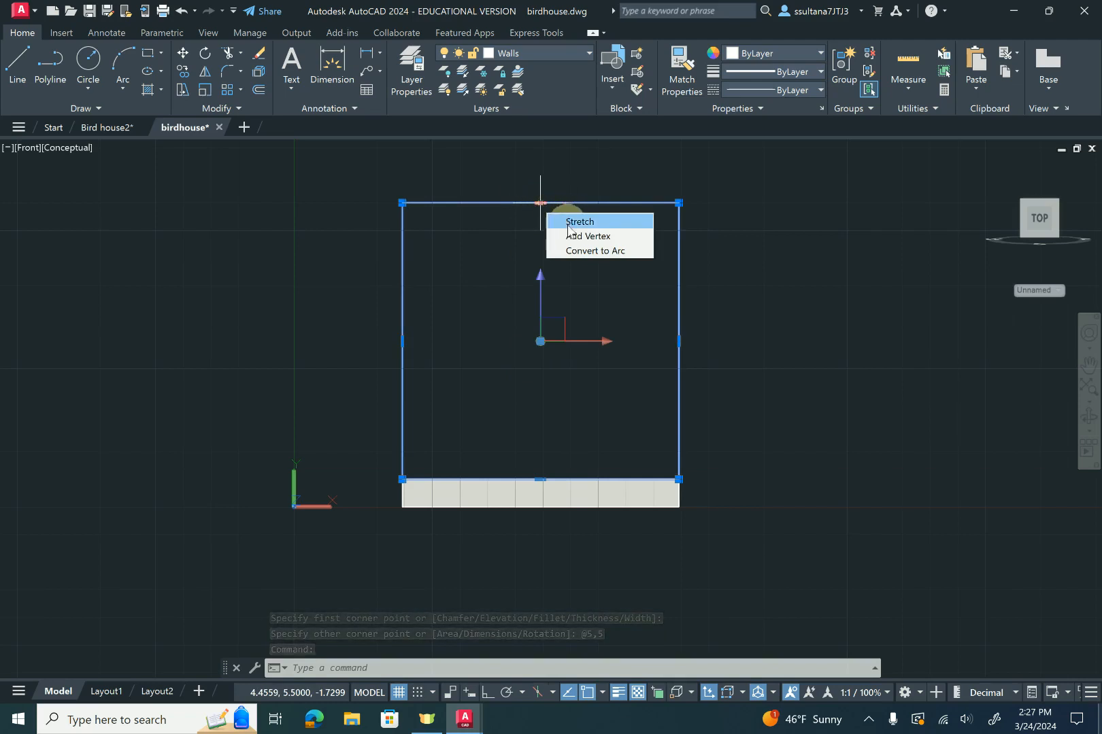
click(587, 236)
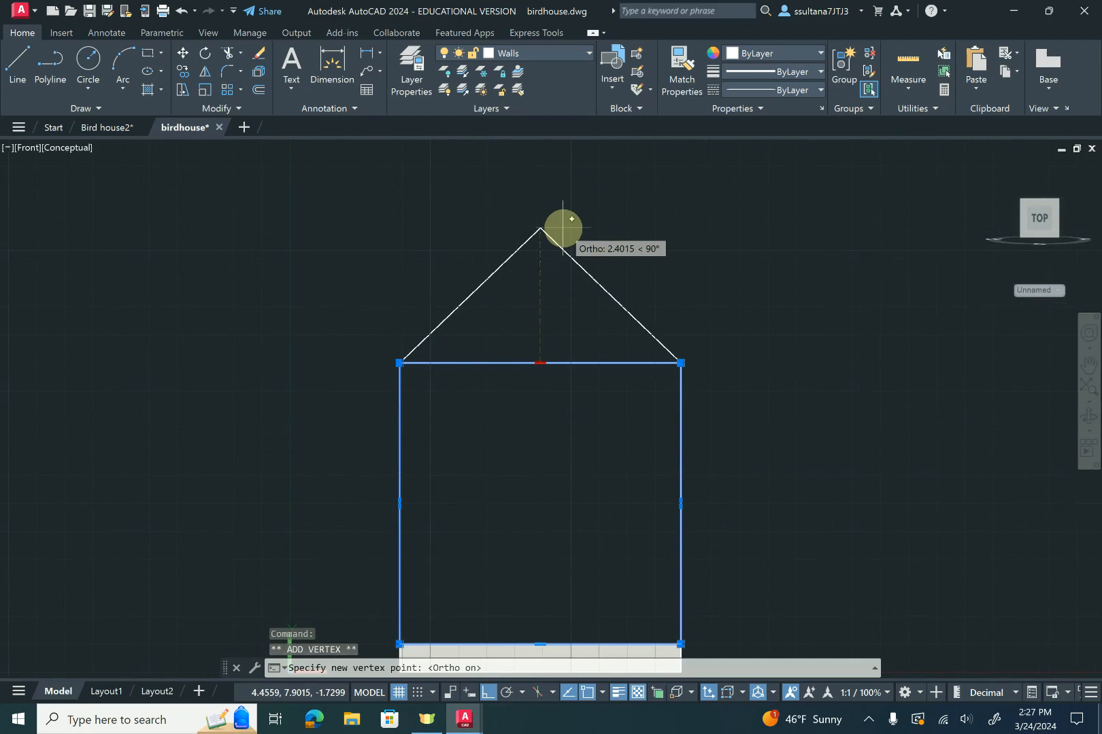
text(2.5)
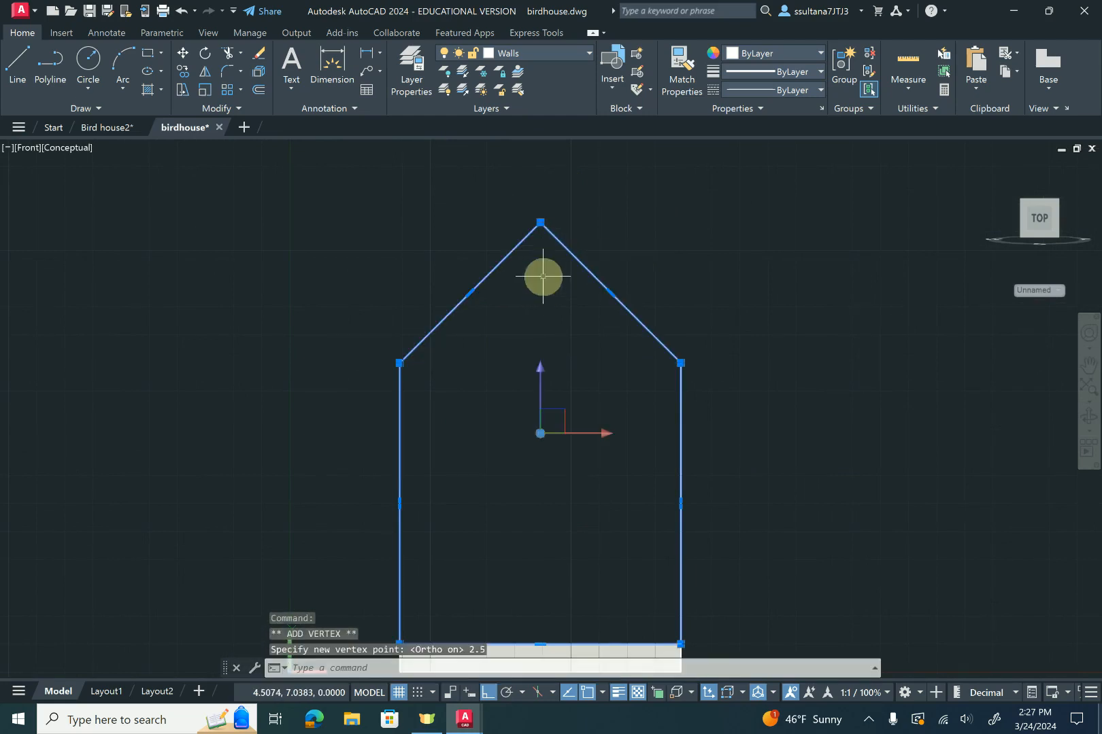
mouse_move(617, 336)
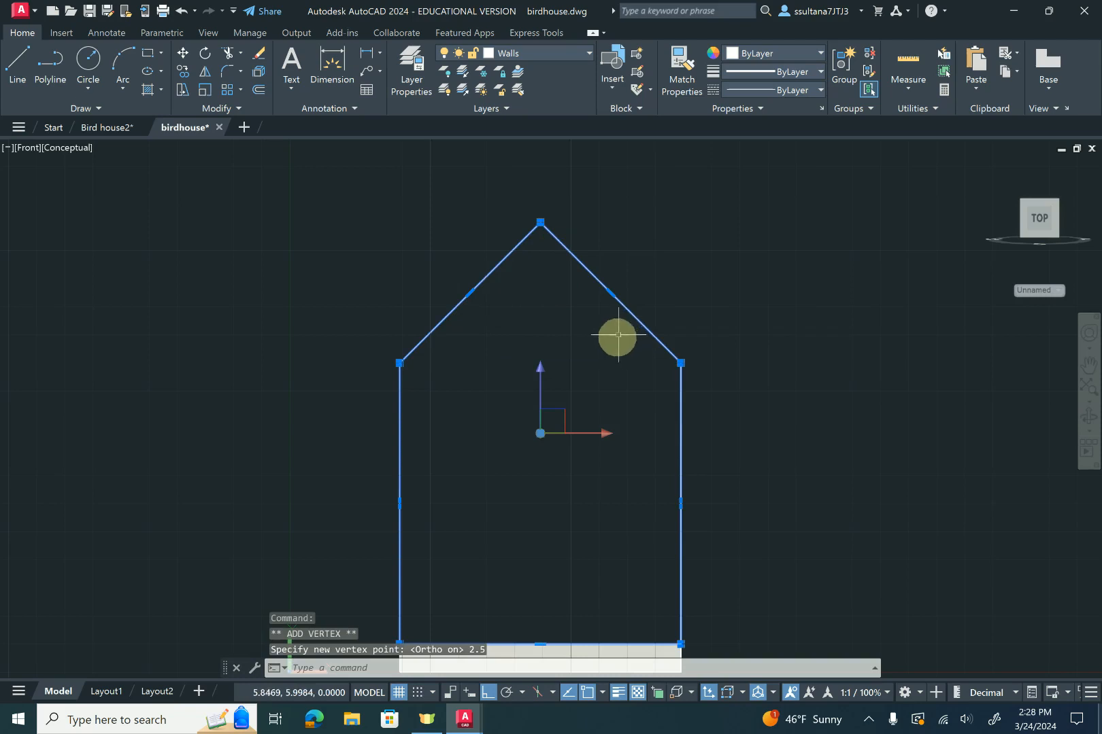
mouse_move(534, 232)
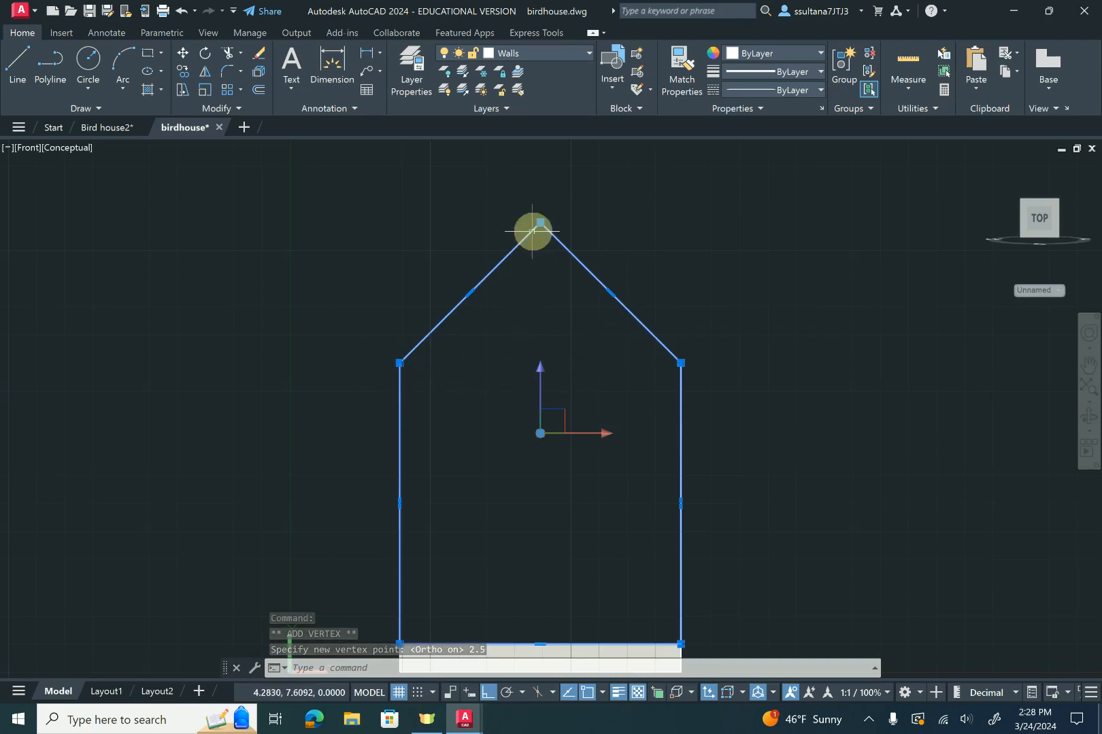
mouse_move(549, 422)
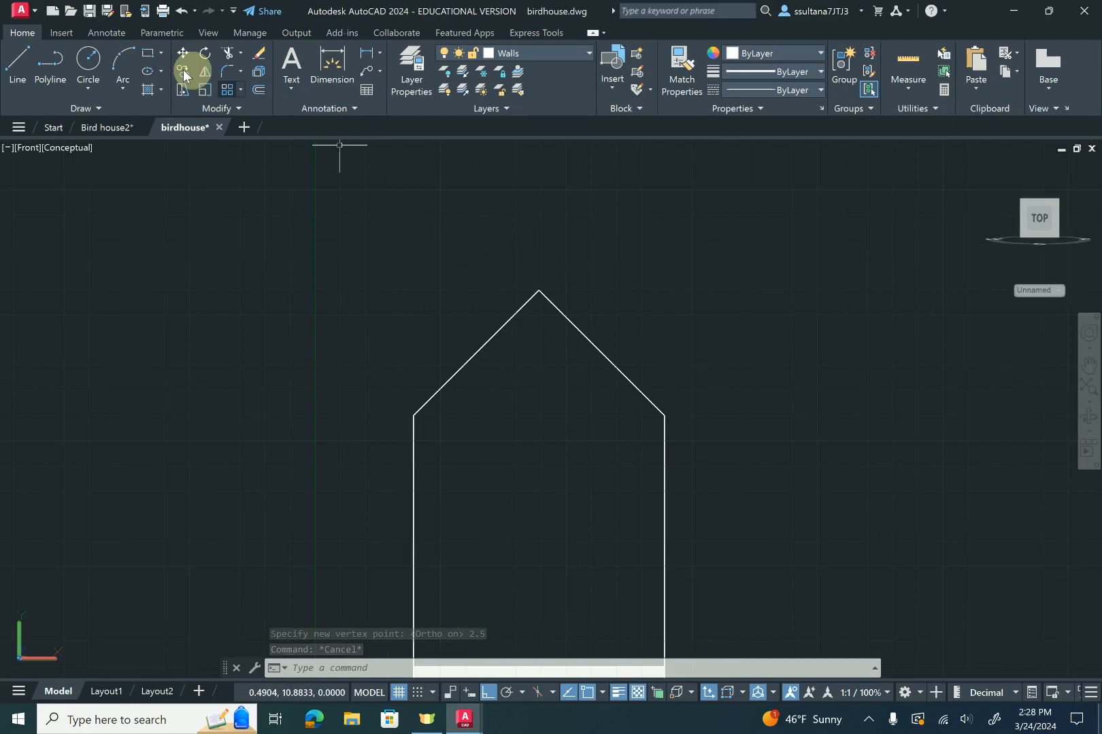
mouse_move(121, 66)
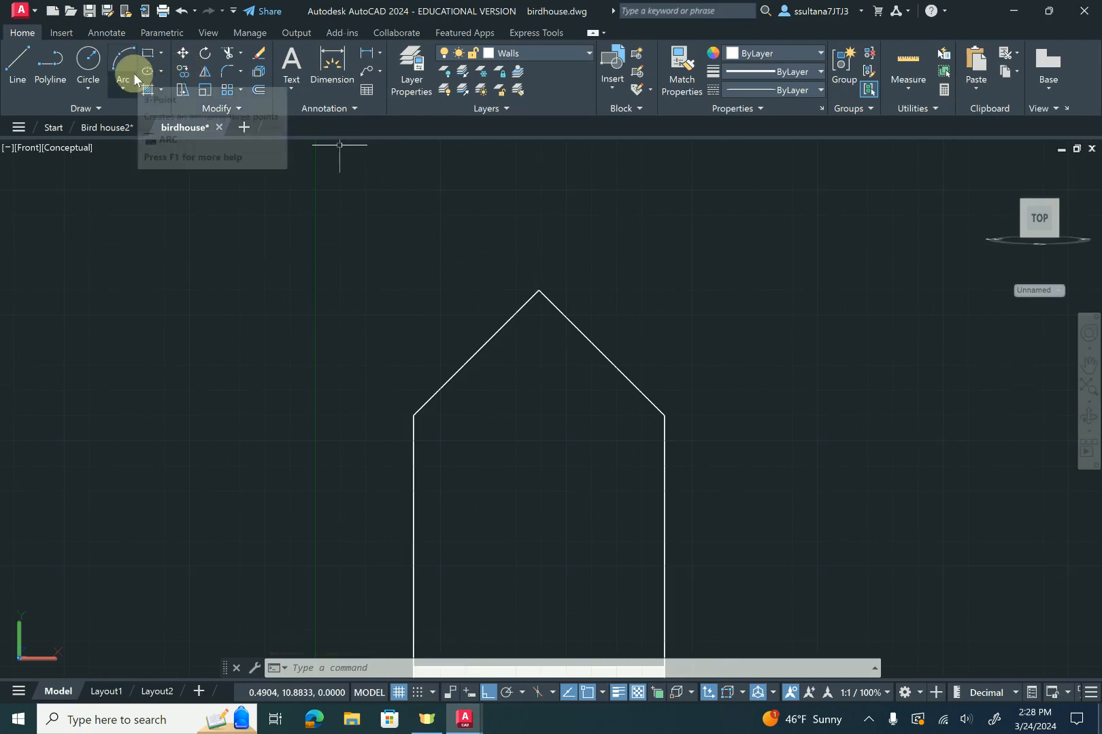
mouse_move(537, 289)
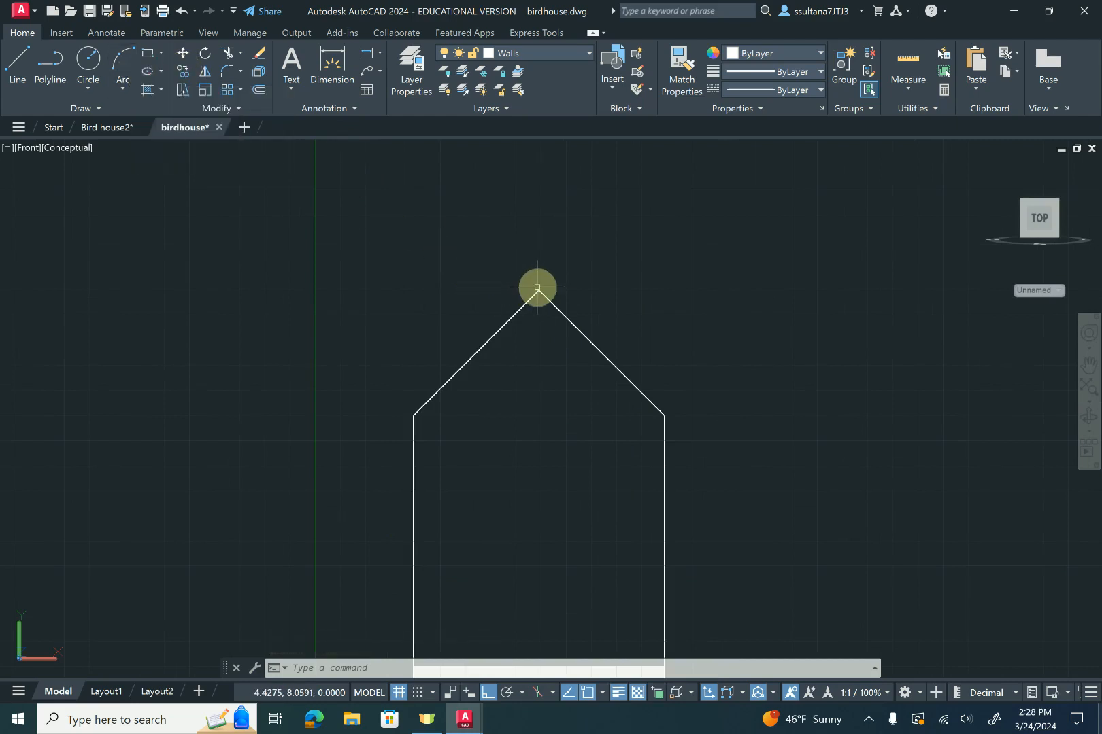
mouse_move(368, 406)
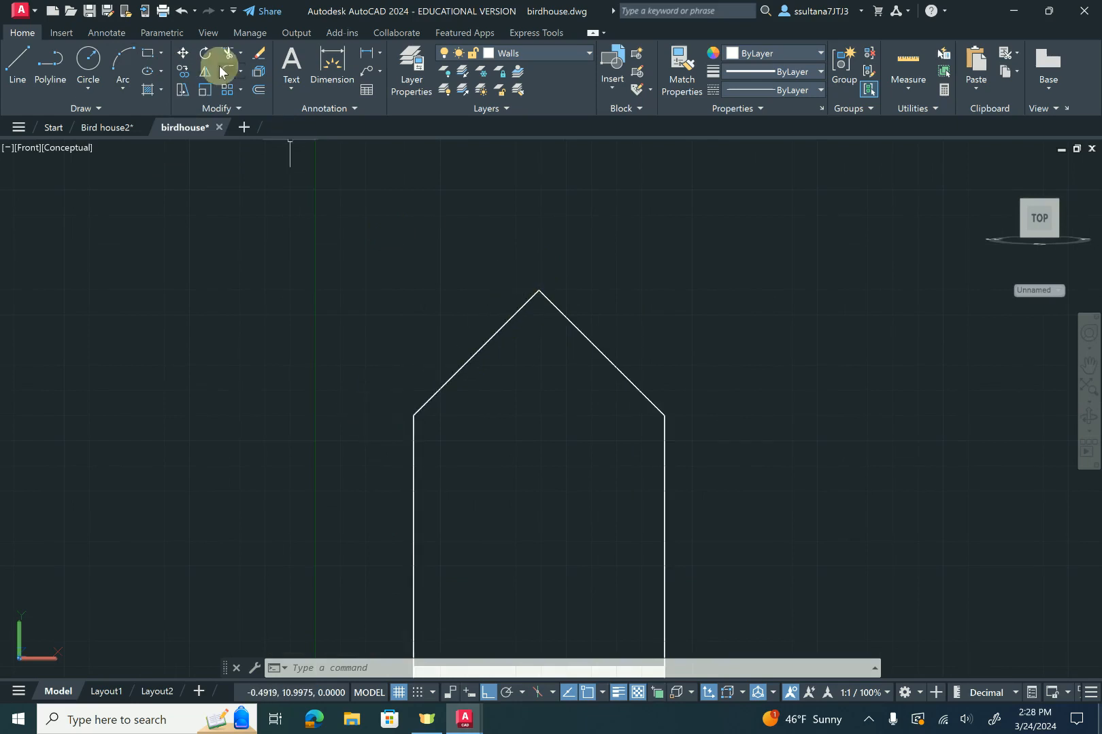
Draw a 4.25 line down the left slope, offset it 0.5 outward, and close both ends
click(17, 63)
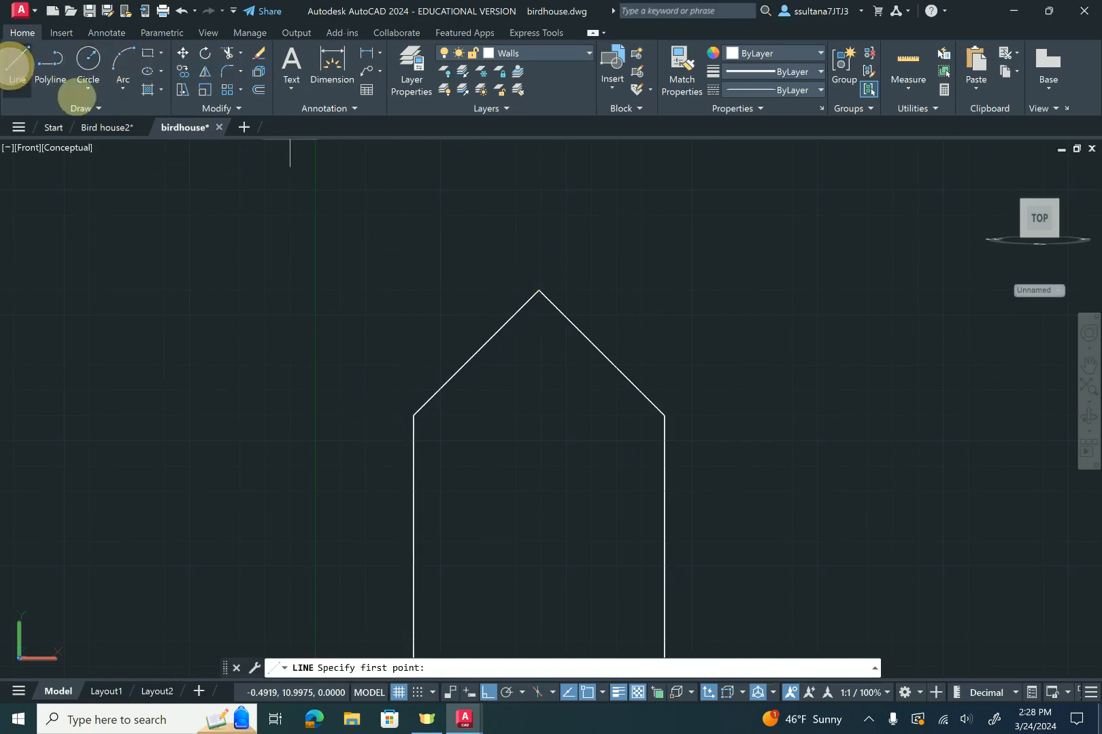
mouse_move(538, 290)
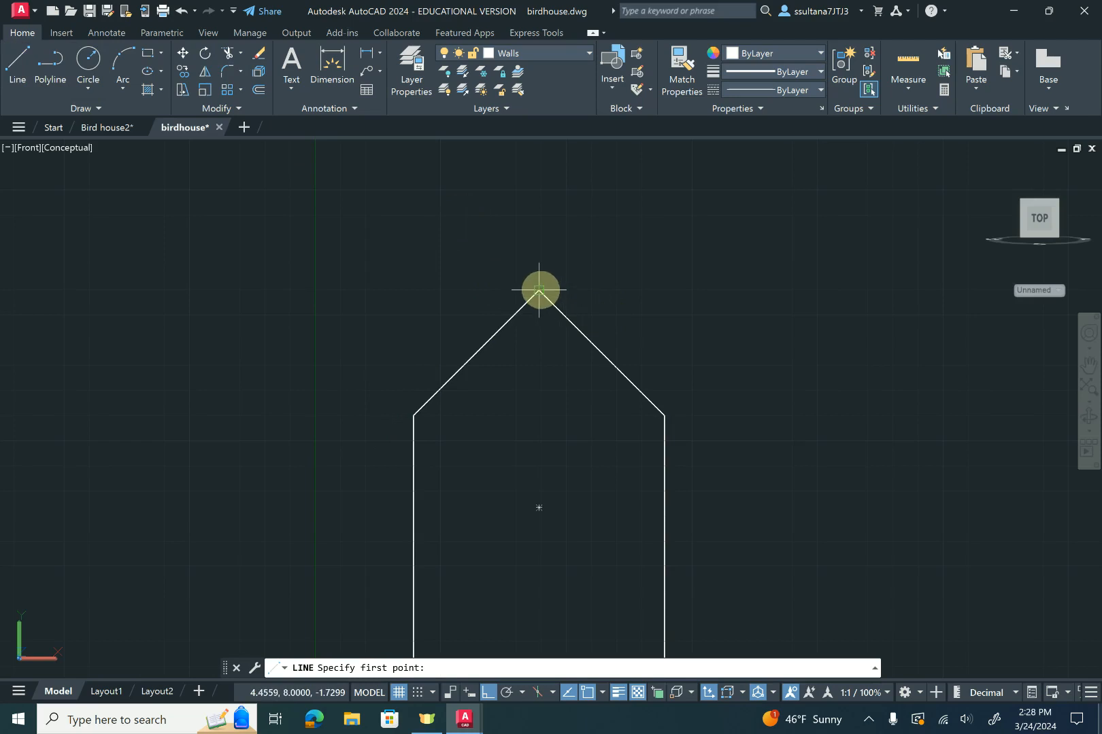
click(540, 292)
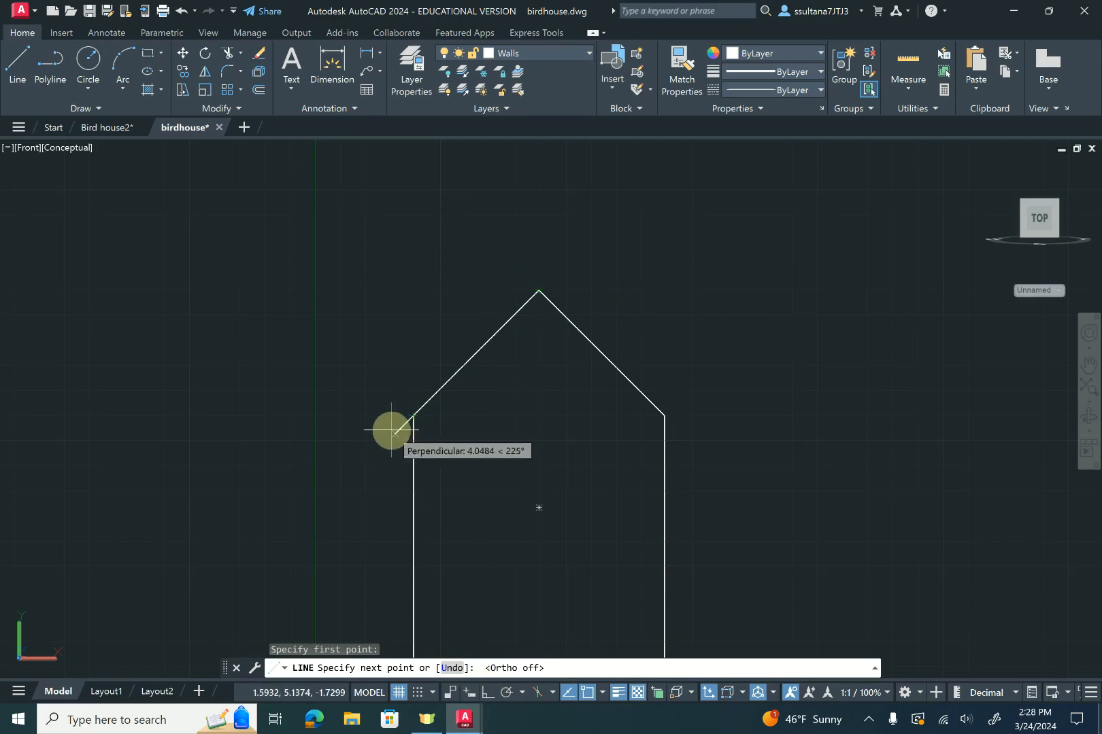
click(393, 431)
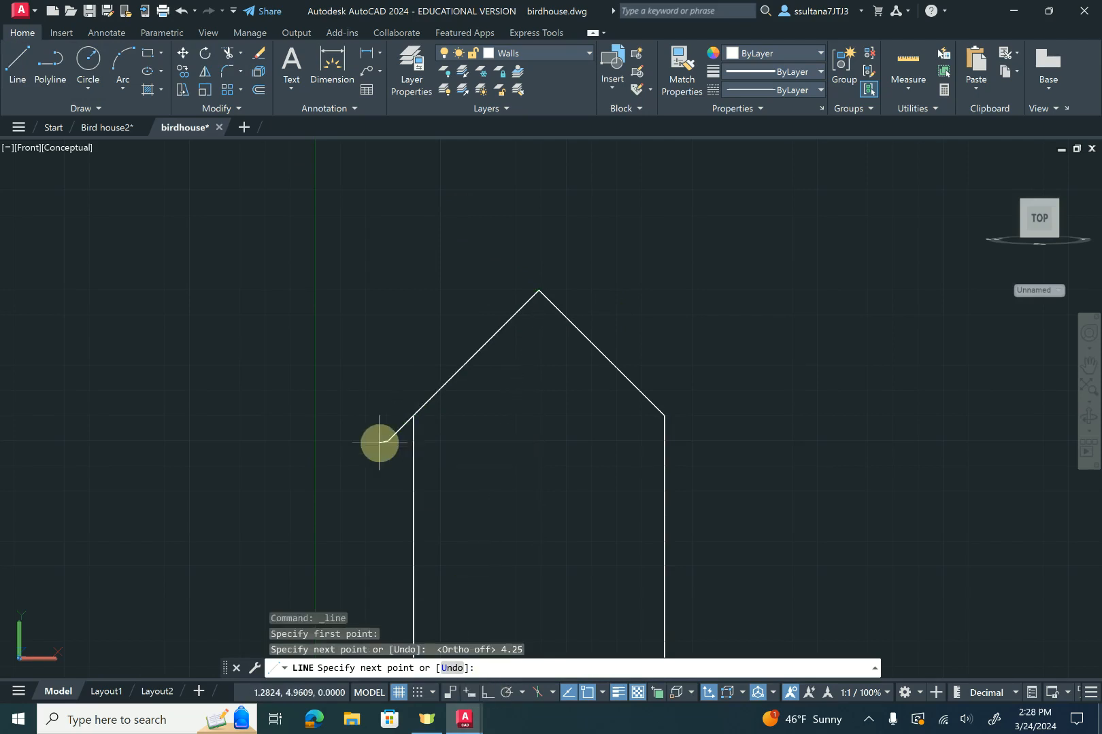
mouse_move(367, 425)
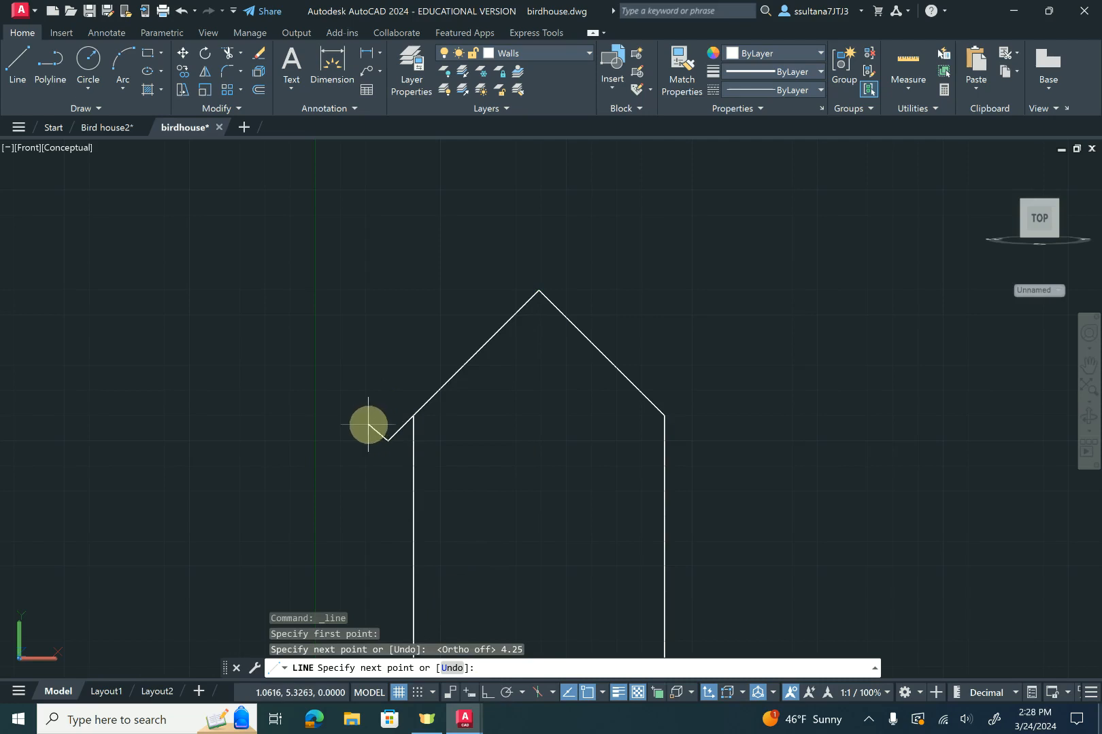
key(Escape)
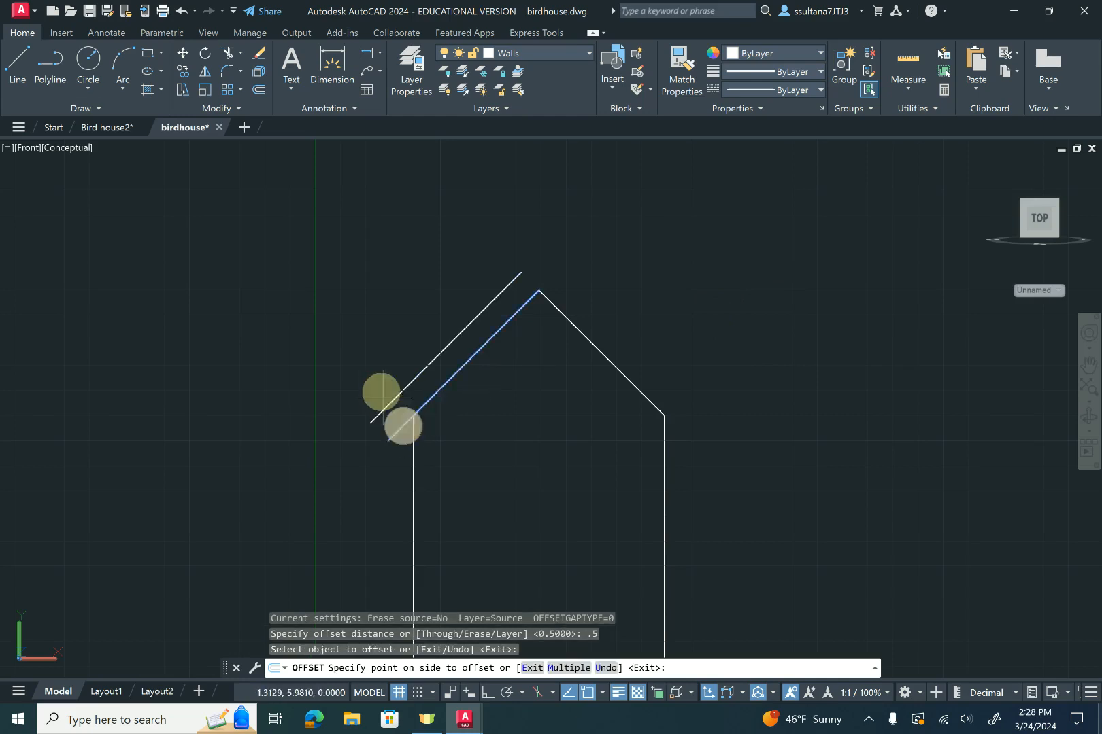
key(escape)
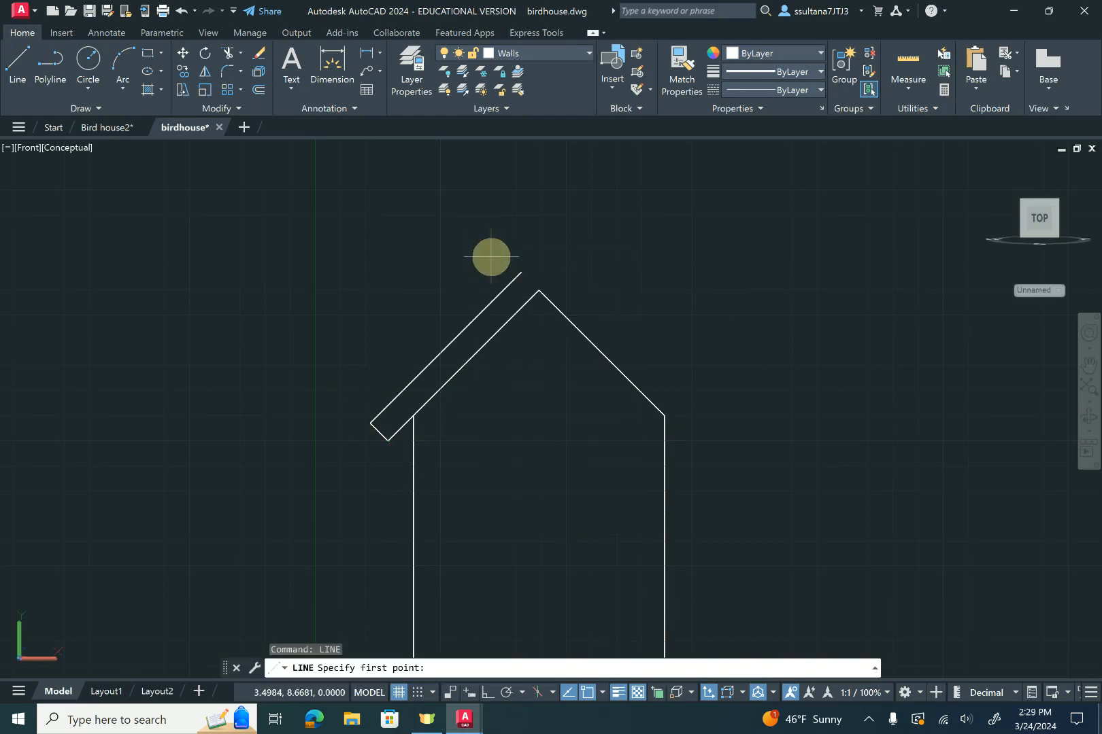
click(531, 286)
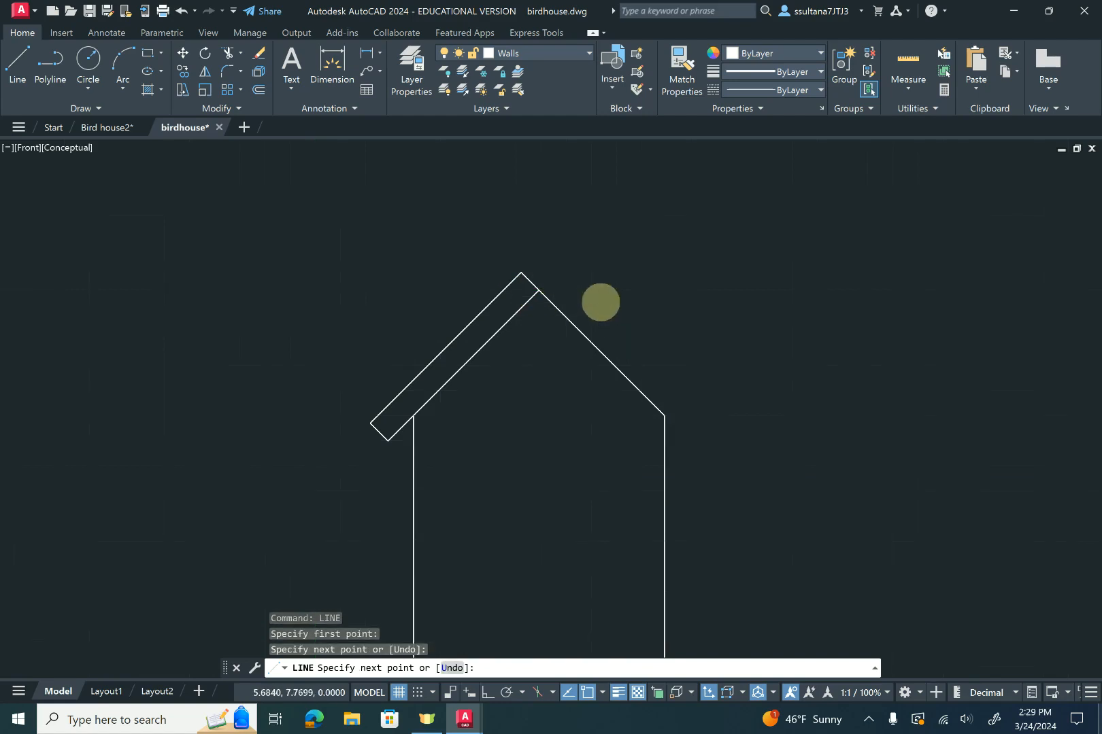
key(Escape)
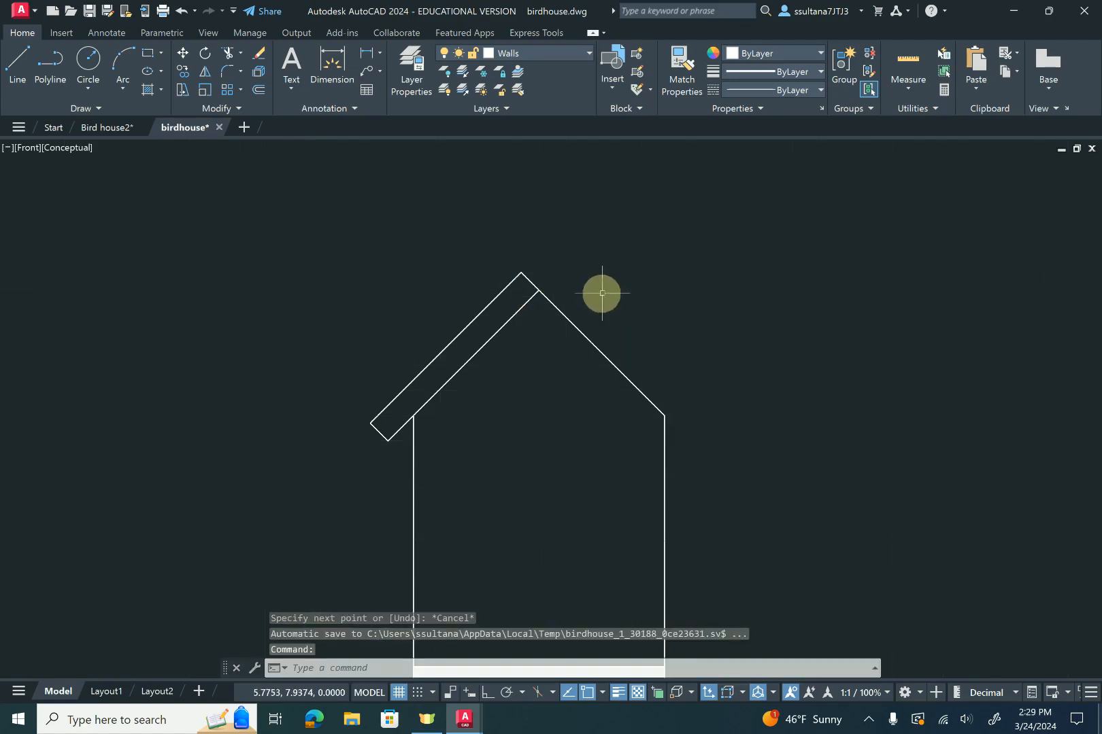
mouse_move(400, 145)
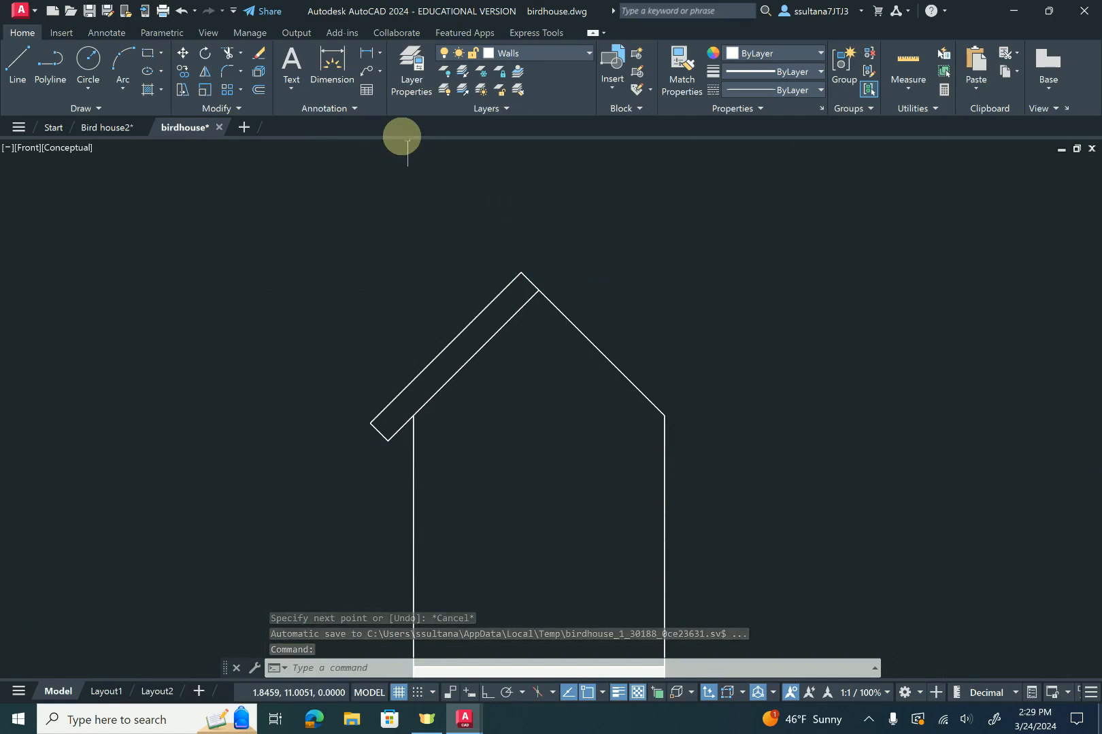
JOIN the four left roof panel lines into one closed polyline
text(J)
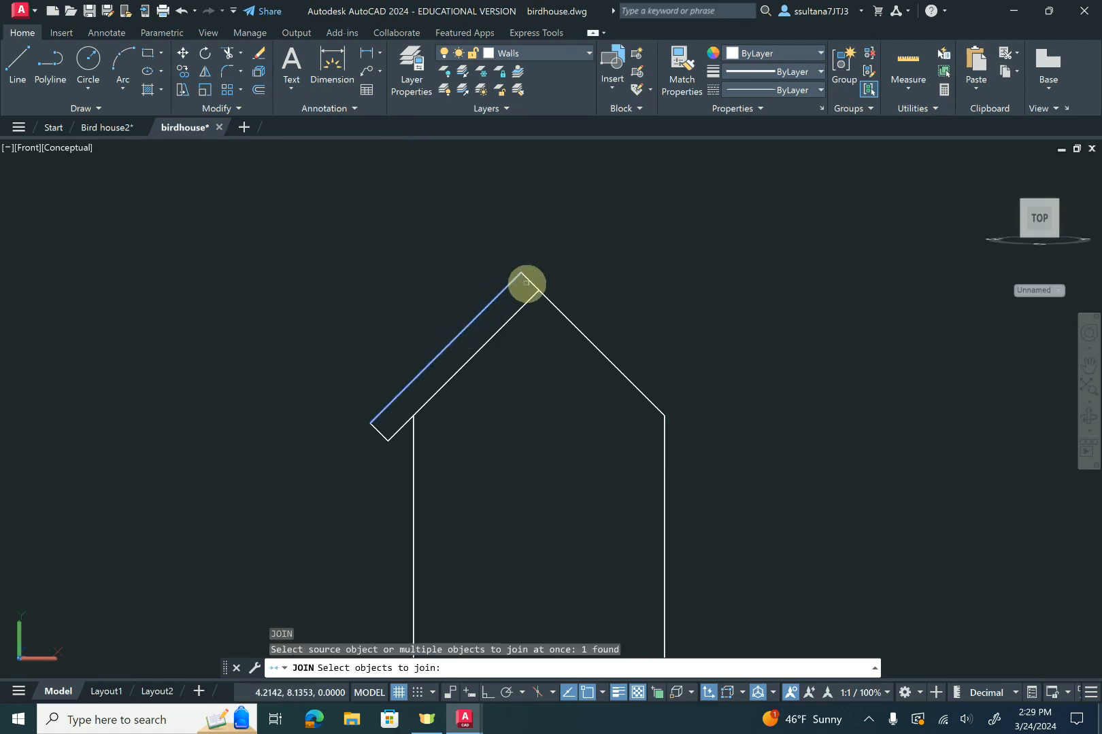
click(394, 432)
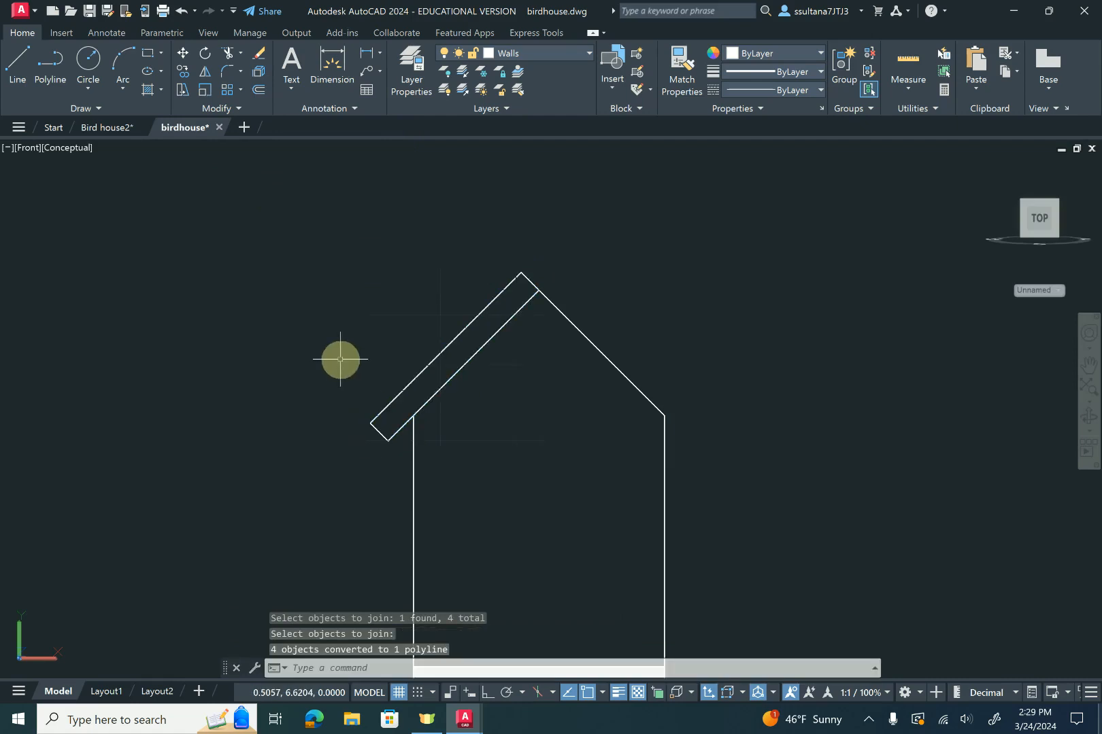
mouse_move(579, 273)
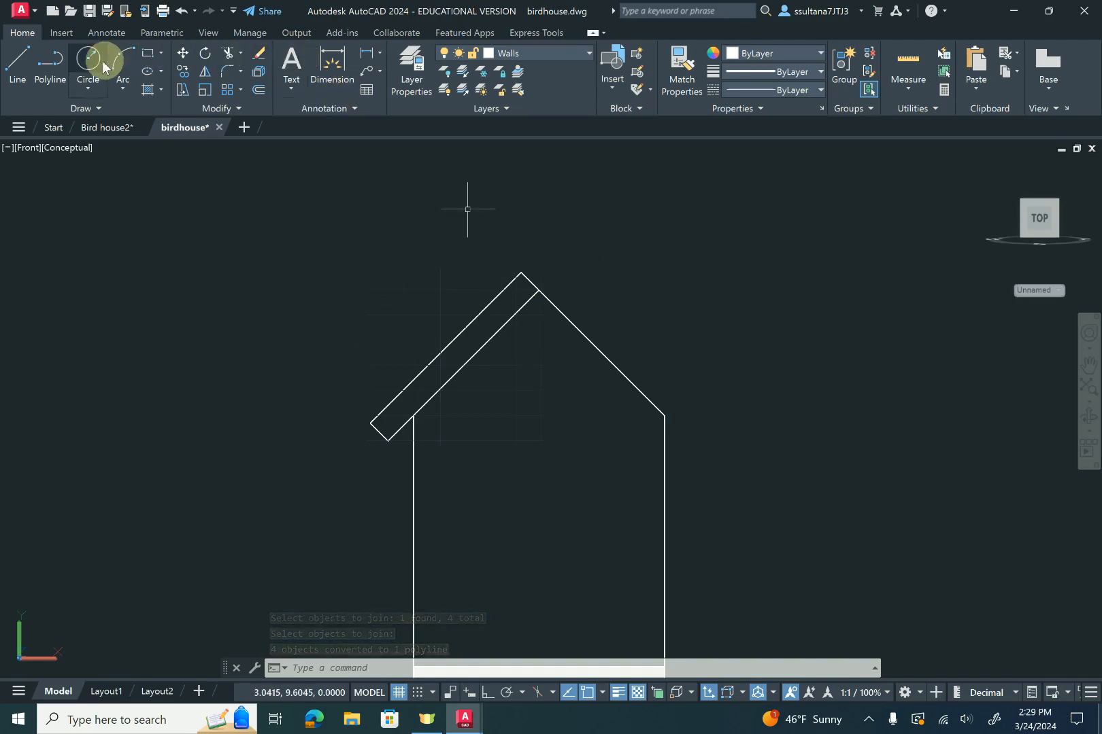
Extend the right slope, offset it 0.5, close both ends, and join the edges
click(16, 64)
text(4.75)
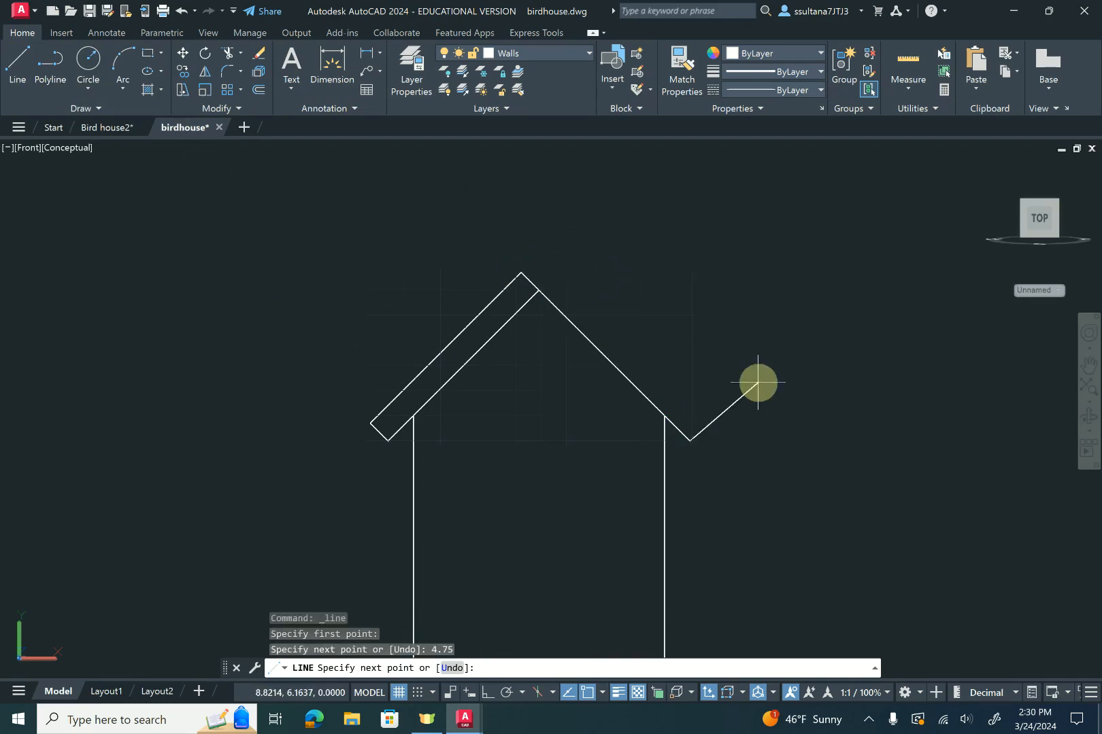
key(Escape)
text(.5)
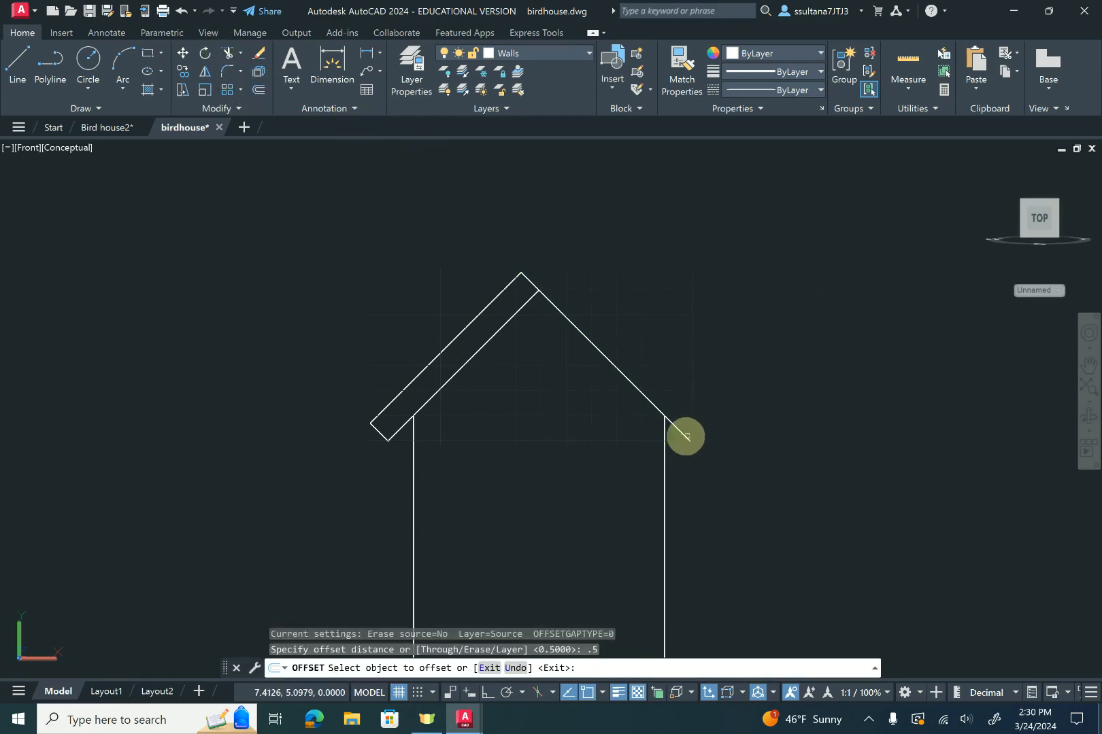
click(684, 436)
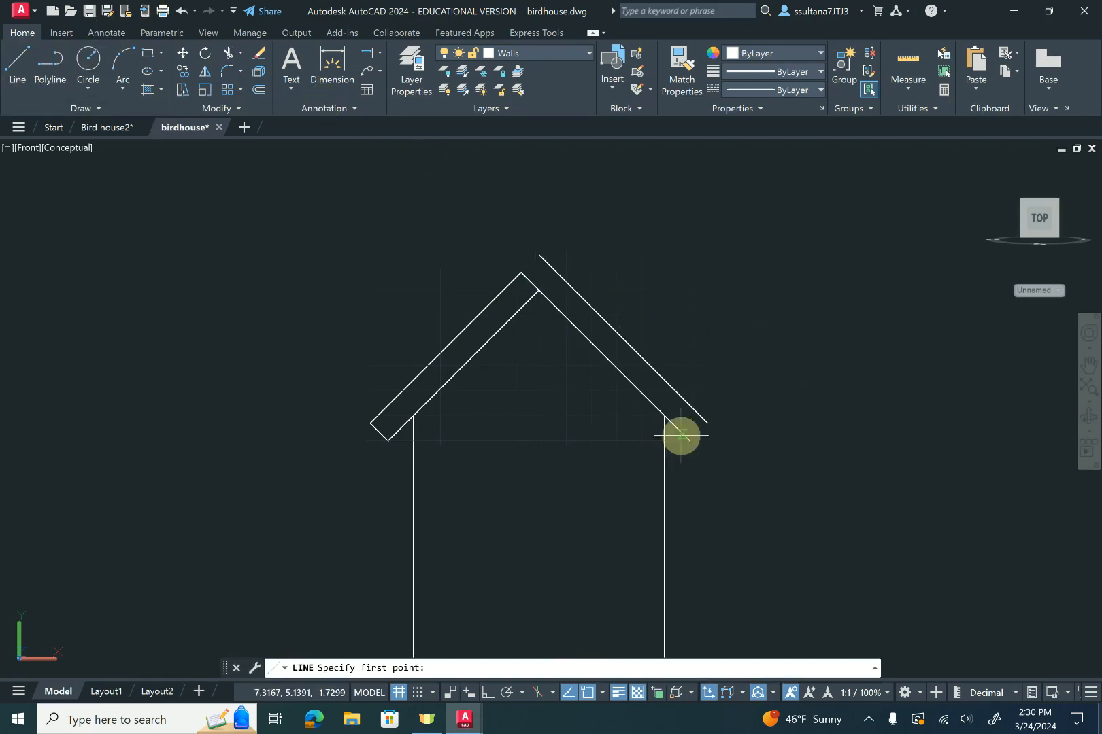
click(679, 434)
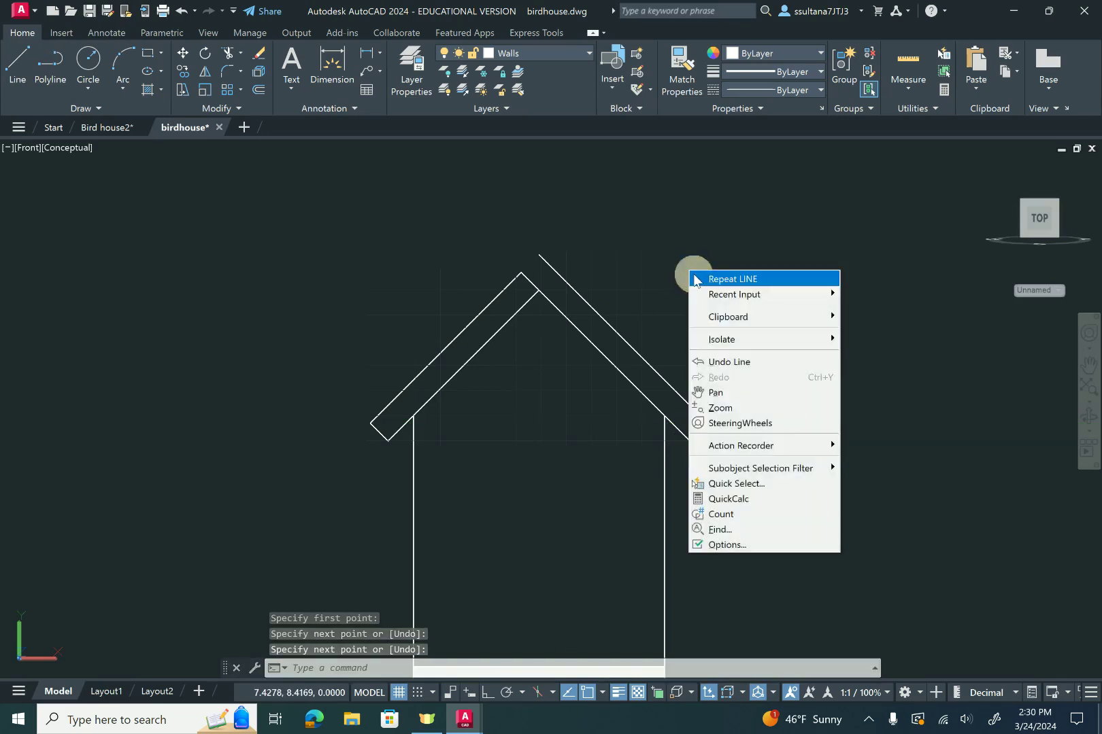
click(730, 279)
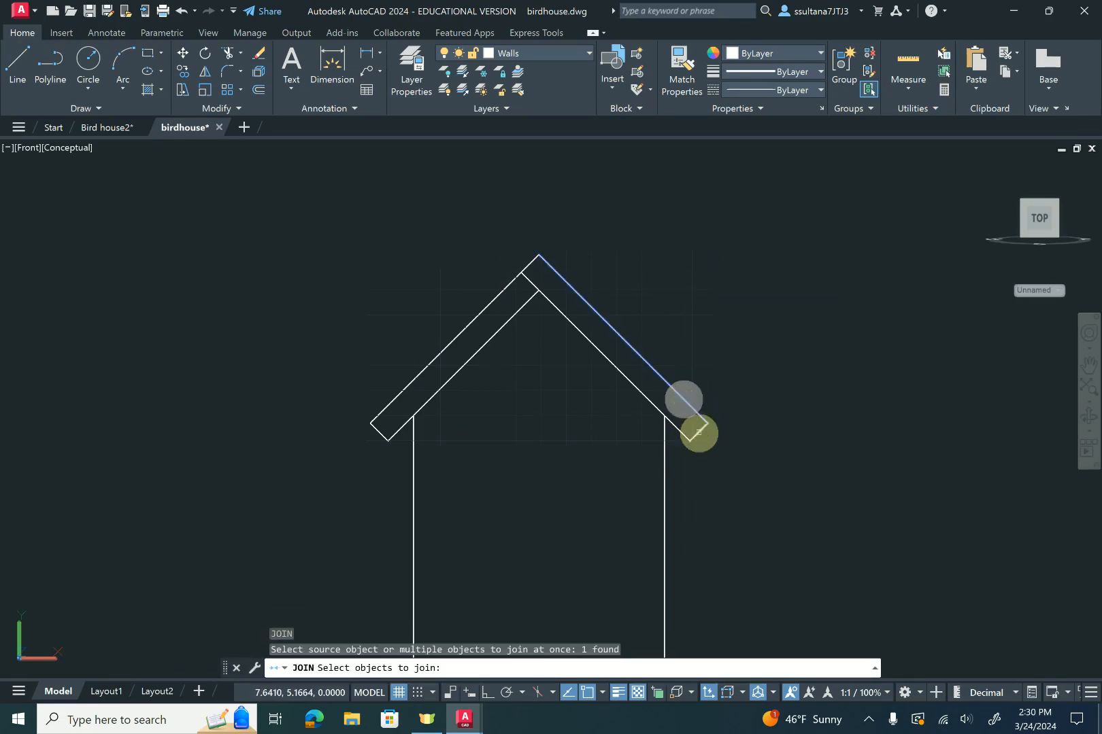
click(614, 348)
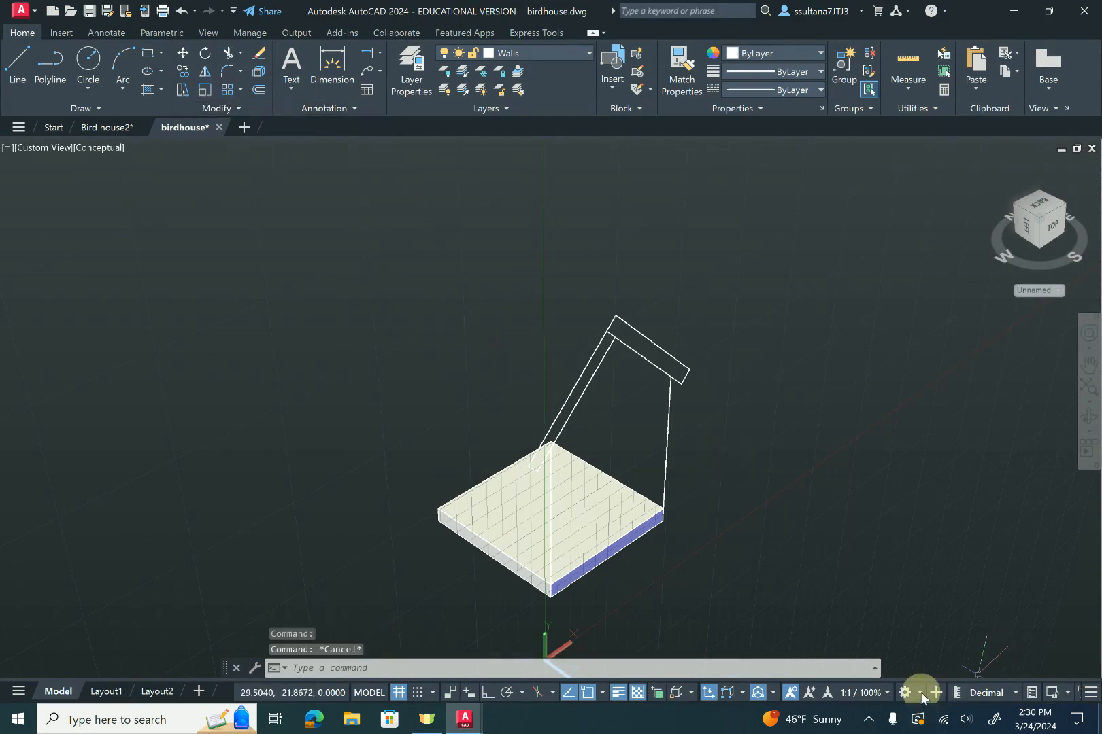
Switch the workspace to 3D Modeling
click(907, 693)
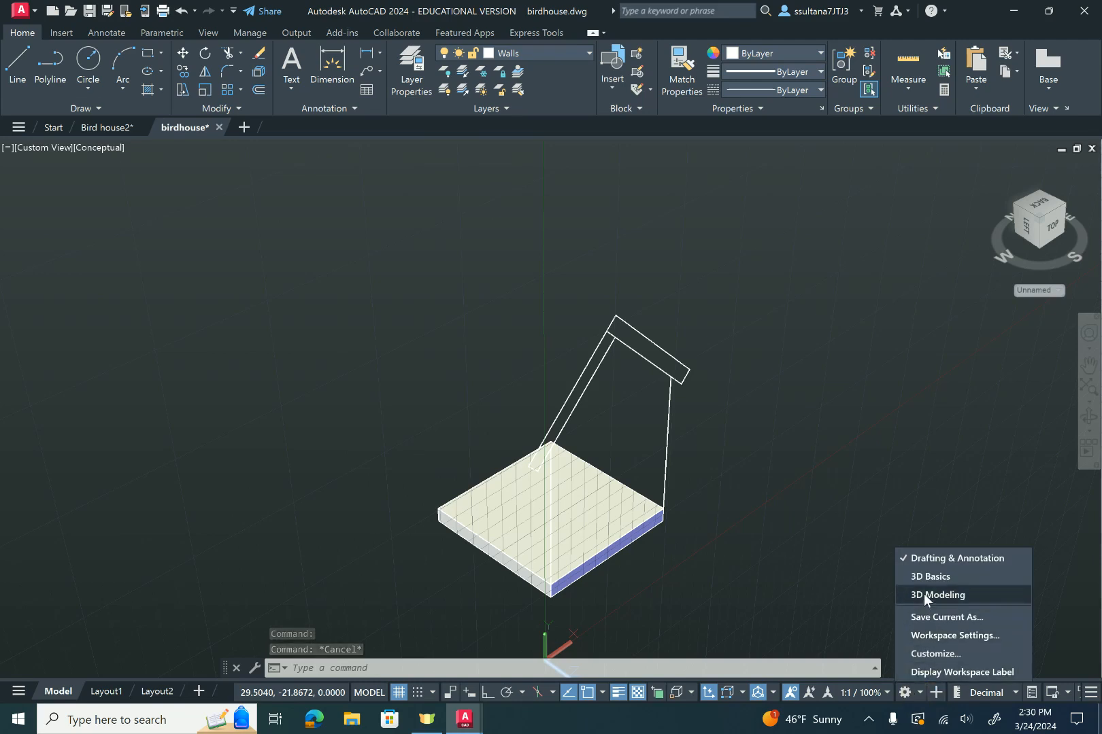
click(941, 595)
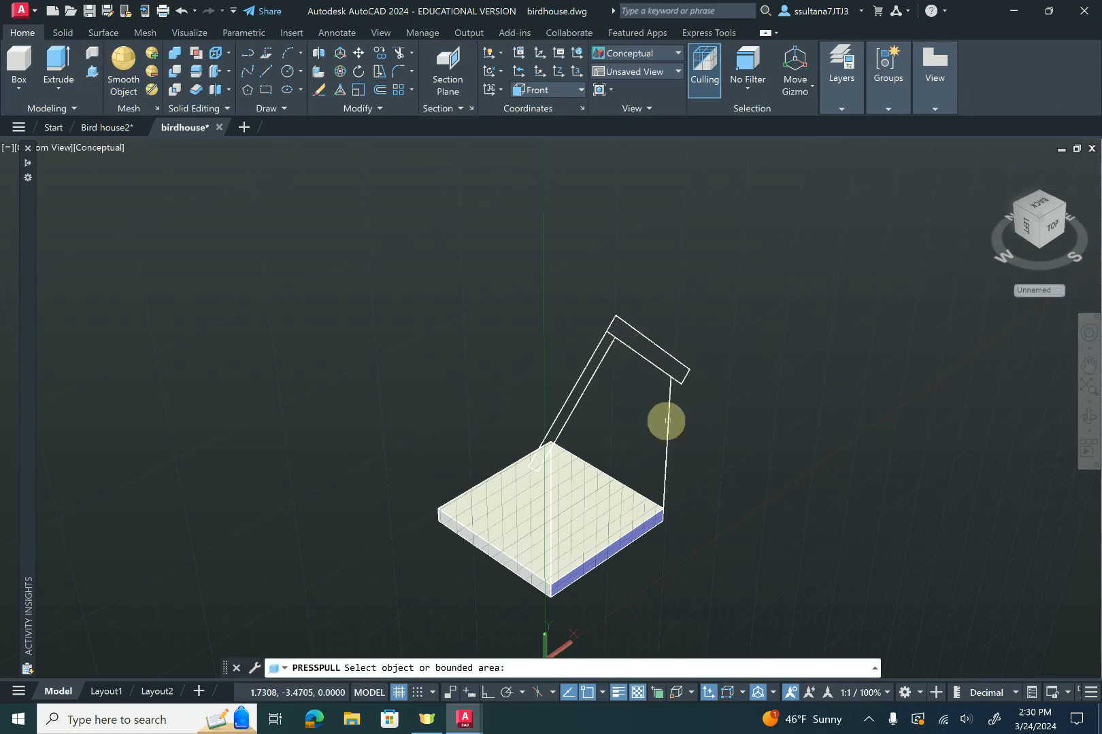
mouse_move(657, 415)
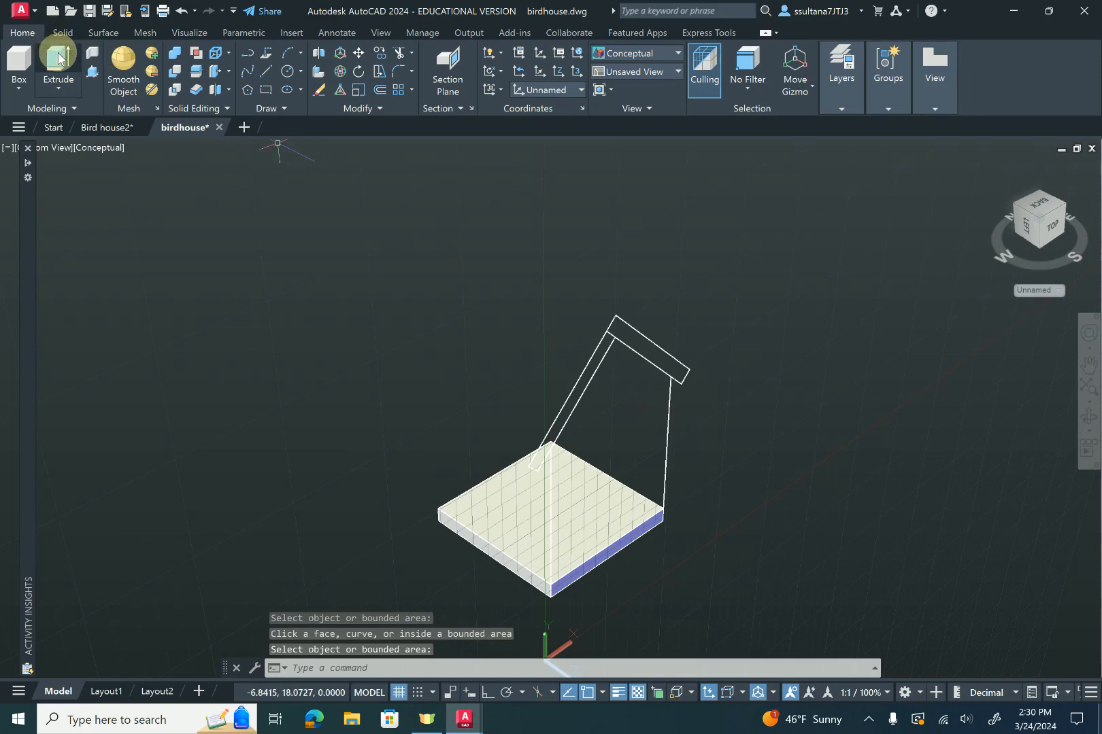
Extrude the pentagon side profile by -0.5 into a solid gabled wall
click(58, 64)
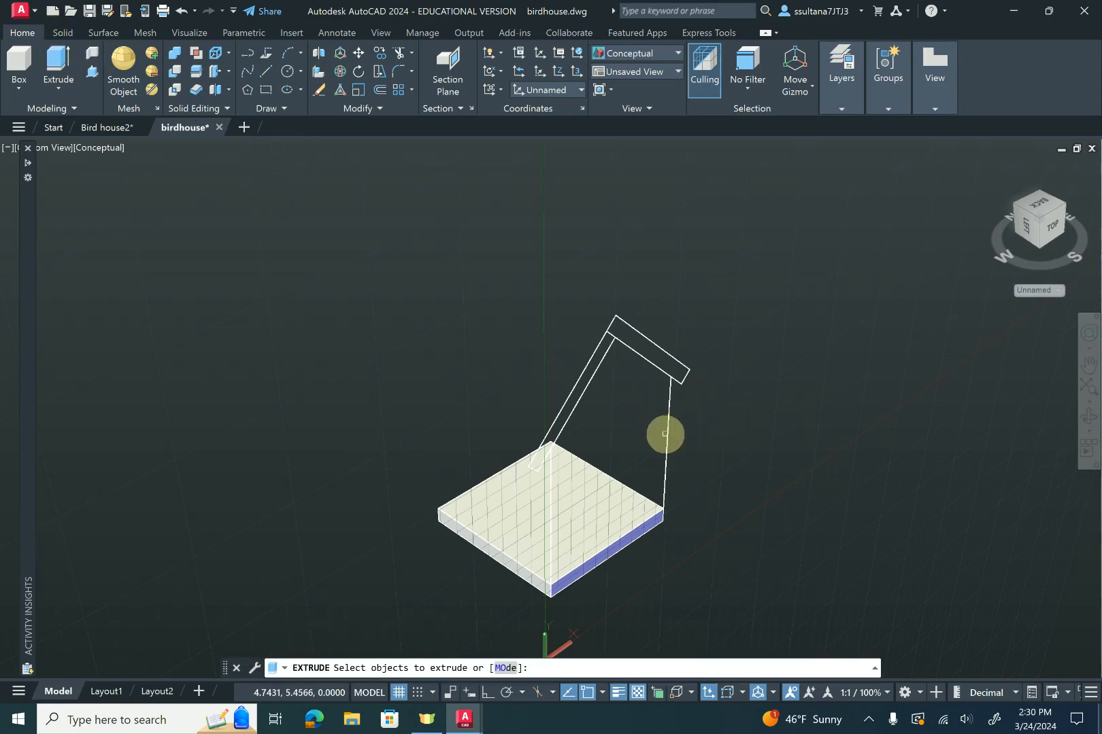
click(663, 434)
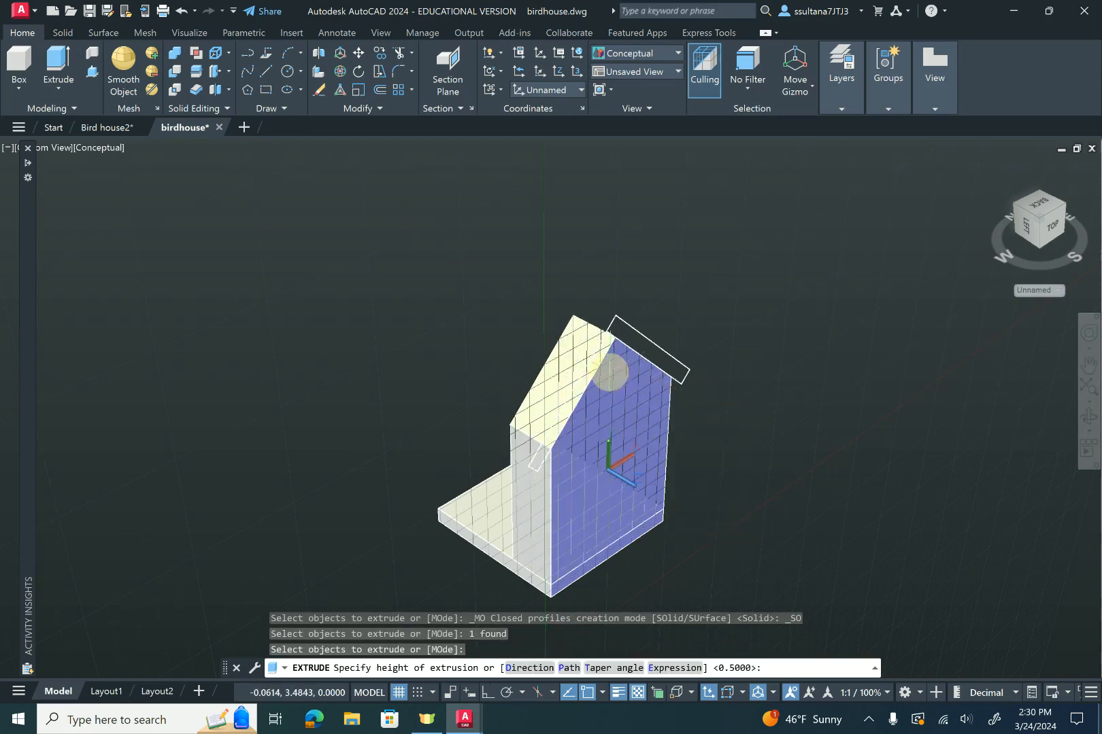
mouse_move(589, 360)
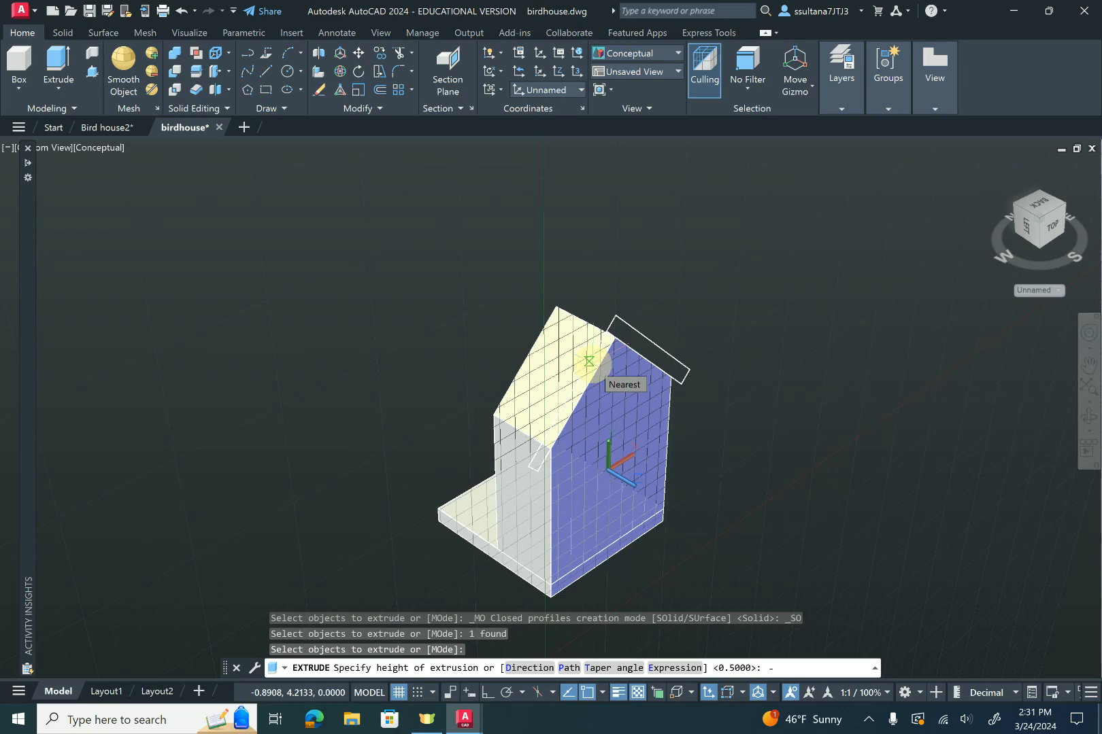
text(-.5)
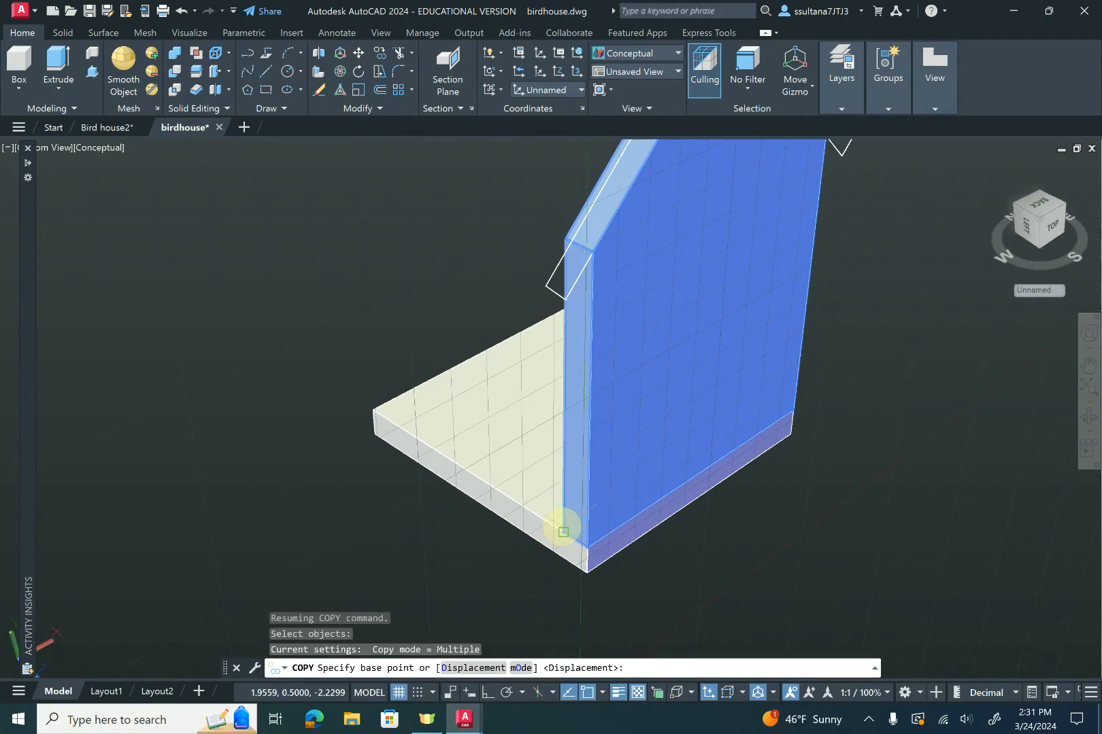
mouse_move(562, 532)
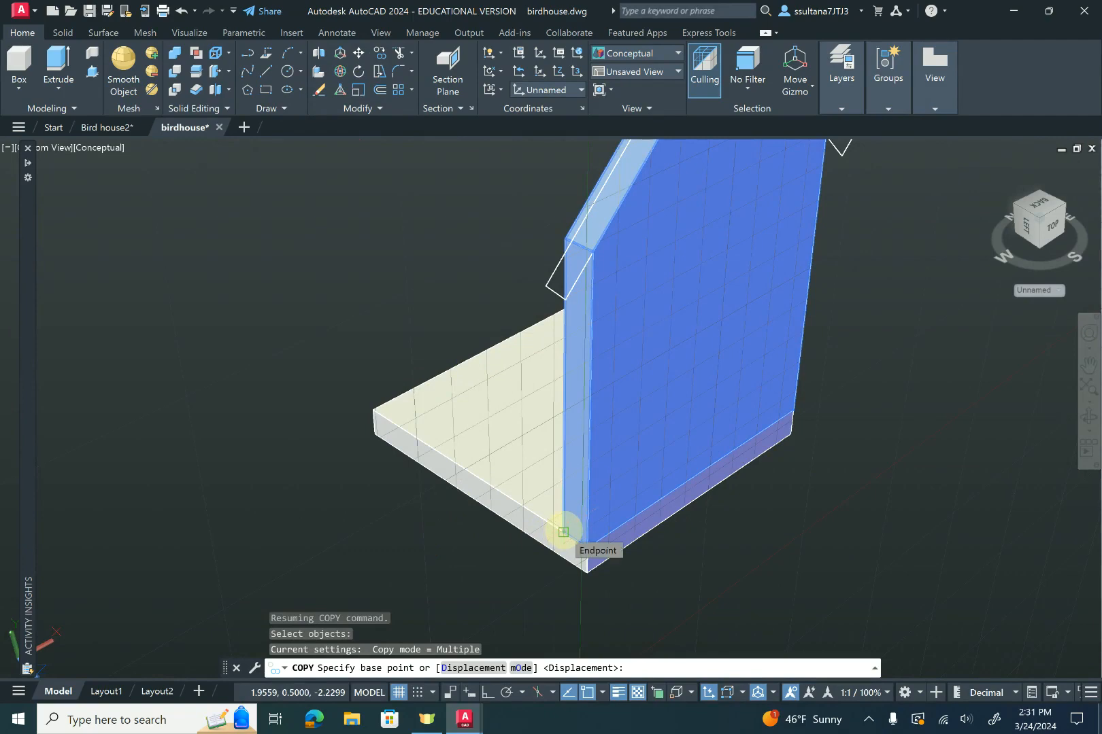
Copy the gabled wall from its bottom corner to the floor's opposite edge
click(562, 531)
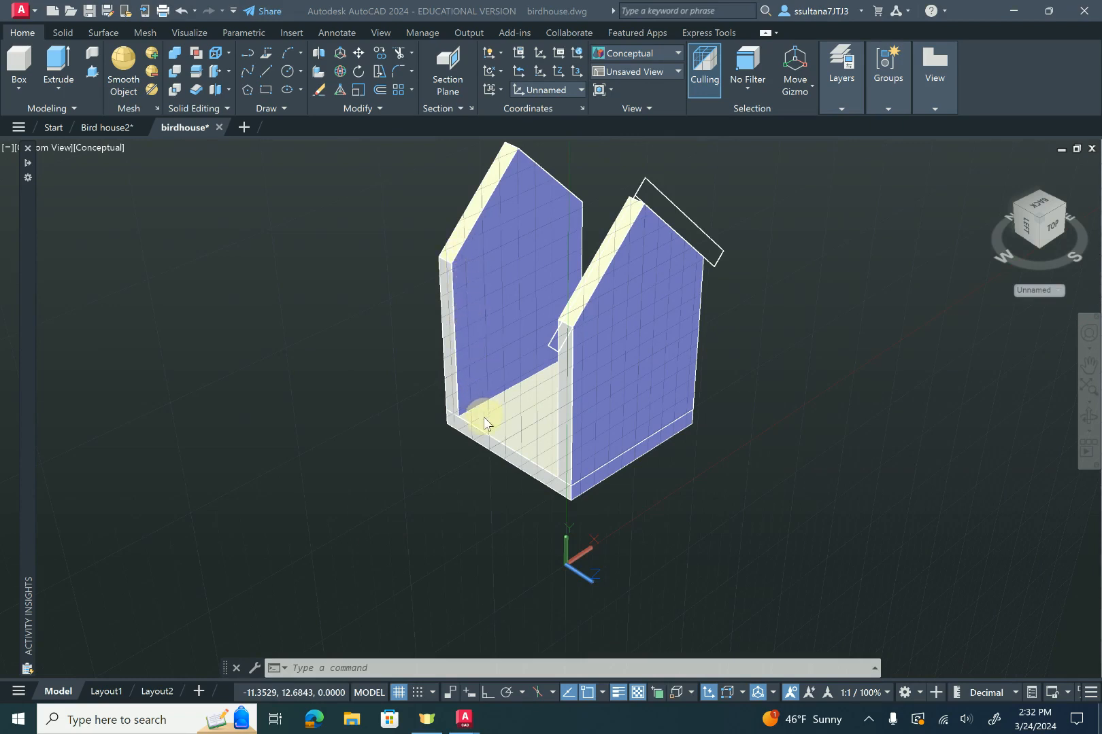
mouse_move(231, 214)
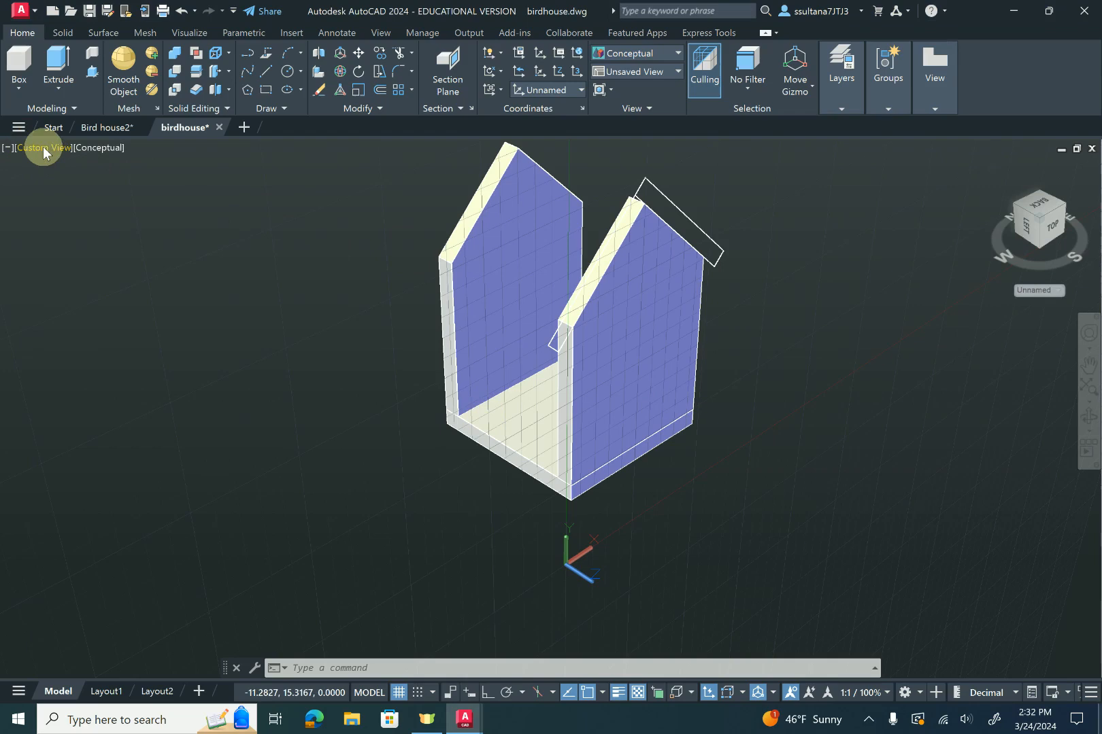
Switch the viewport to the Front view and start a polyline
click(43, 147)
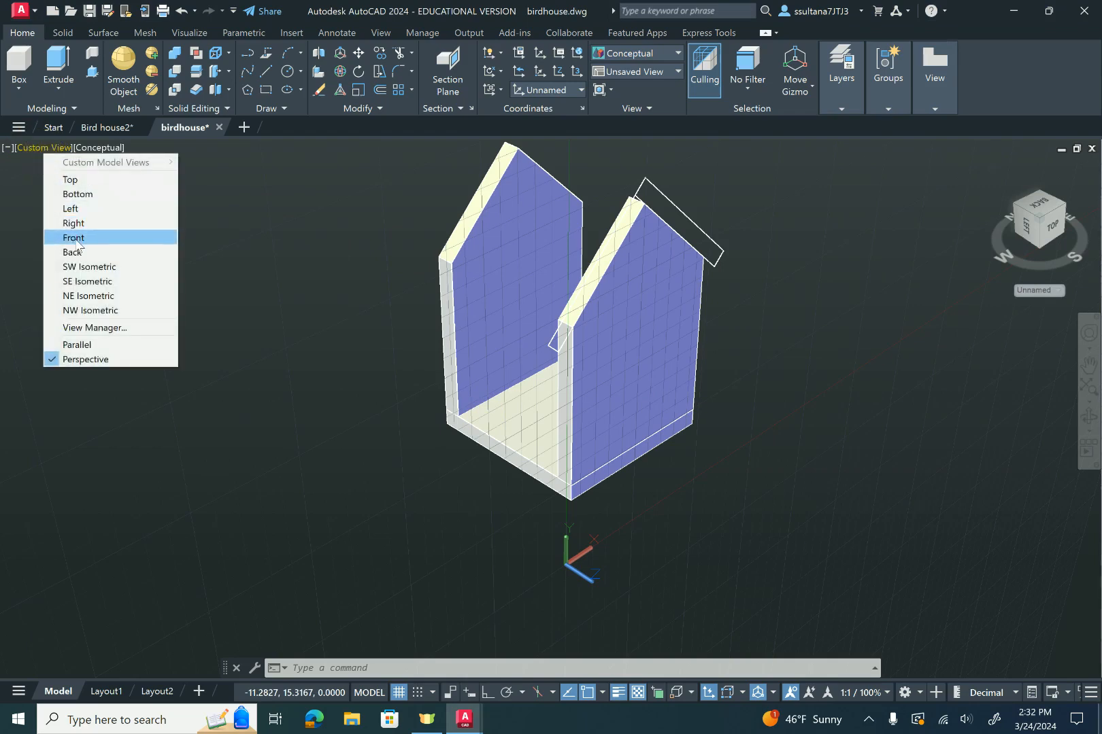
click(73, 237)
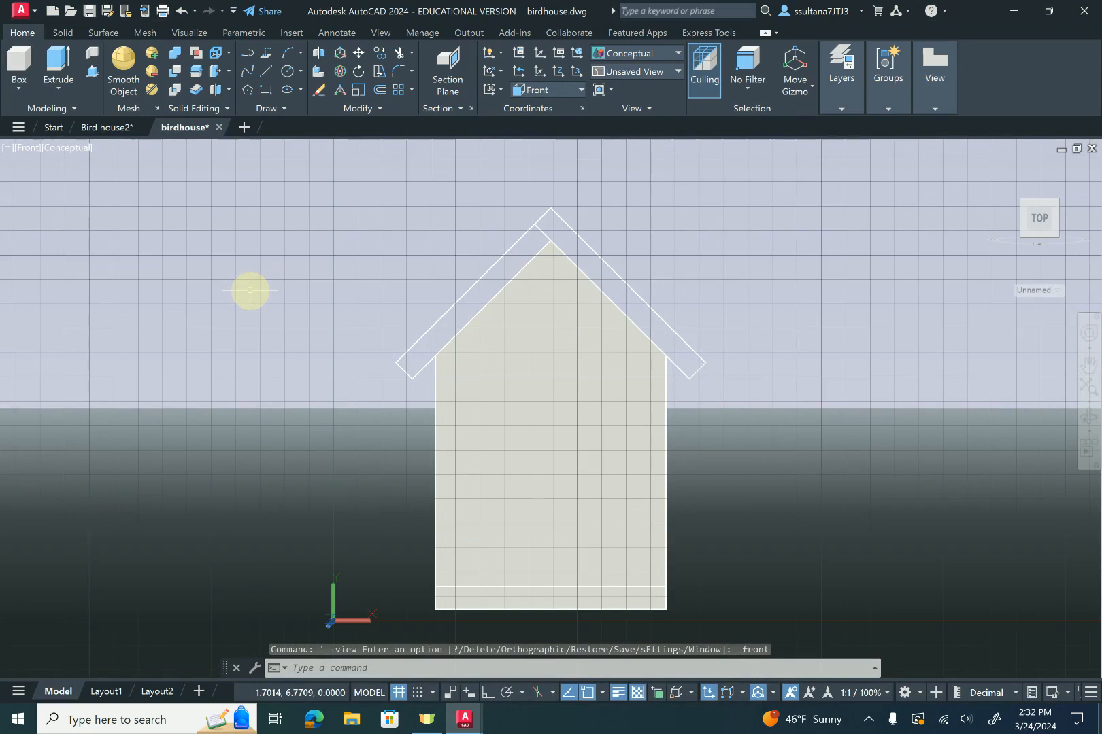
mouse_move(248, 63)
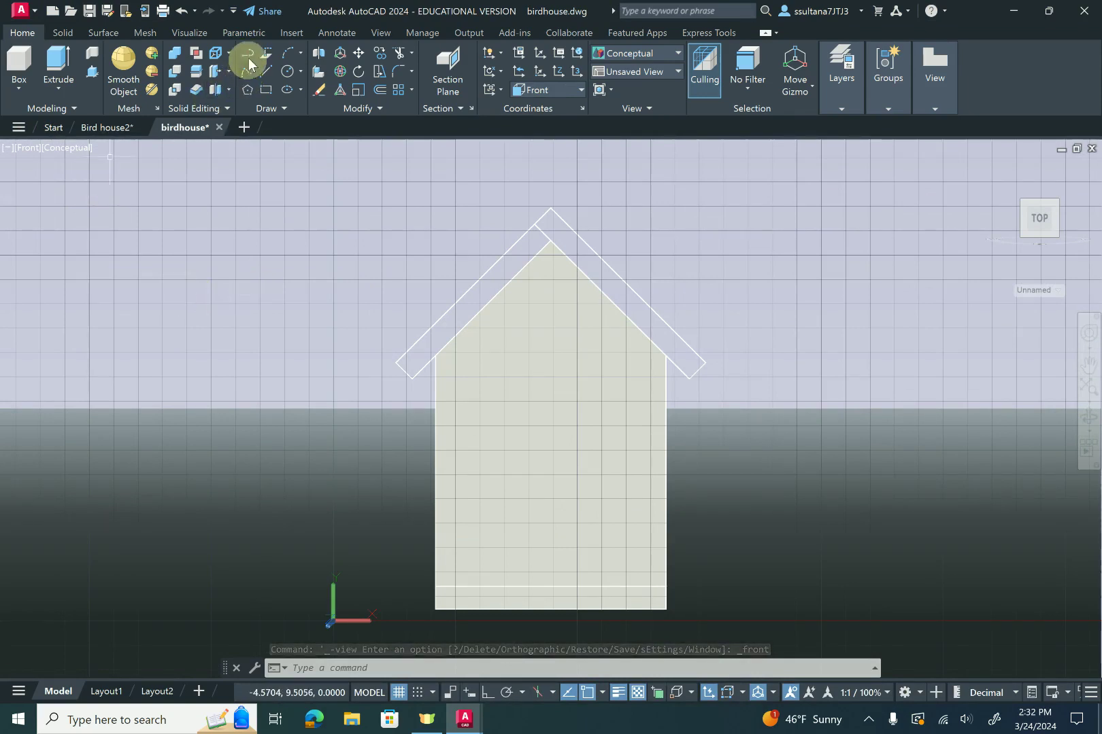
click(247, 54)
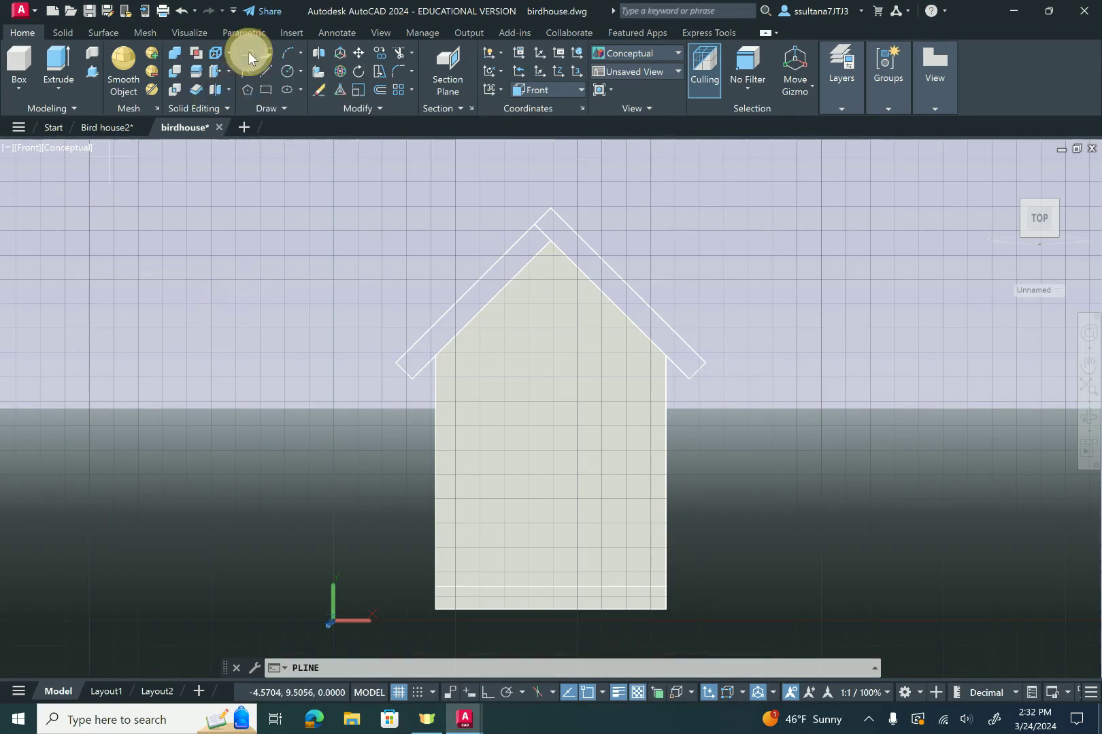
Draw a closed slanted-top polyline left of the house with lengths 5, 0.5 and 5.5
click(248, 53)
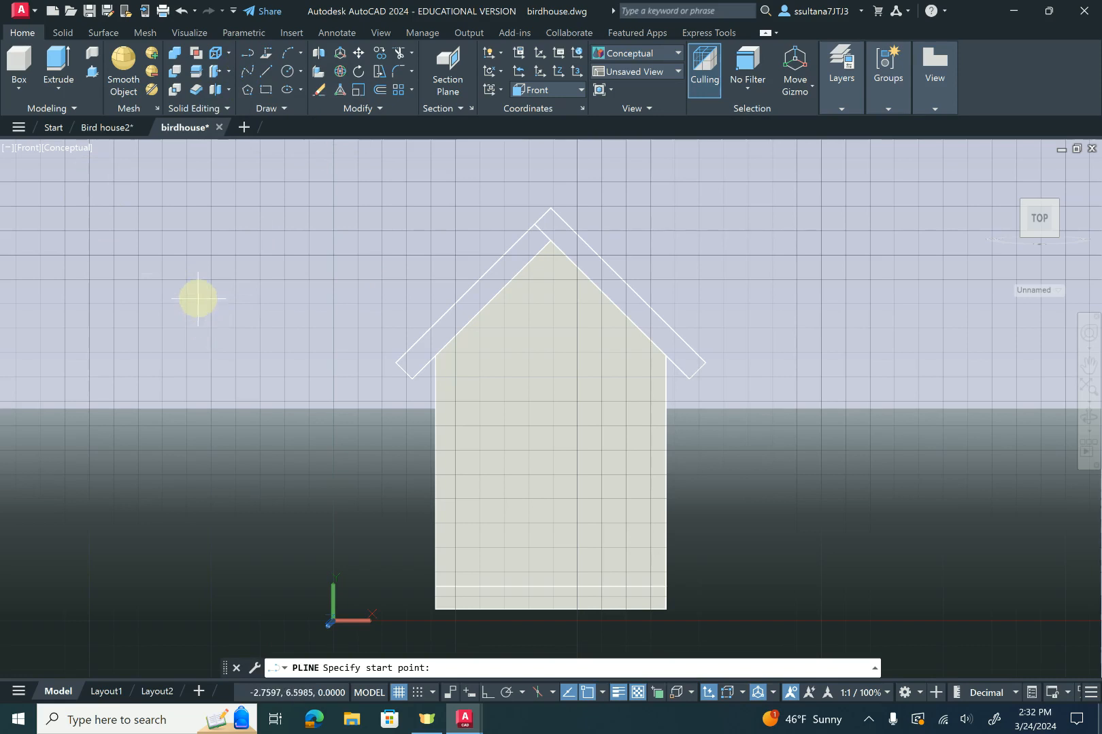
click(198, 298)
text(5)
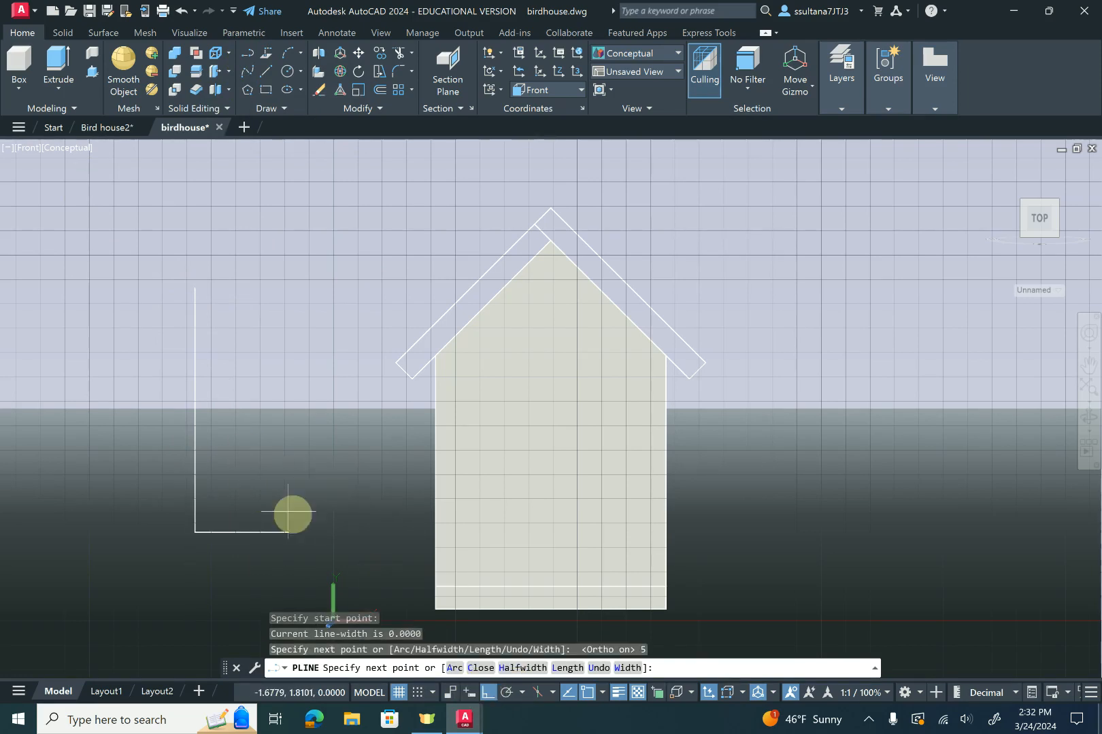
mouse_move(277, 527)
text(.5)
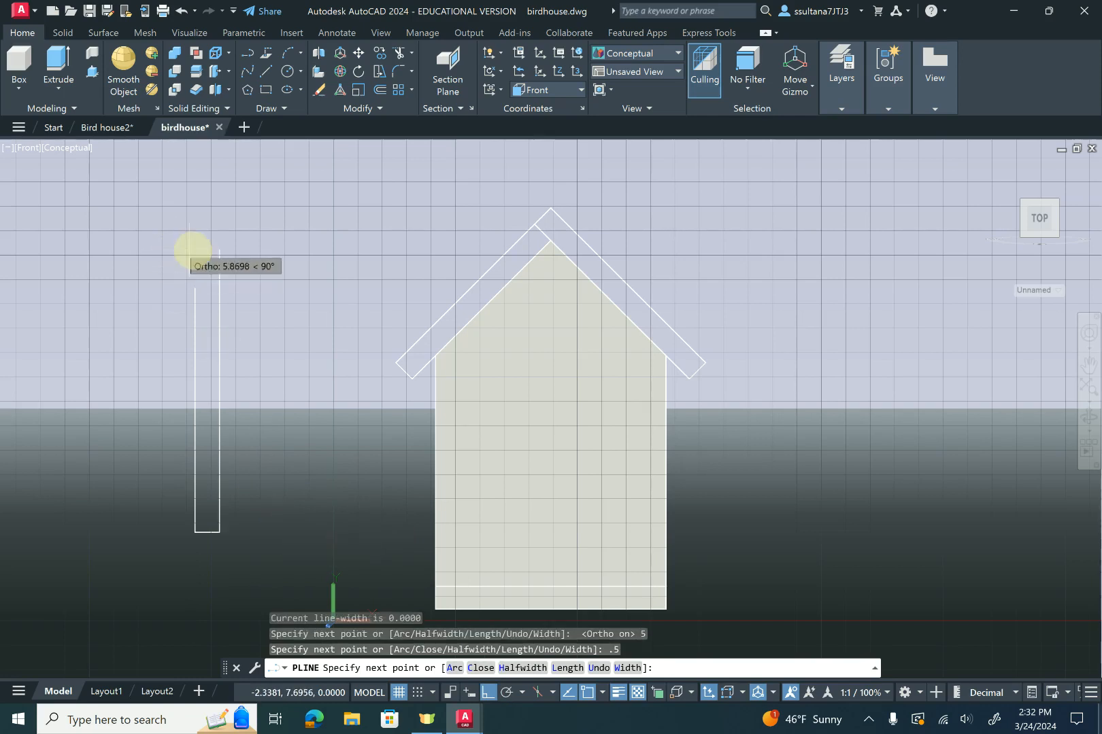
mouse_move(221, 261)
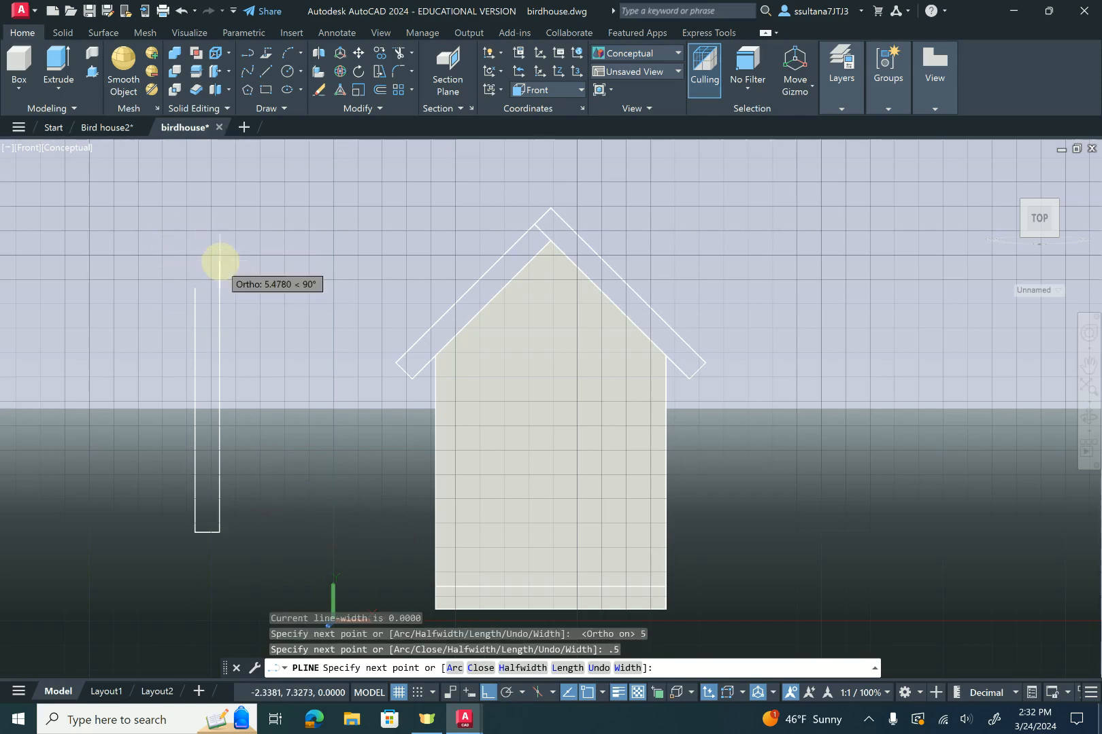
text(5.5)
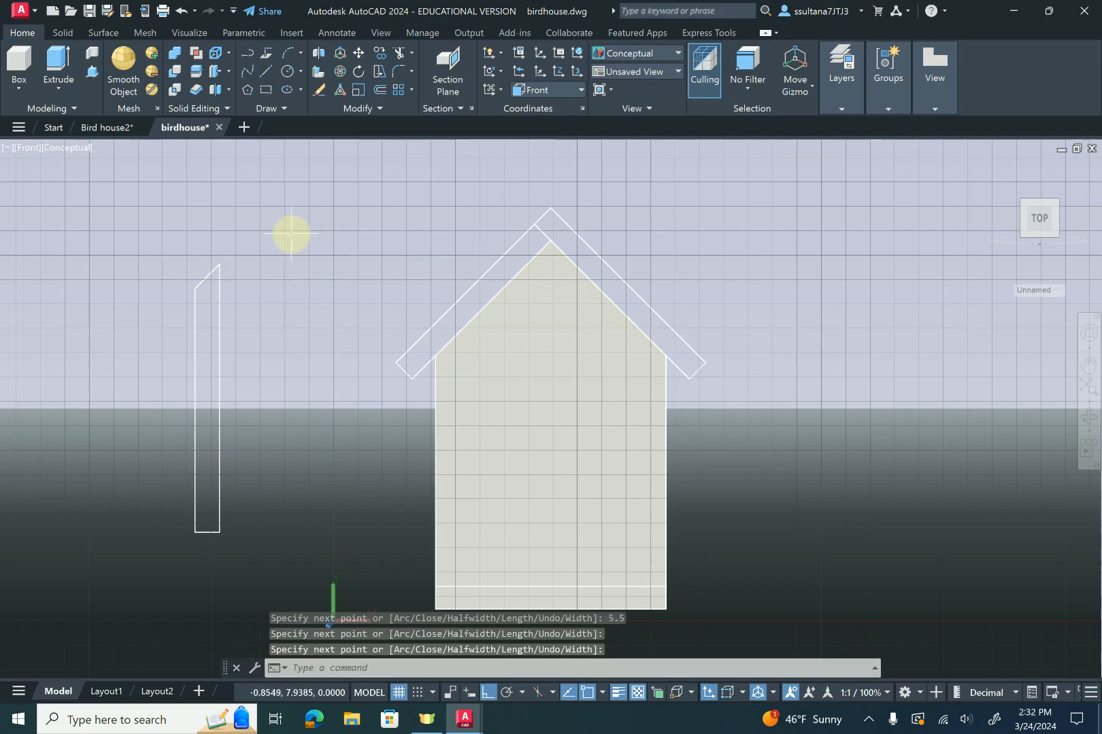
mouse_move(1022, 222)
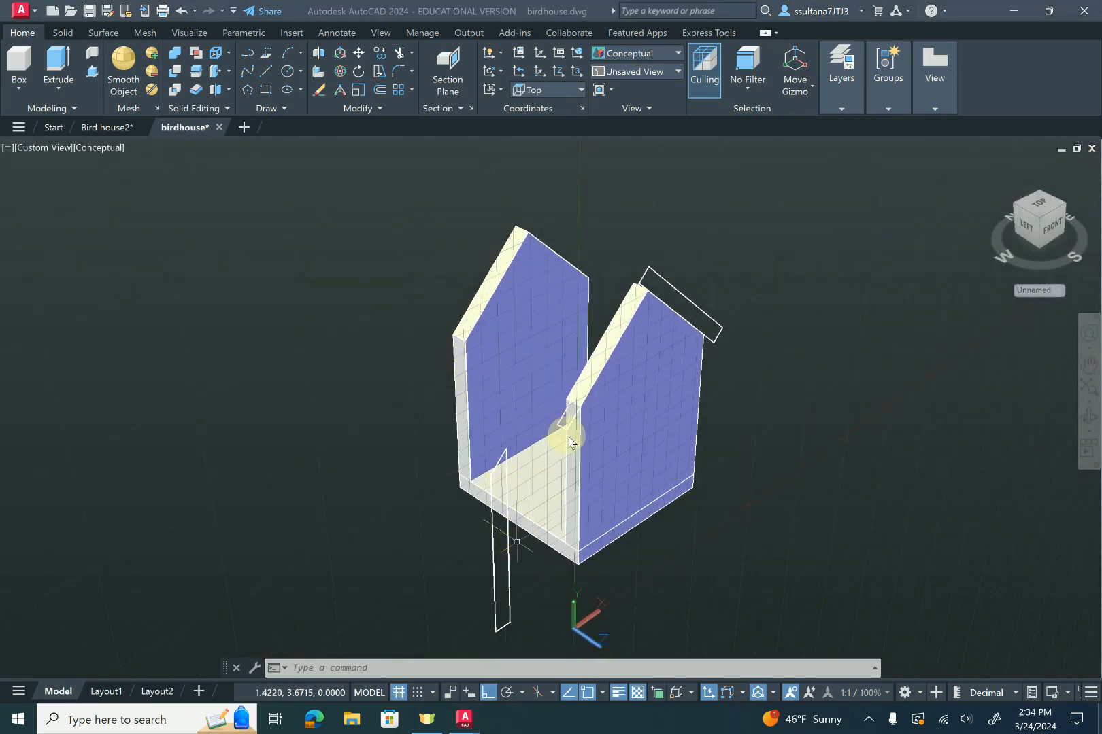
mouse_move(516, 492)
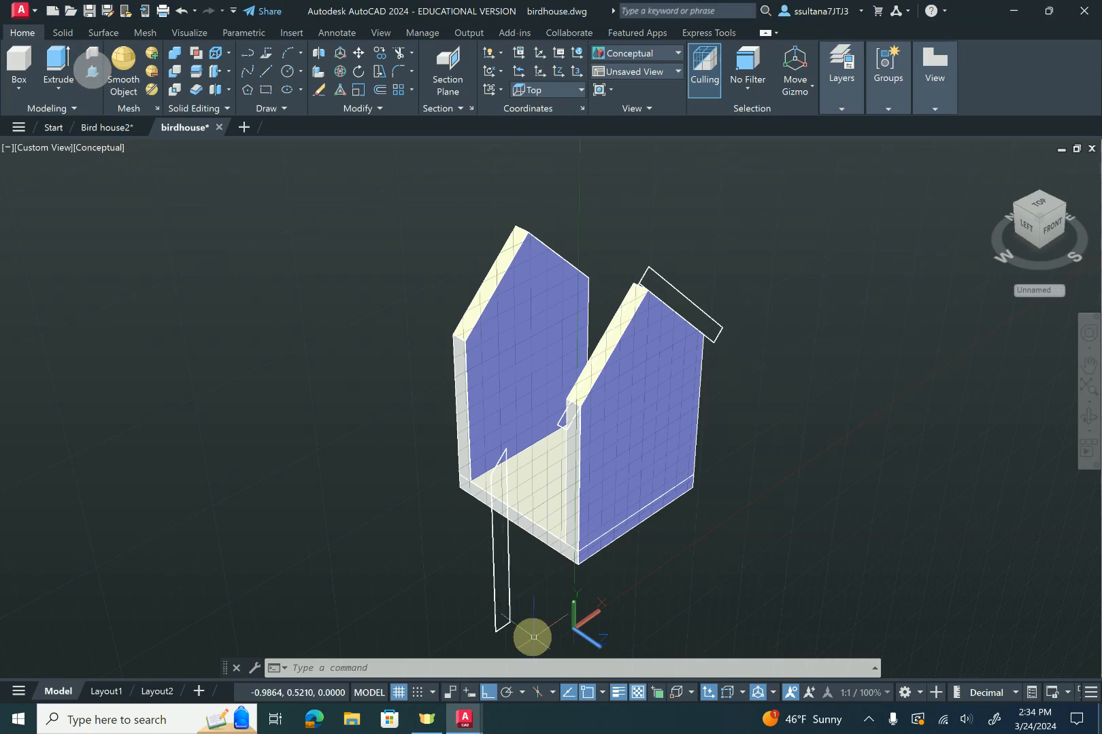
mouse_move(91, 70)
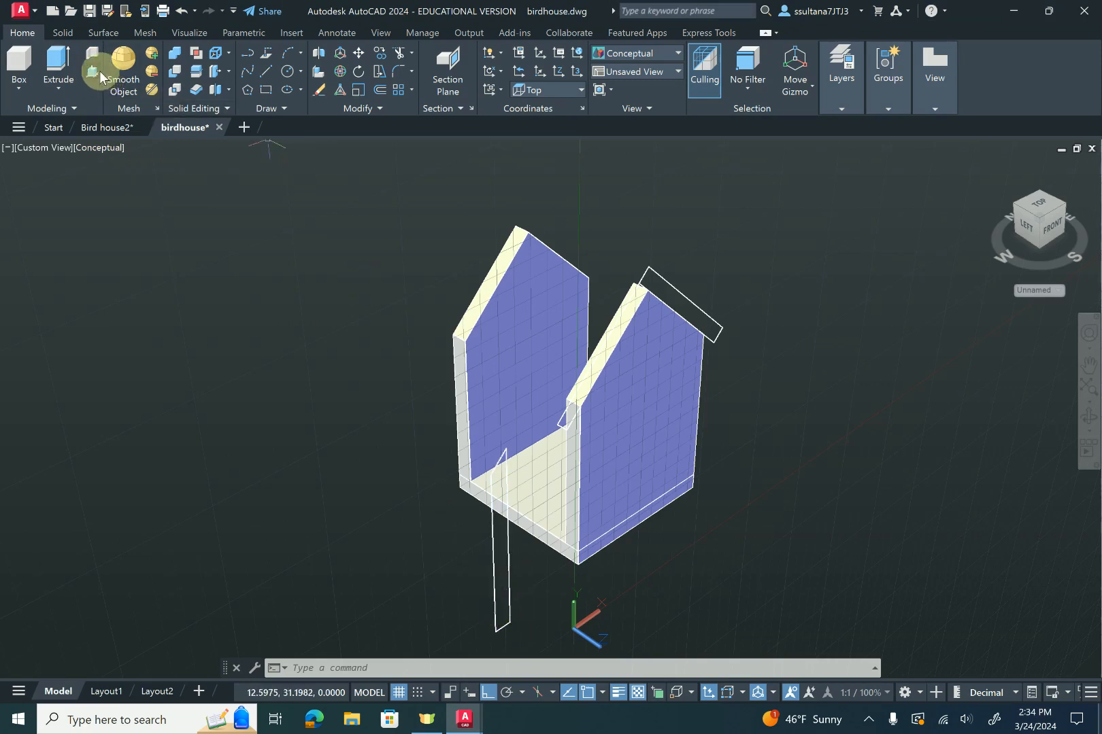
Extrude the narrow outline into a panel, move it onto the house front, and view from Top
click(91, 67)
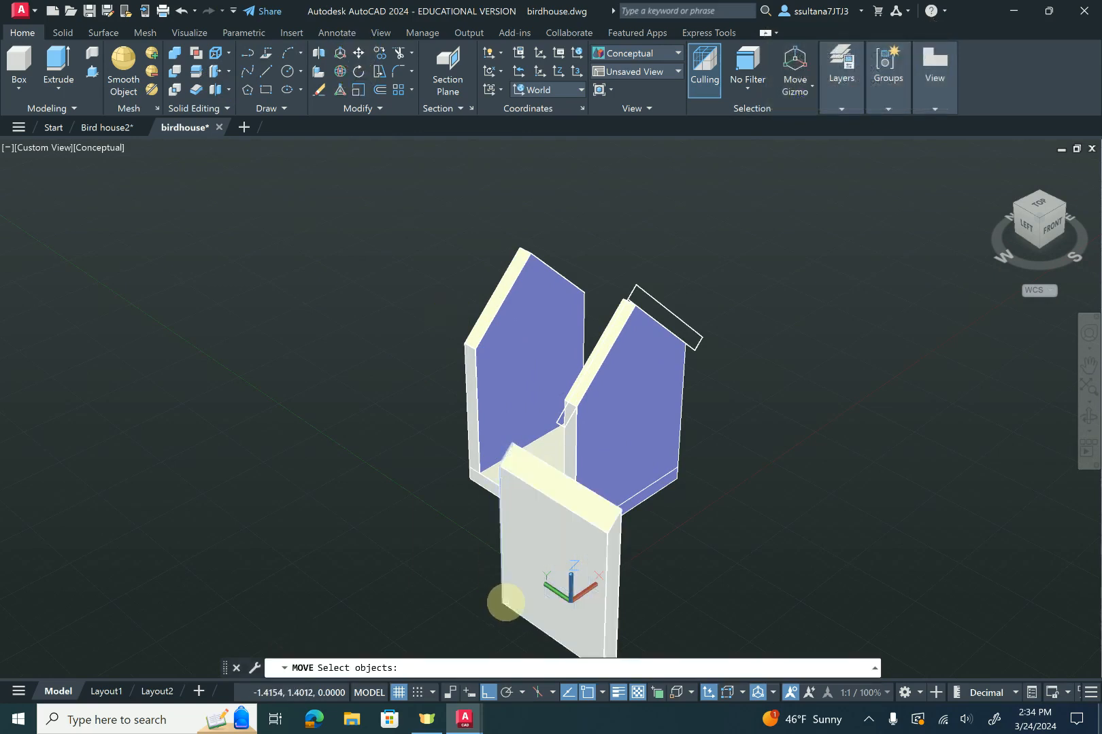
click(555, 548)
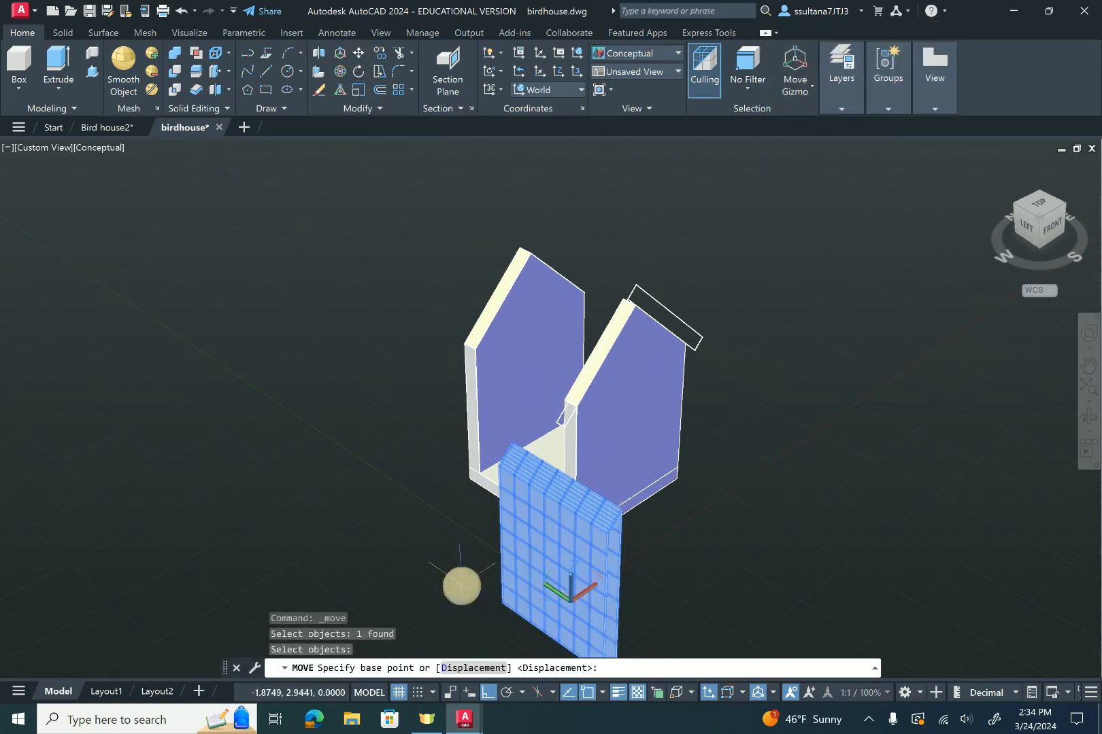
mouse_move(506, 604)
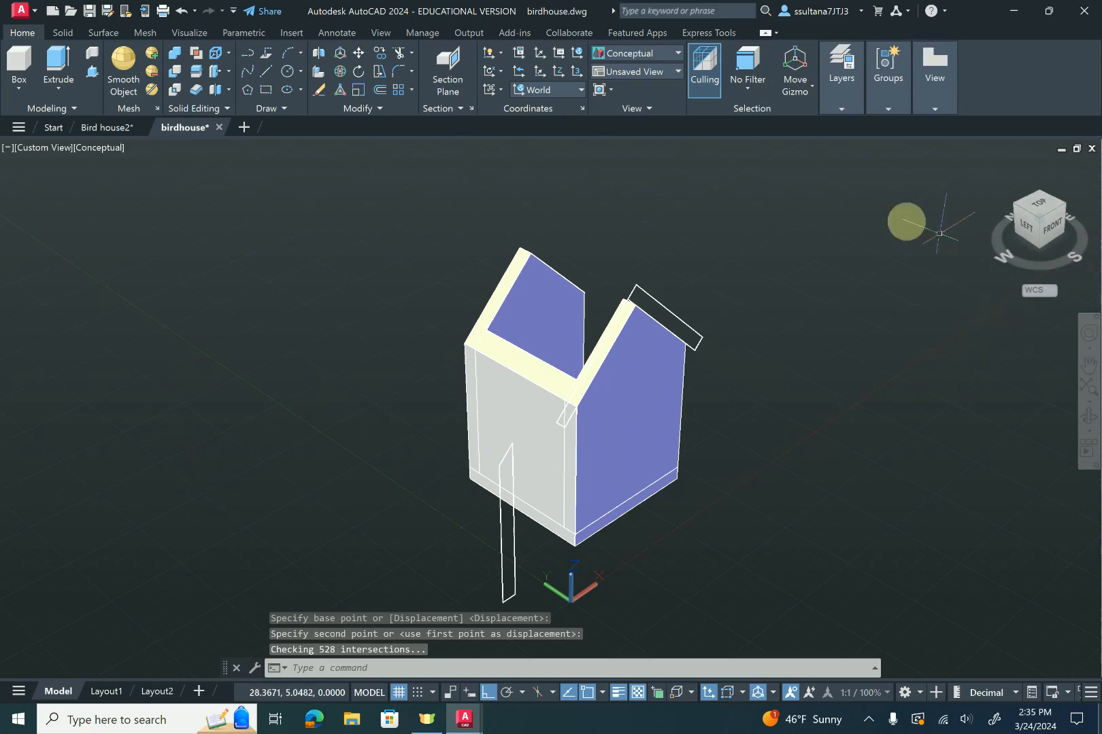
click(42, 147)
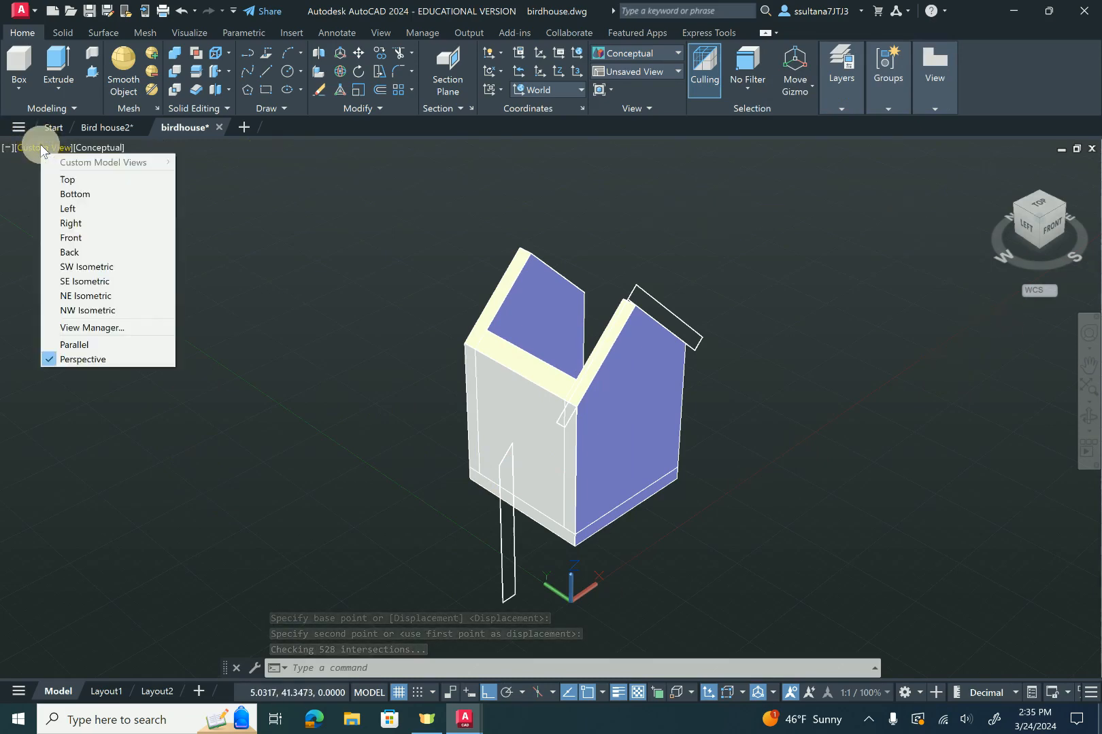
click(68, 180)
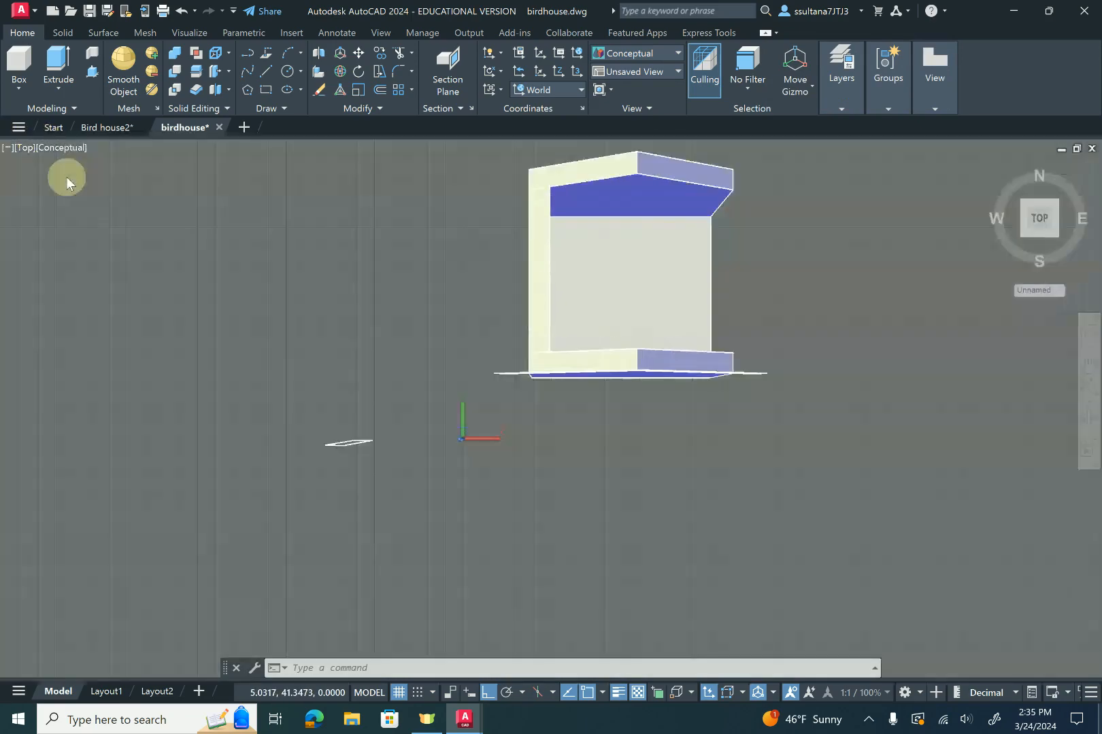
Switch to parallel projection and mirror the front wall across the centre into a back wall
right_click(1039, 218)
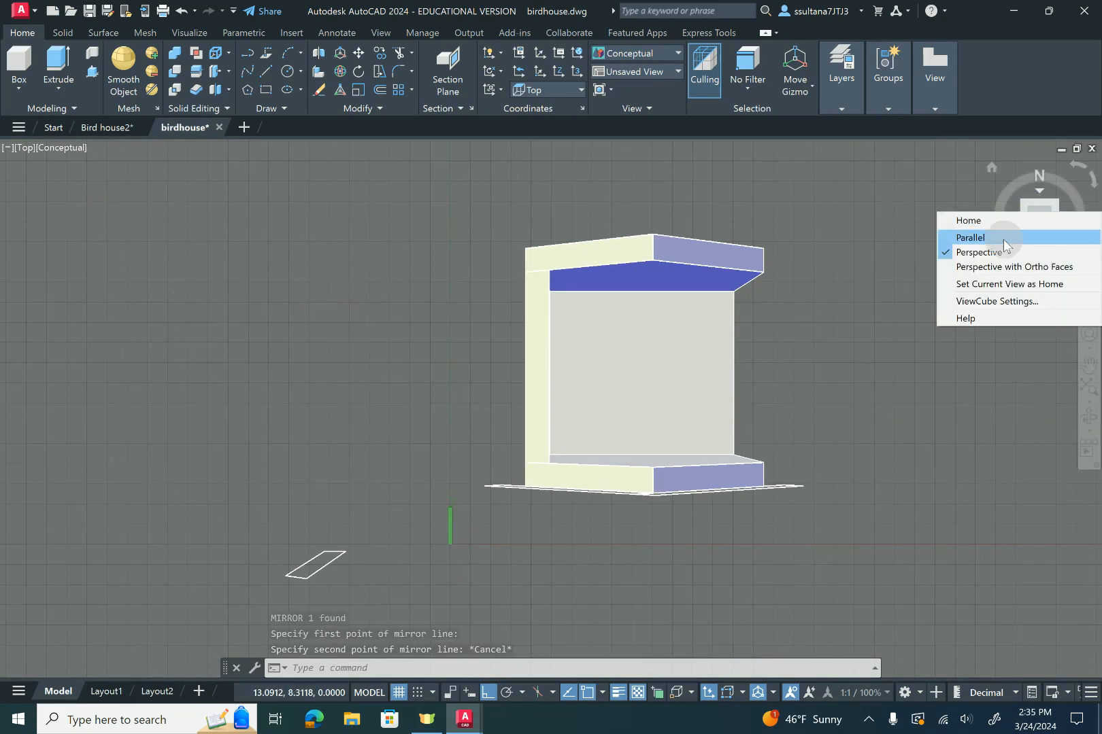
click(971, 237)
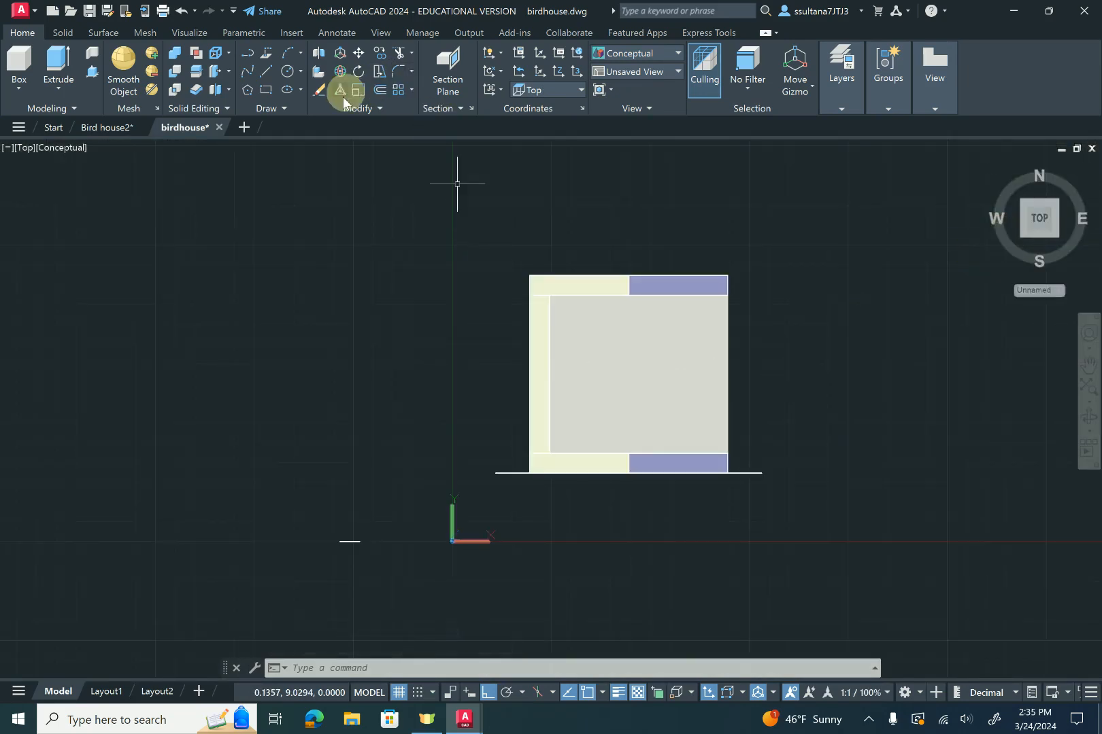
mouse_move(363, 201)
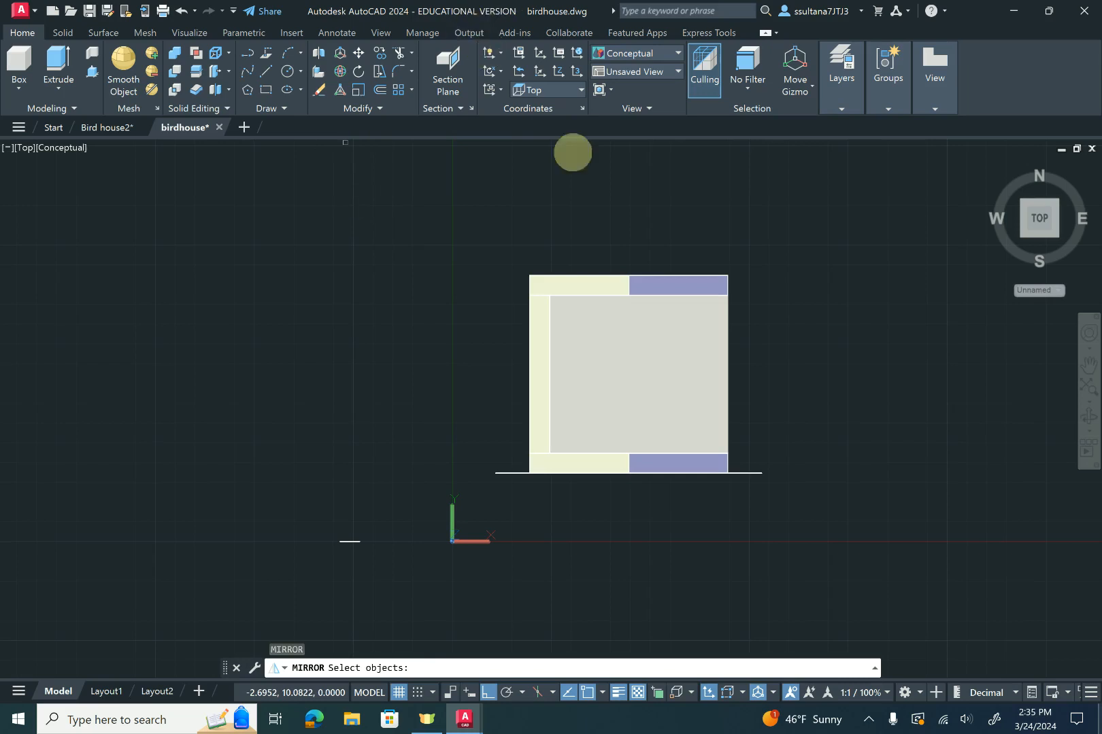
click(538, 376)
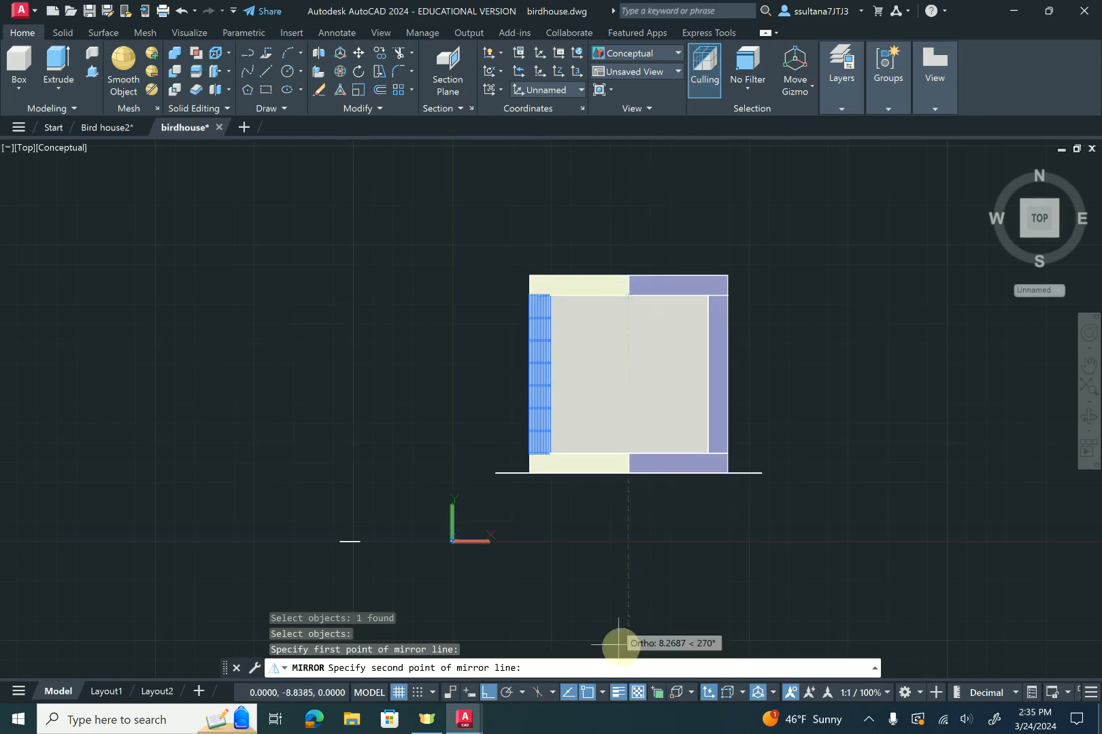
click(624, 569)
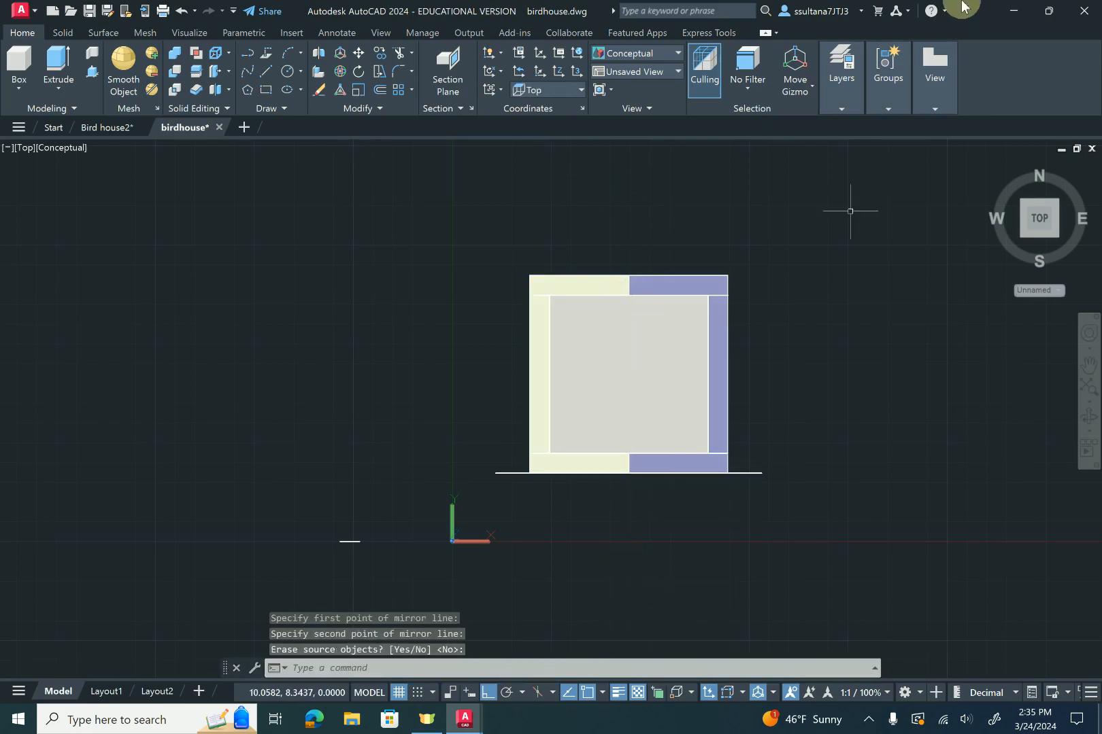
click(996, 170)
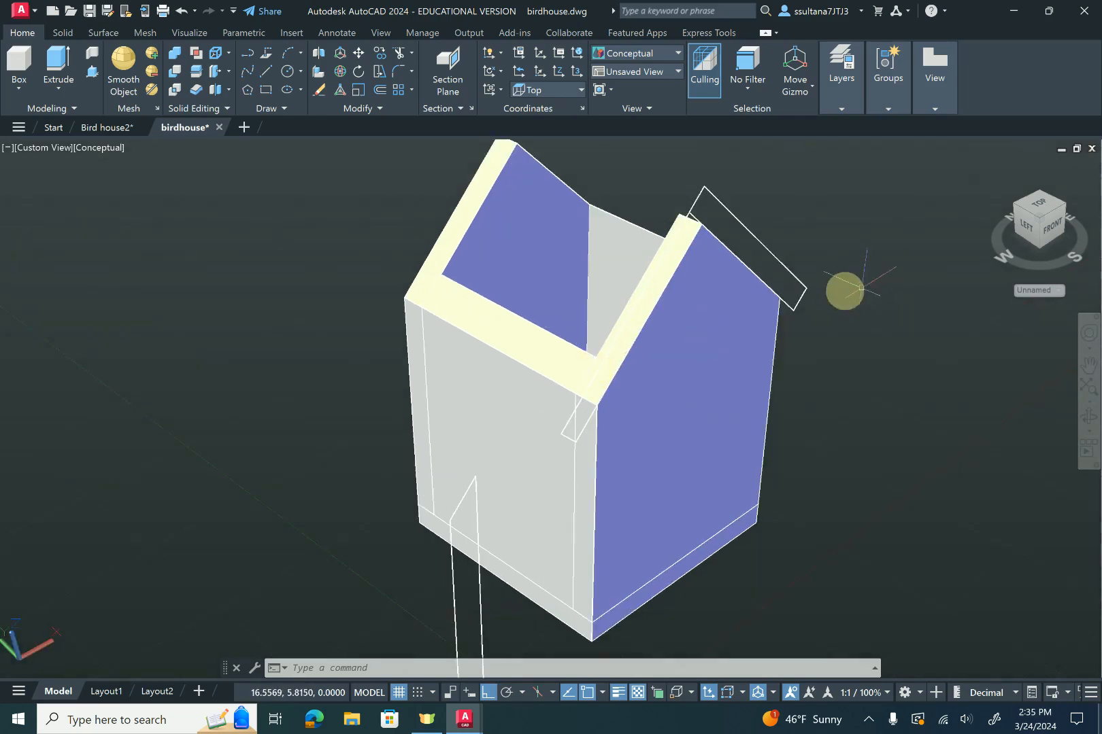
mouse_move(57, 66)
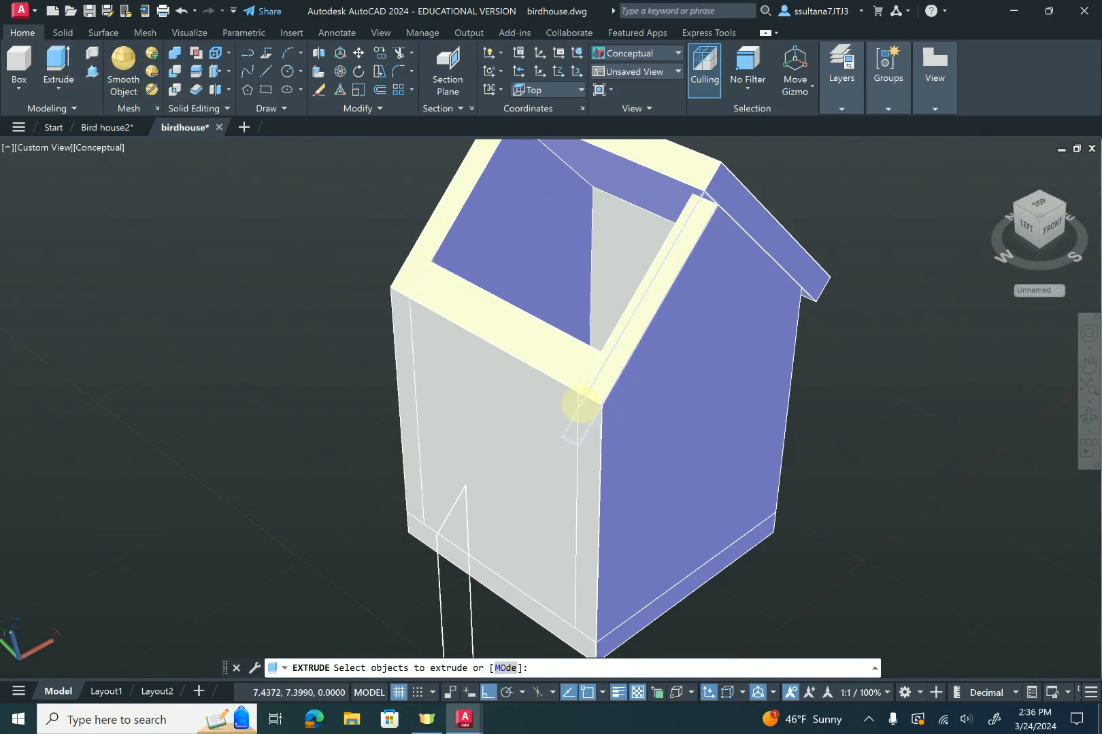
Extrude the second roof panel outline at the default -5 height
click(580, 404)
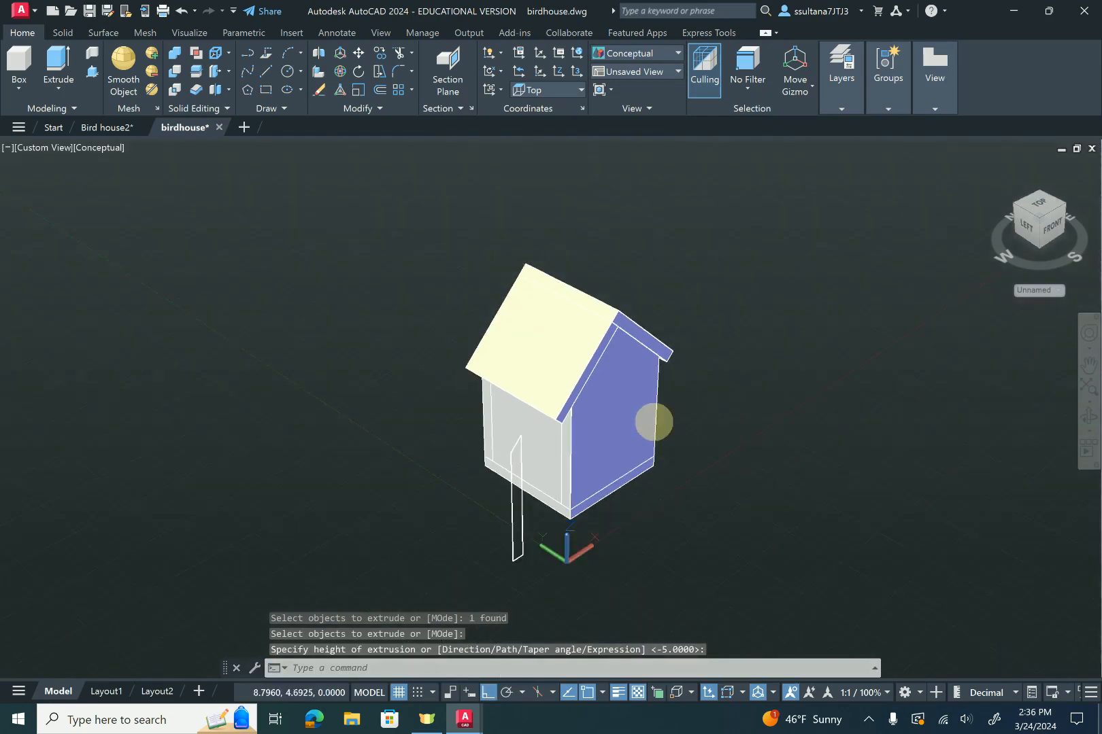
key(Escape)
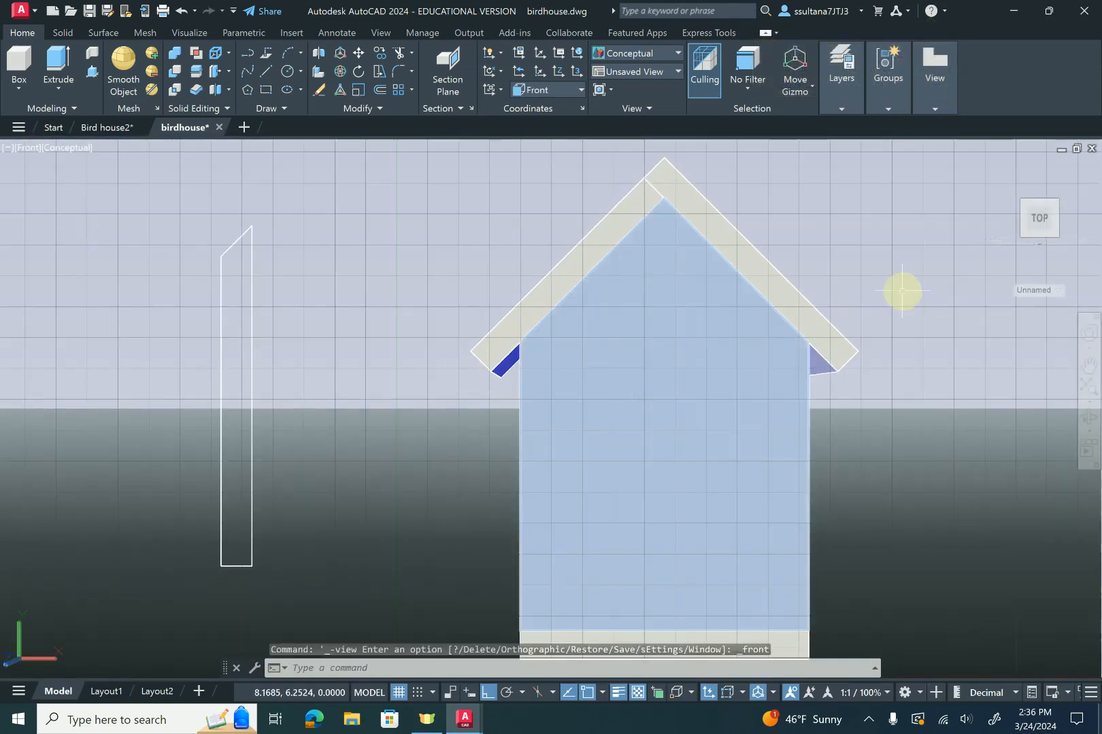
Hide the grid, draw the radius-1 entry circle on the front wall, and use 2D Wireframe
click(398, 696)
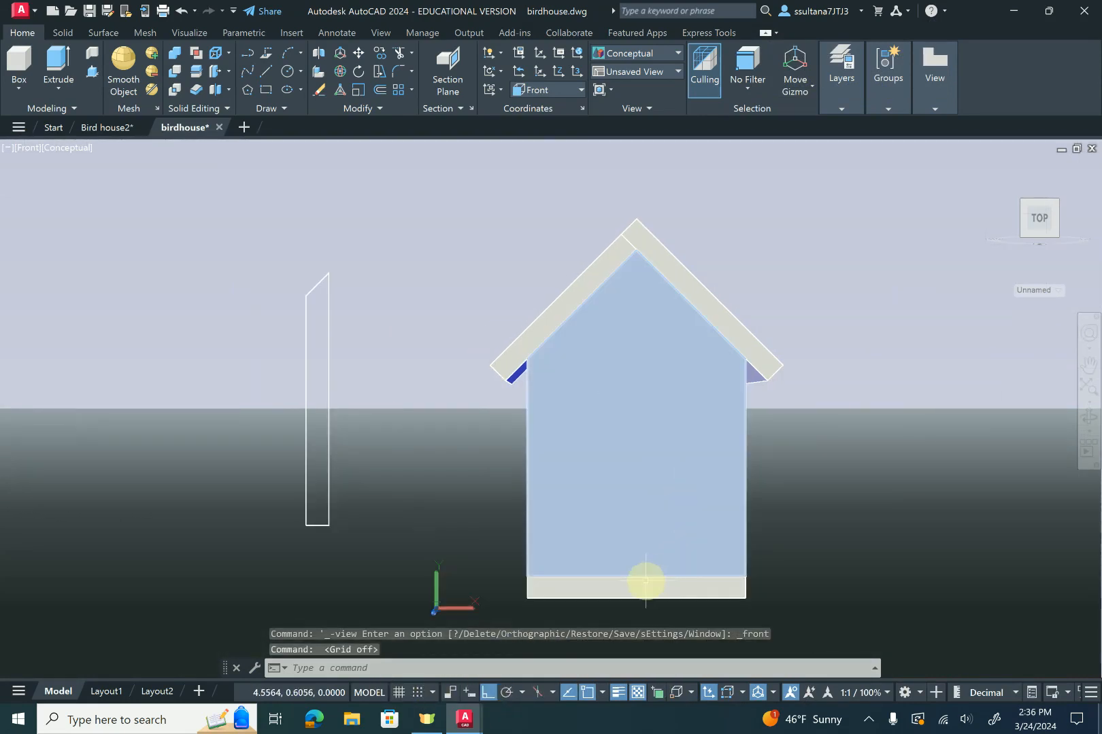
mouse_move(713, 397)
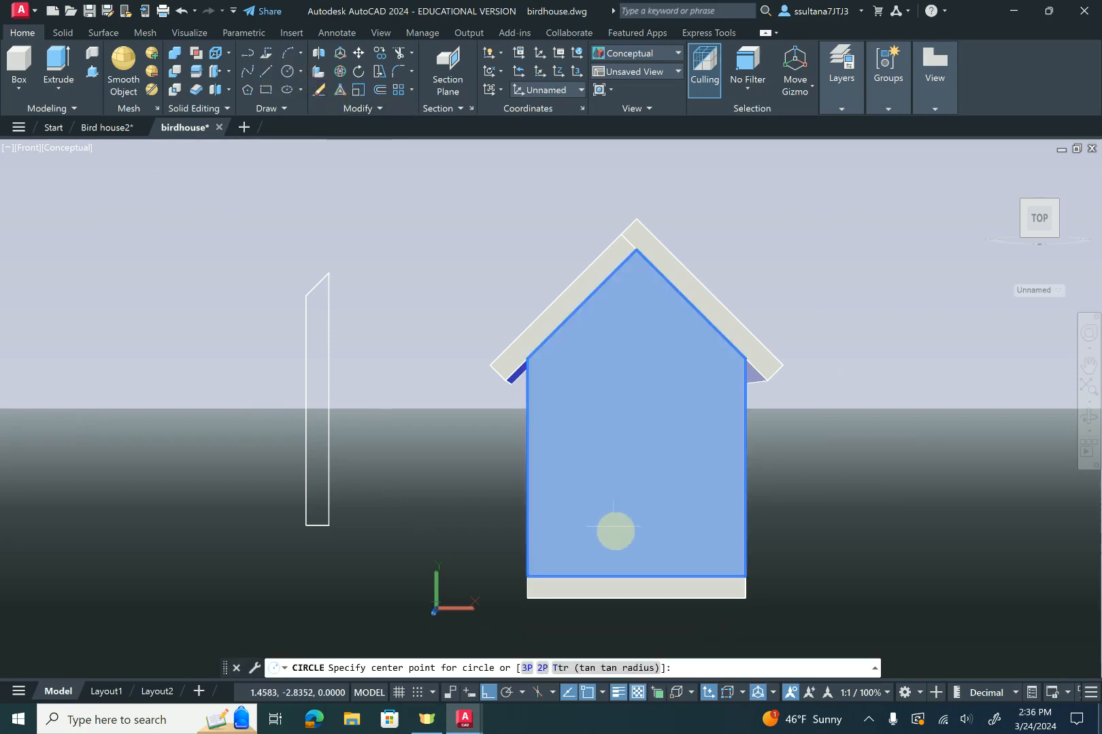
mouse_move(635, 576)
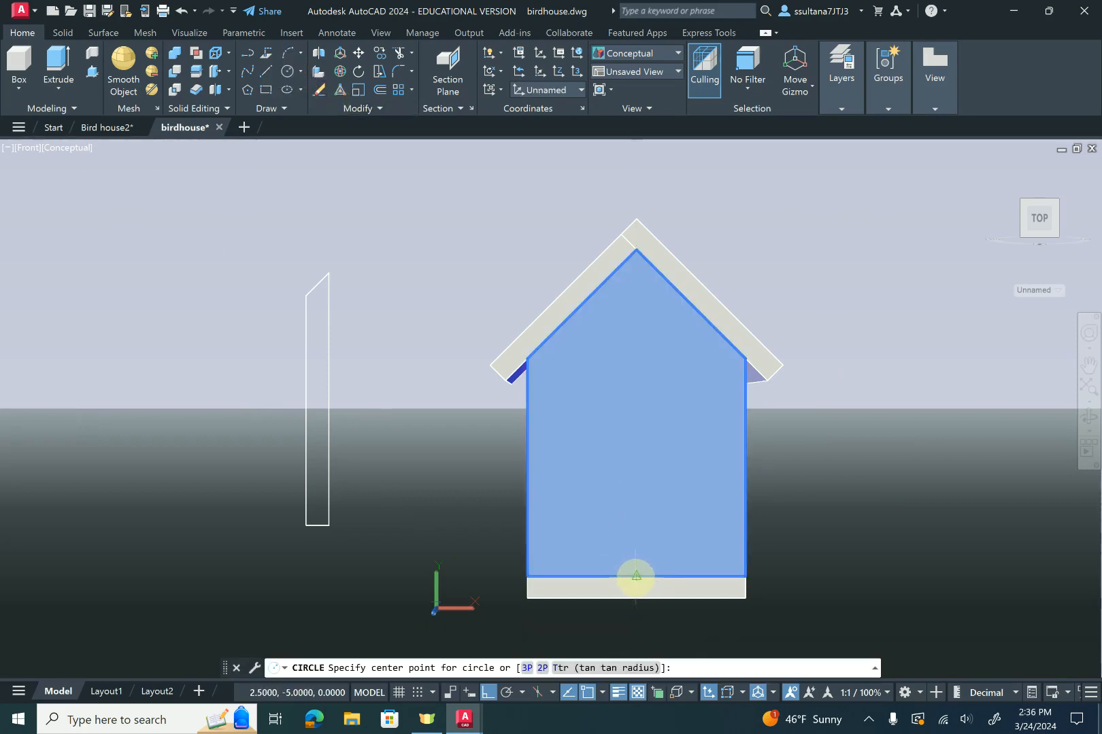
mouse_move(635, 531)
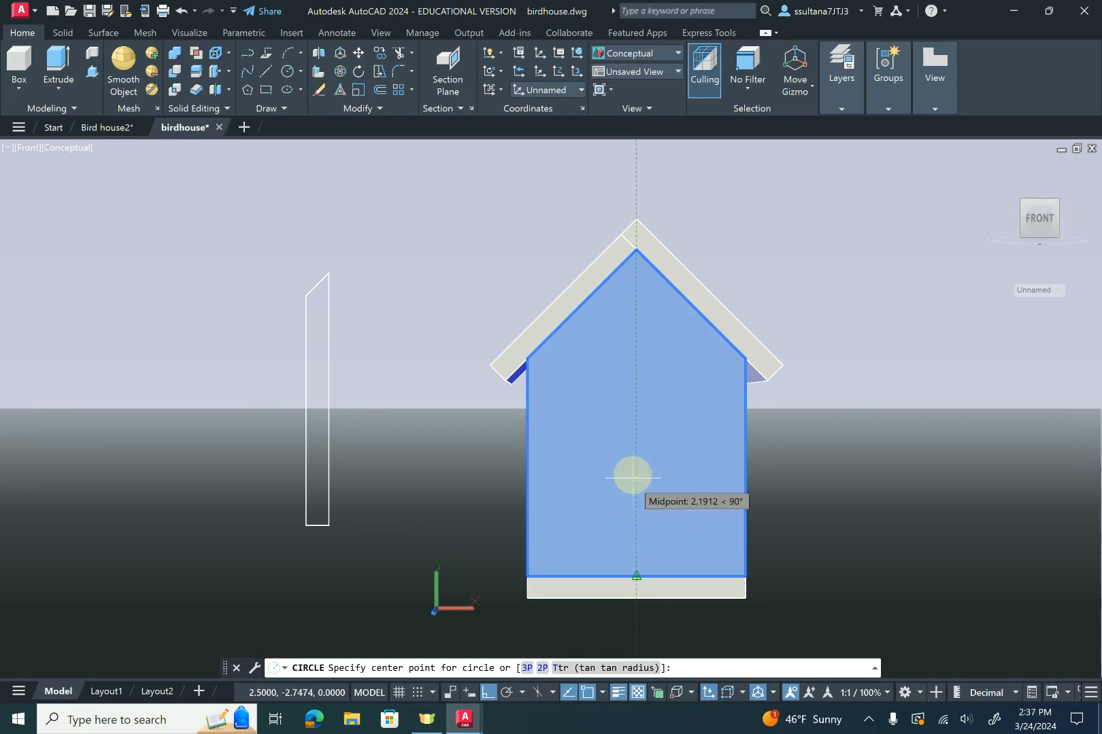
mouse_move(632, 434)
text(4)
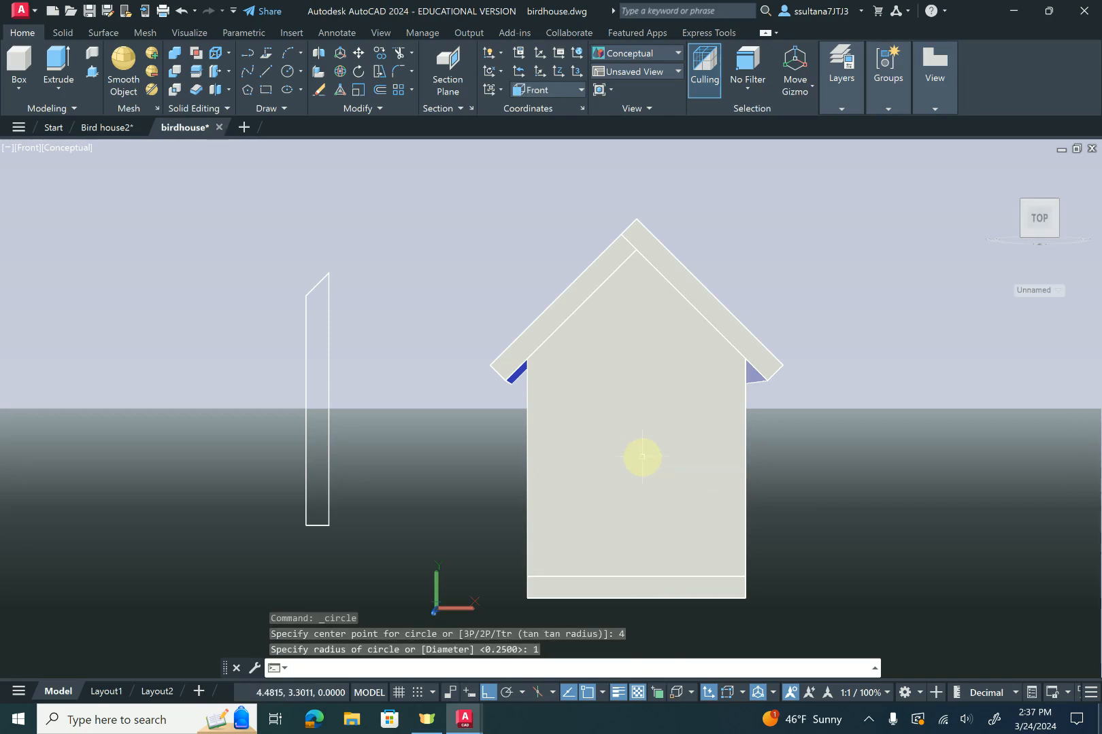
click(633, 439)
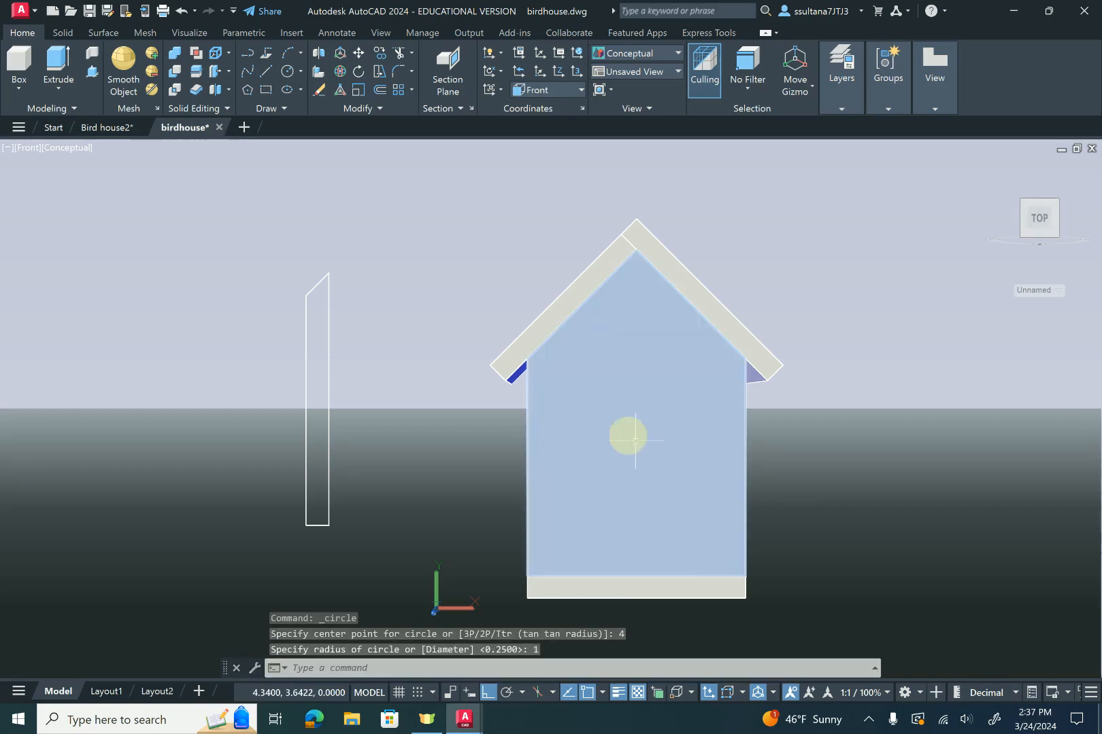
click(677, 53)
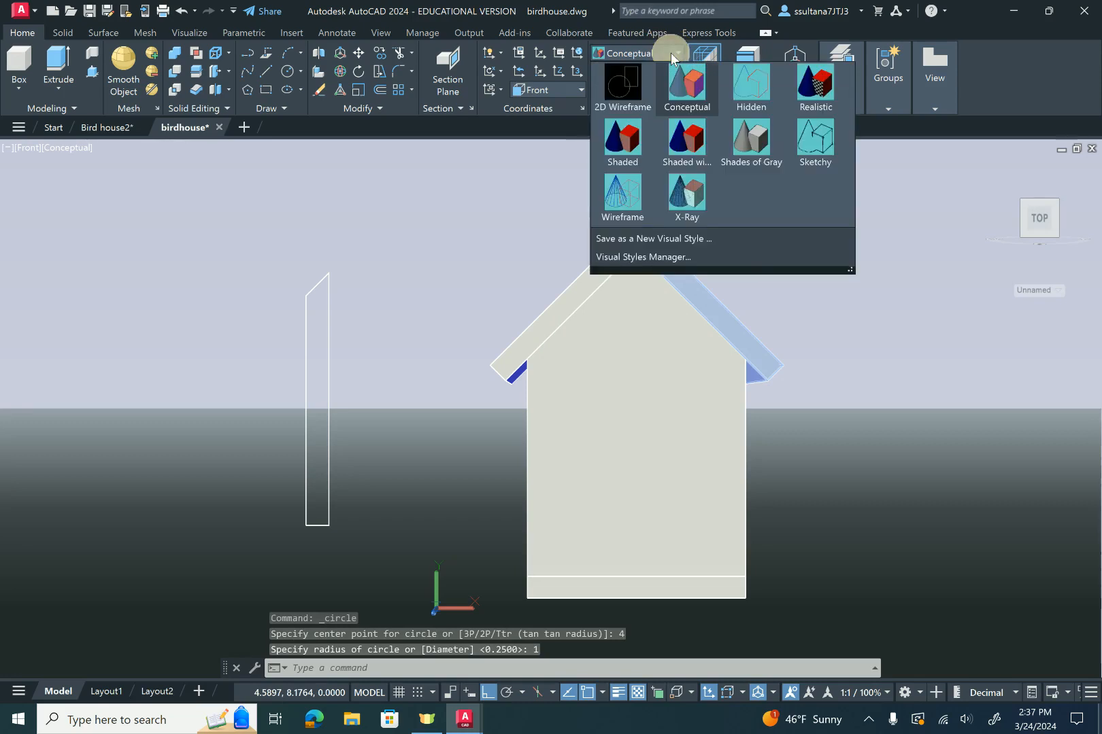
click(621, 85)
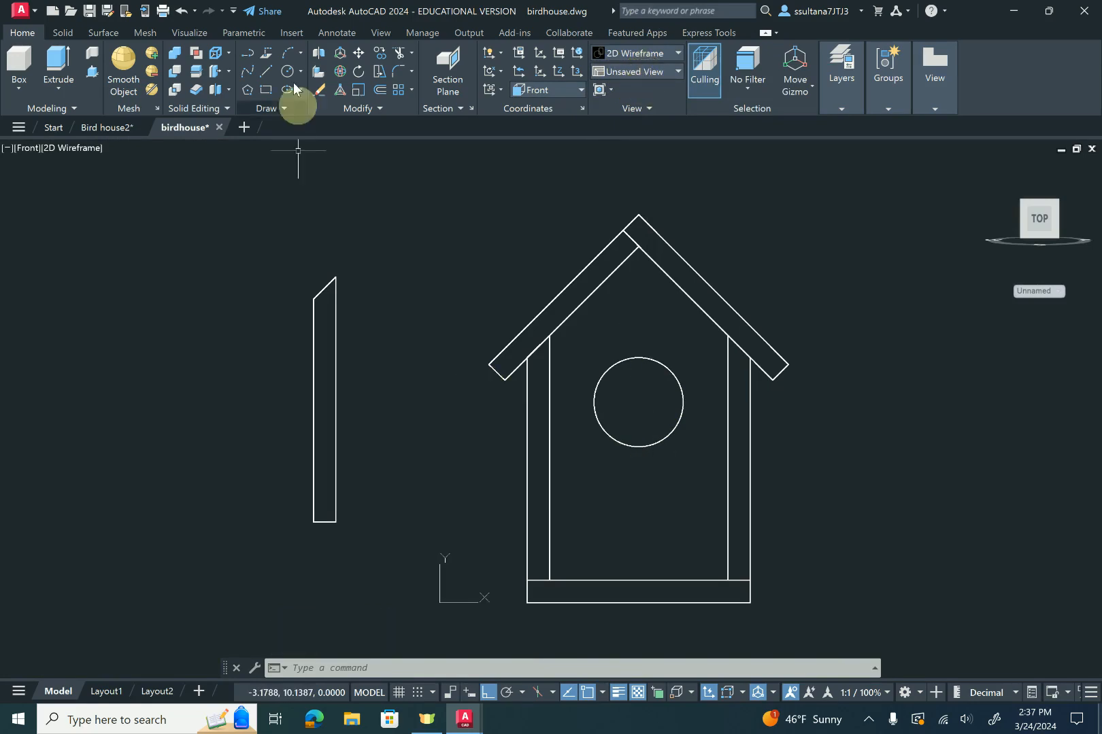
Draw a radius 0.2 perch circle 1.25 above the front wall's bottom midpoint
click(285, 70)
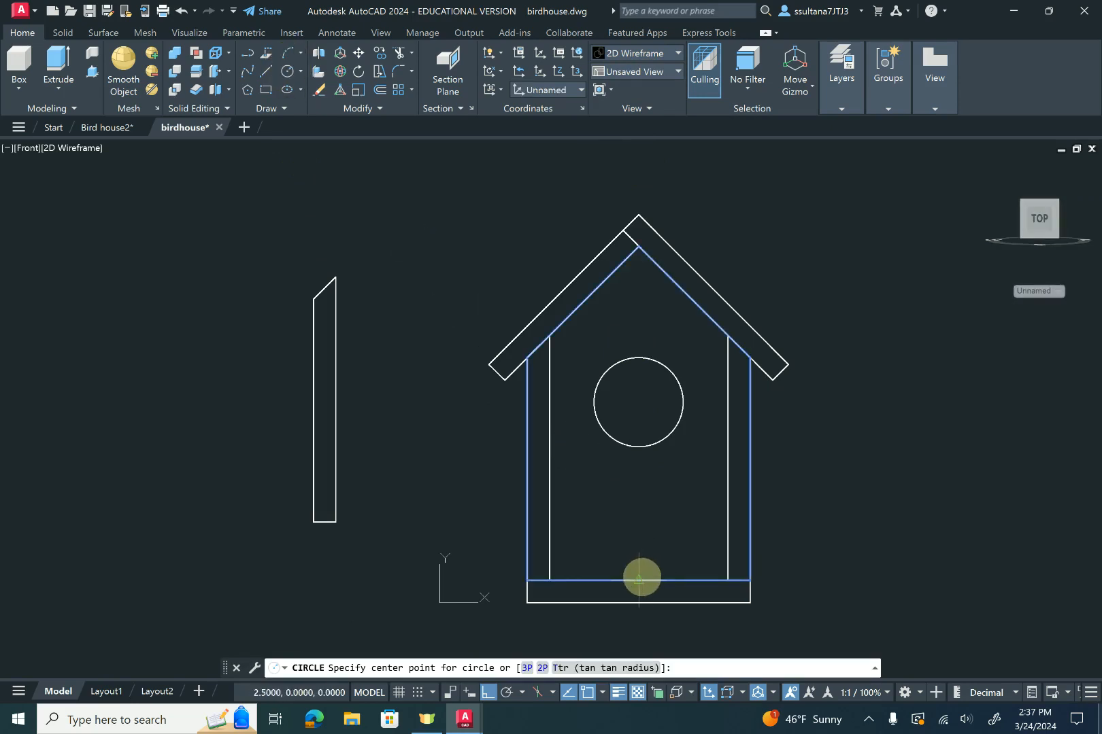
mouse_move(638, 558)
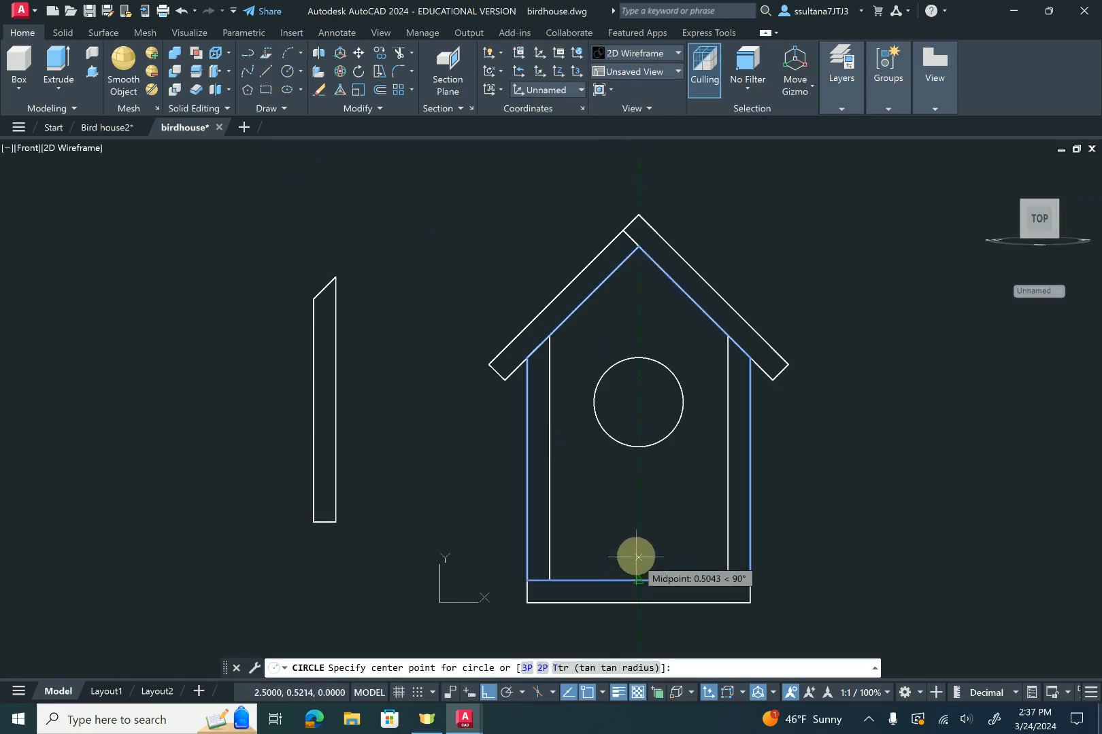
mouse_move(638, 523)
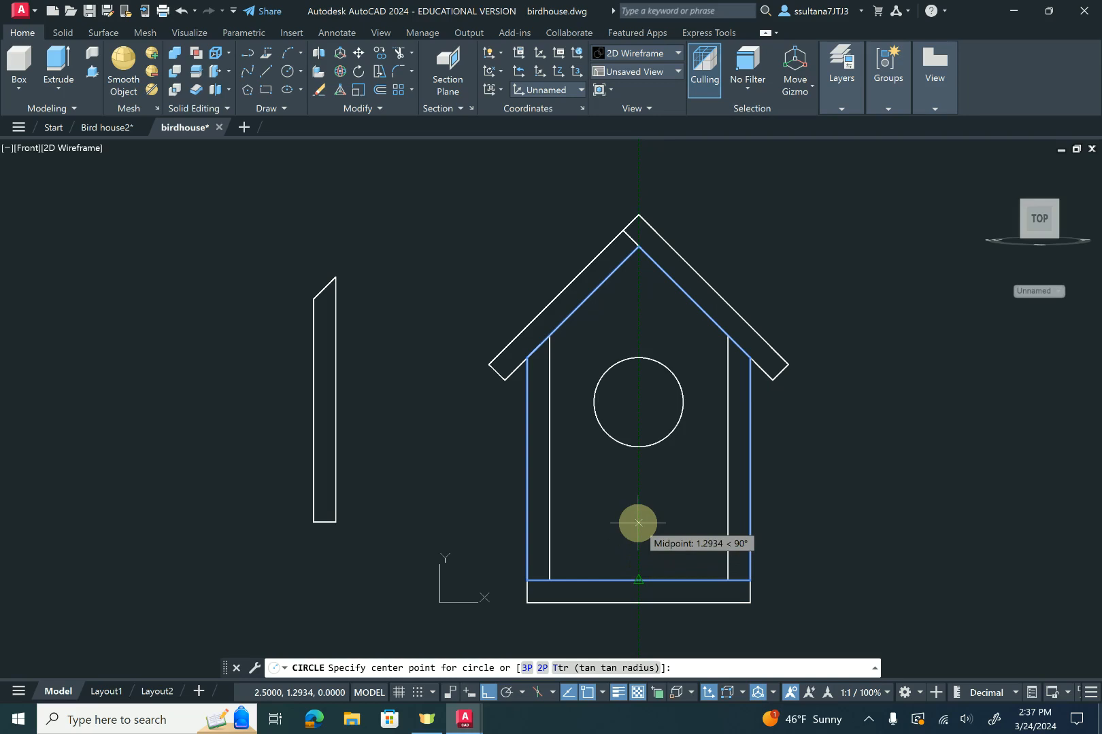
text(1.25)
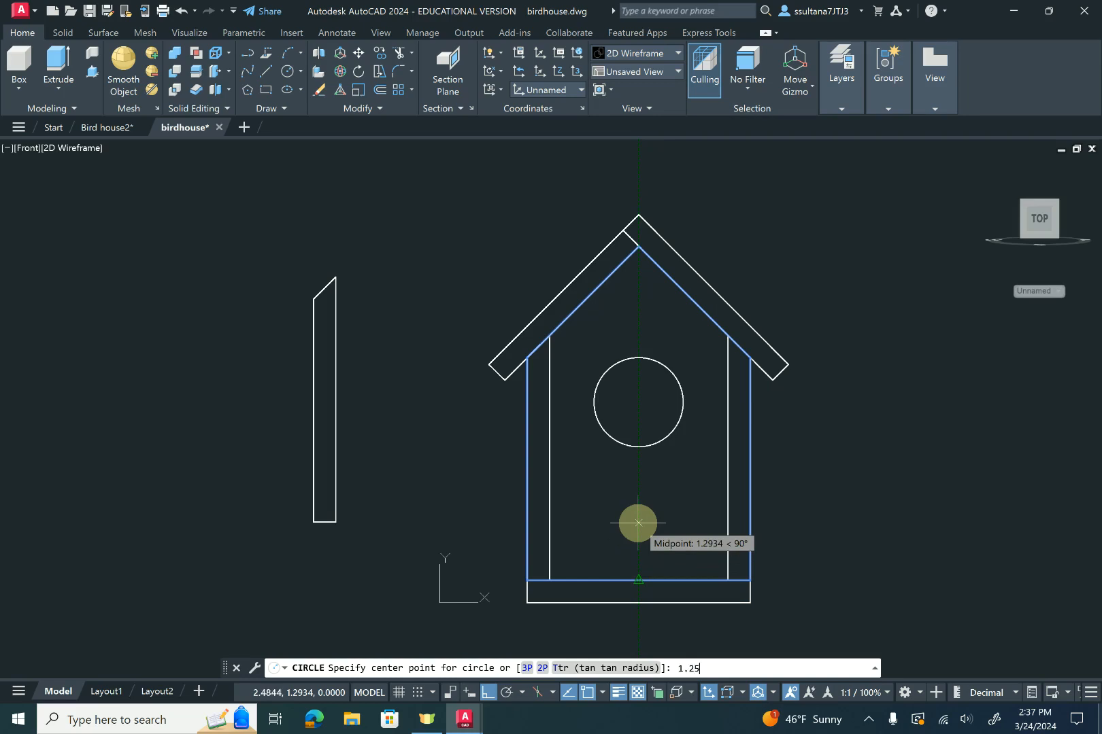
click(637, 522)
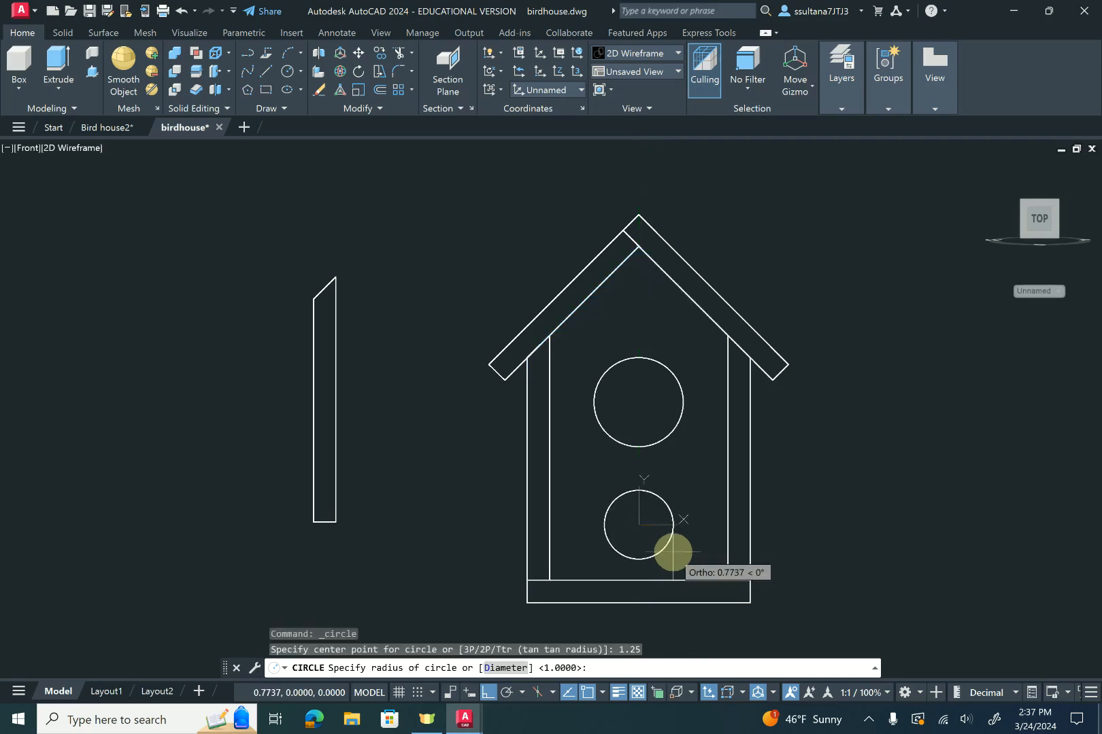
mouse_move(659, 539)
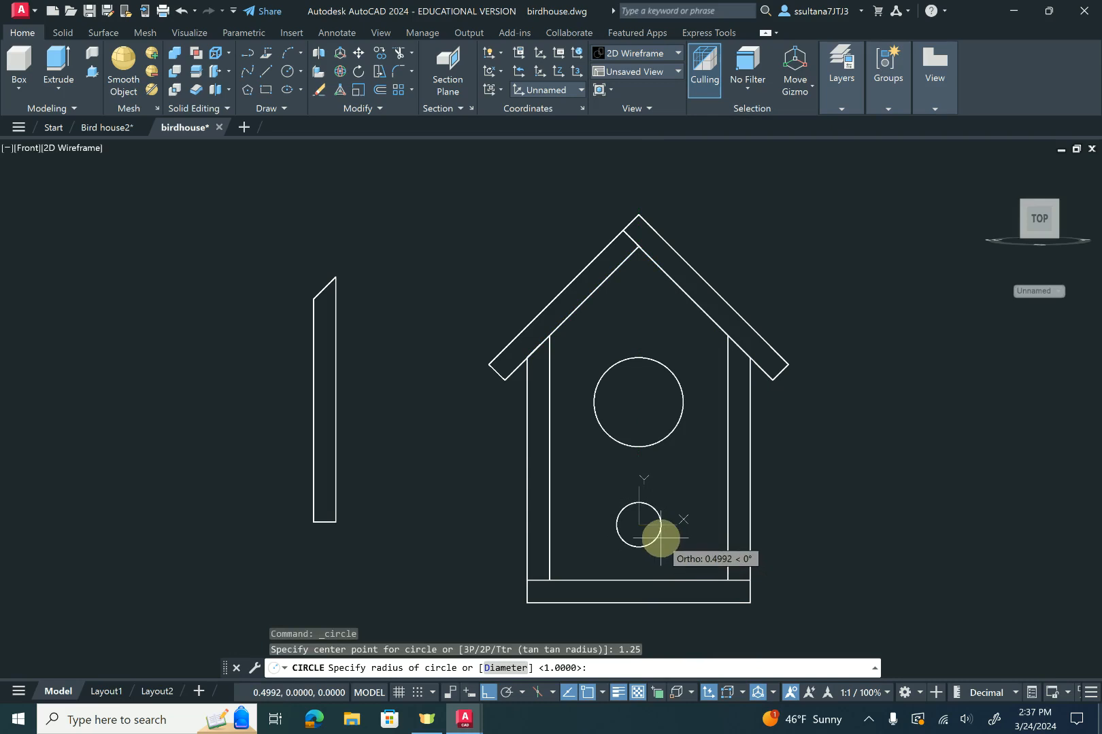
text(.2)
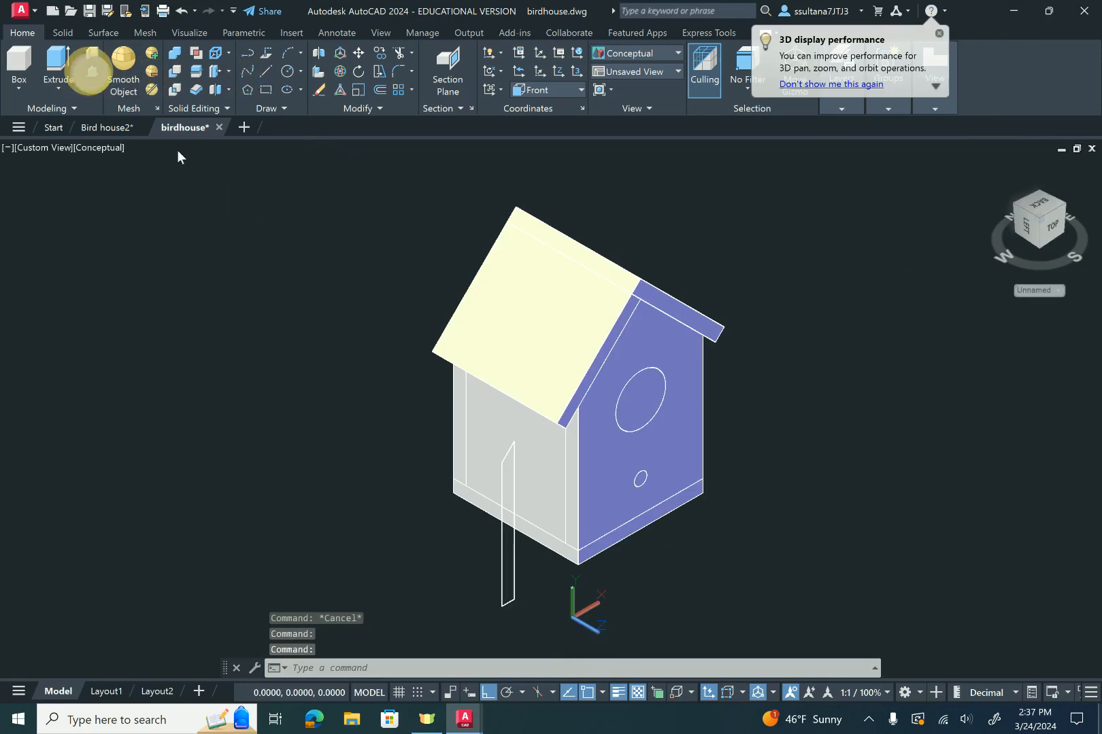
Press-pull the platform forward by 3 and cut the entry hole through the front wall
click(92, 69)
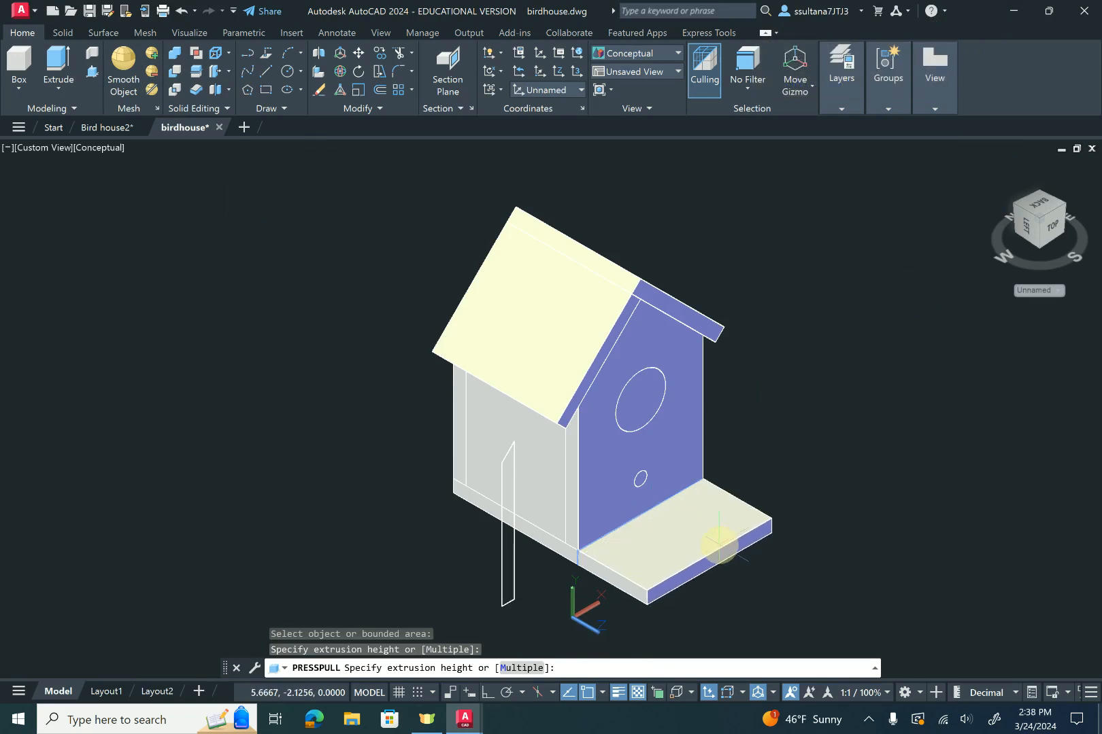
text(3)
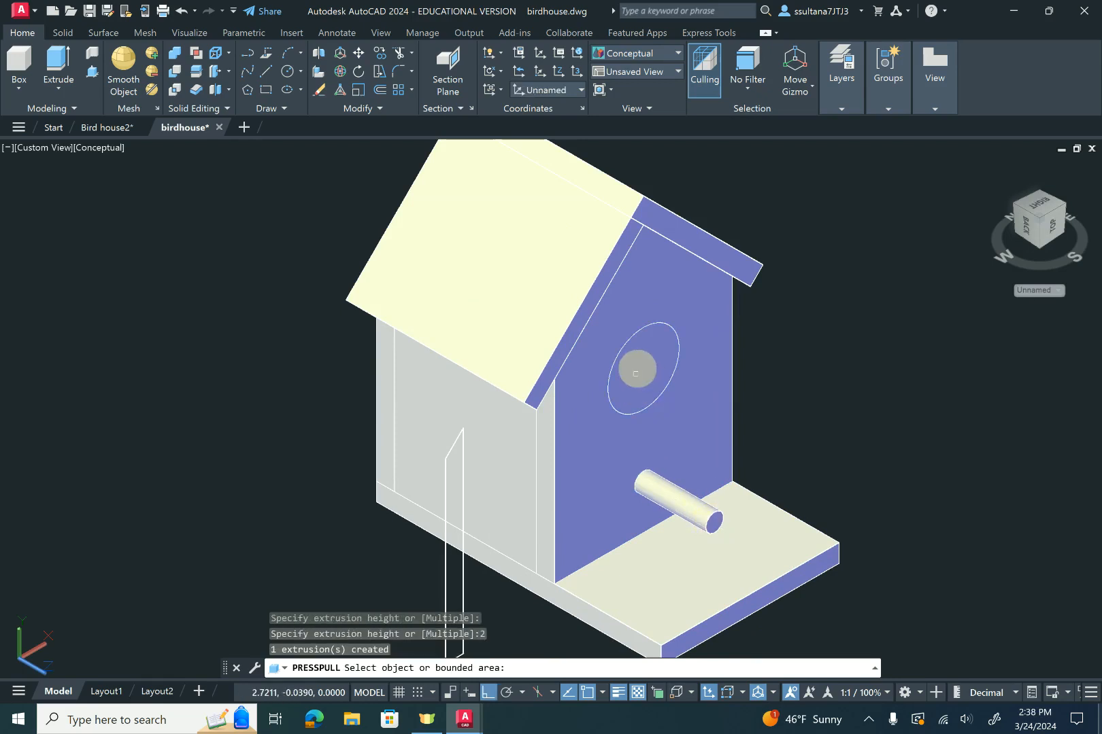
click(639, 349)
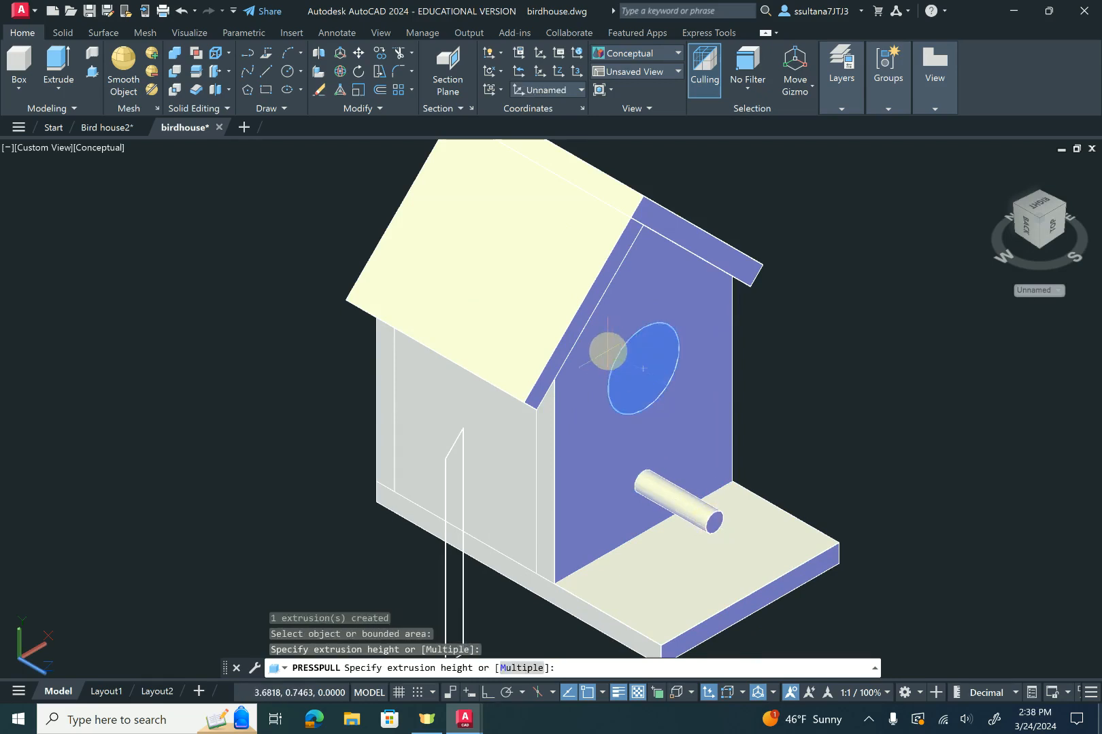
click(861, 387)
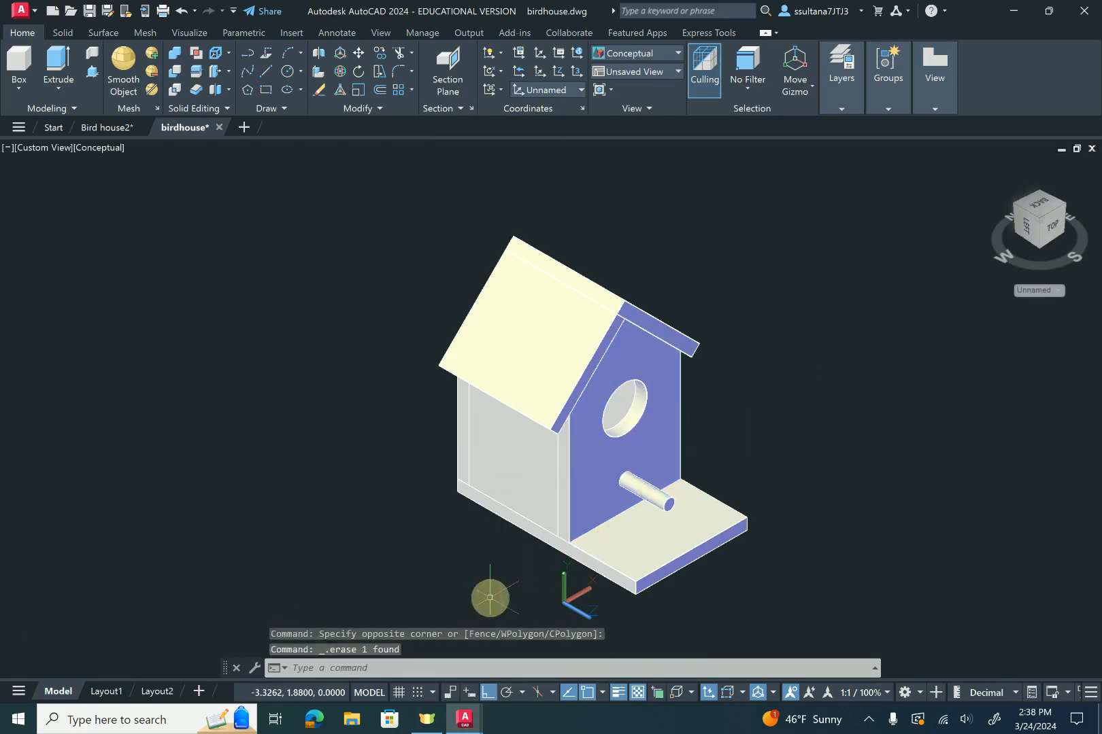
Start Fillet Edge with radius 1 and pick the platform's front vertical corner edges
scroll(down, 3)
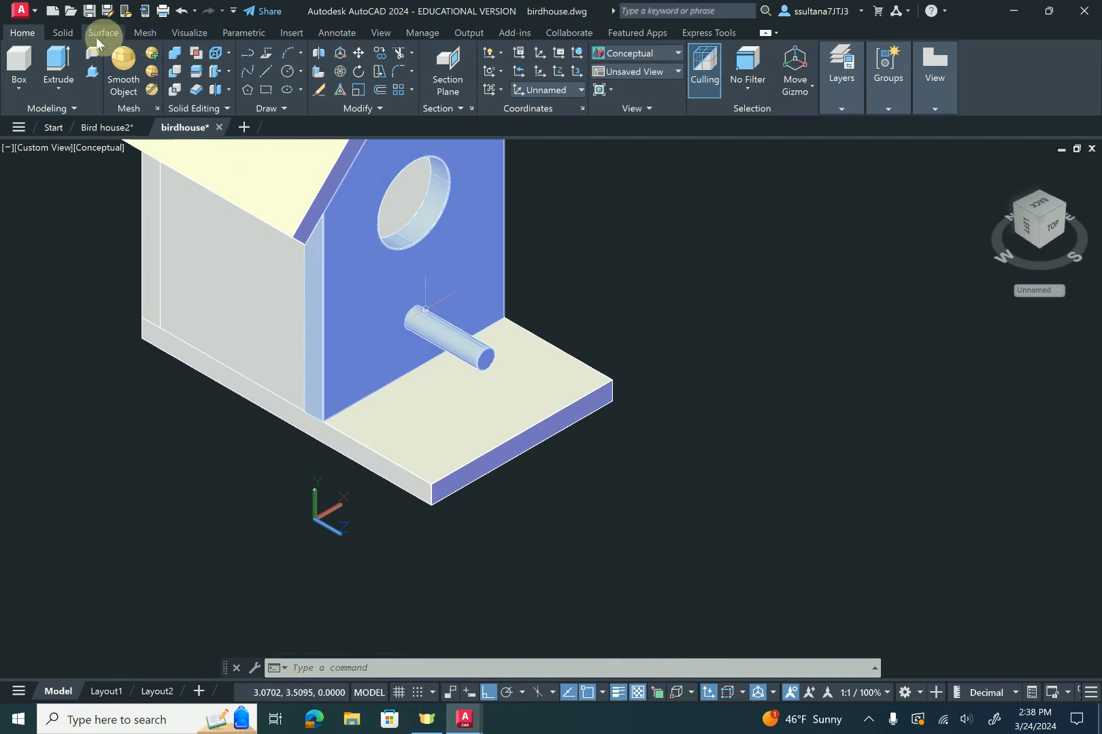
click(61, 33)
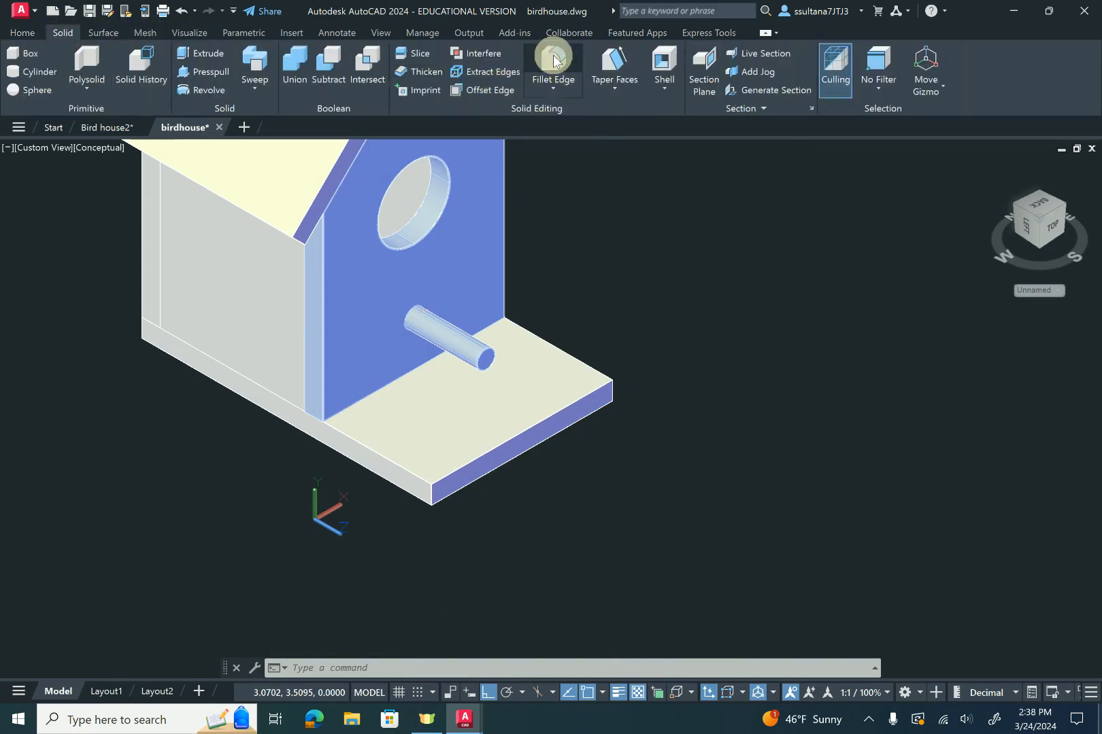
click(552, 63)
text(1)
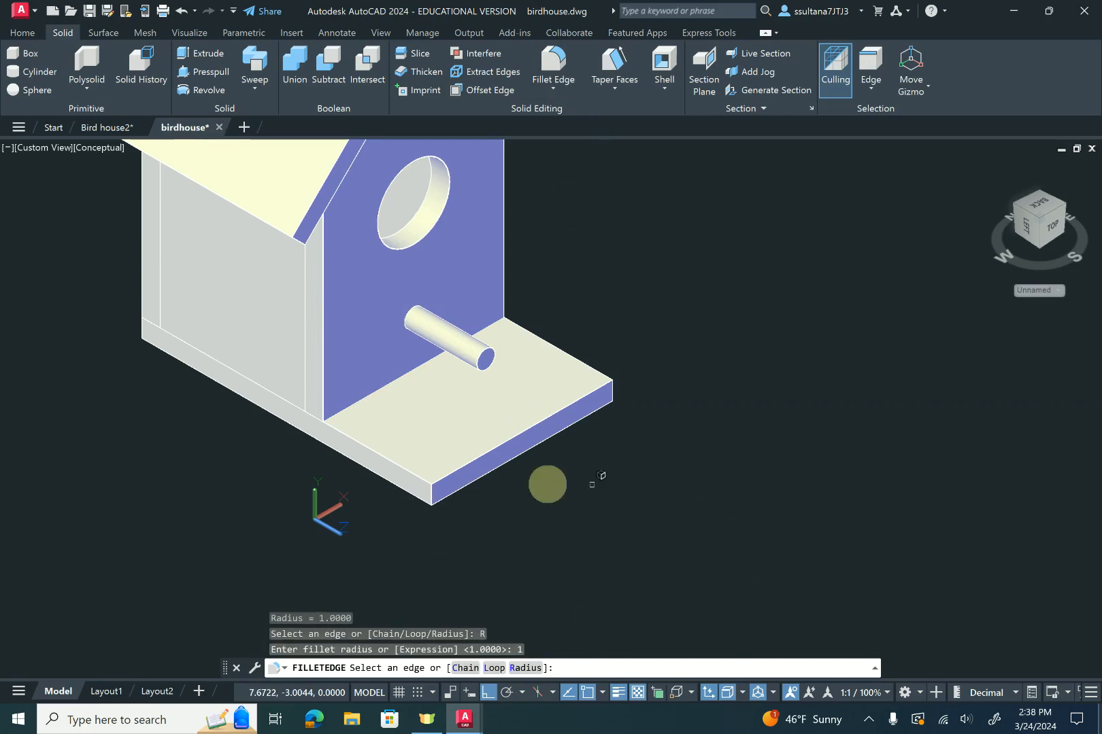
mouse_move(436, 503)
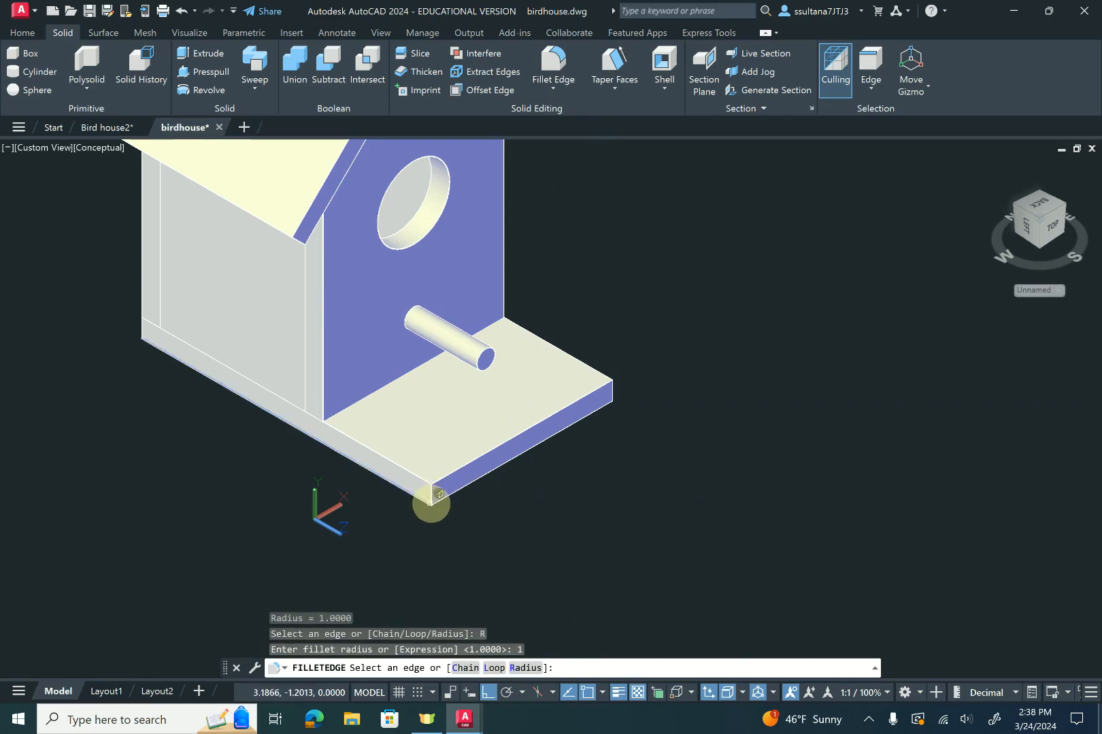
click(431, 492)
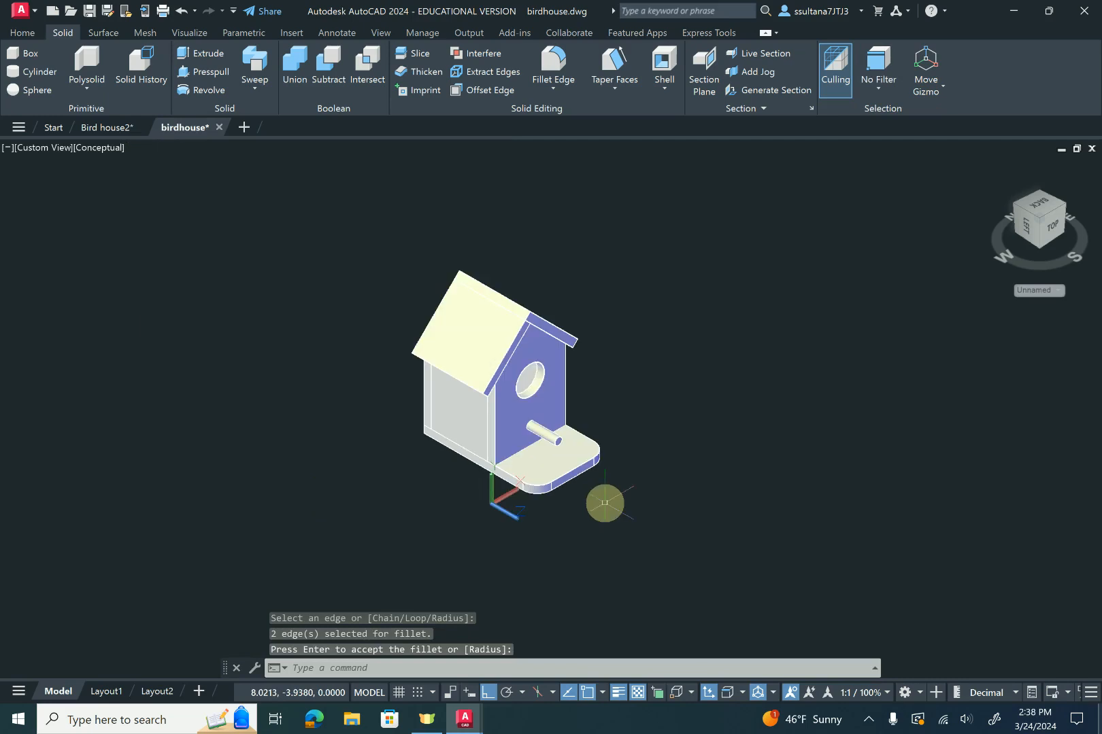
mouse_move(198, 453)
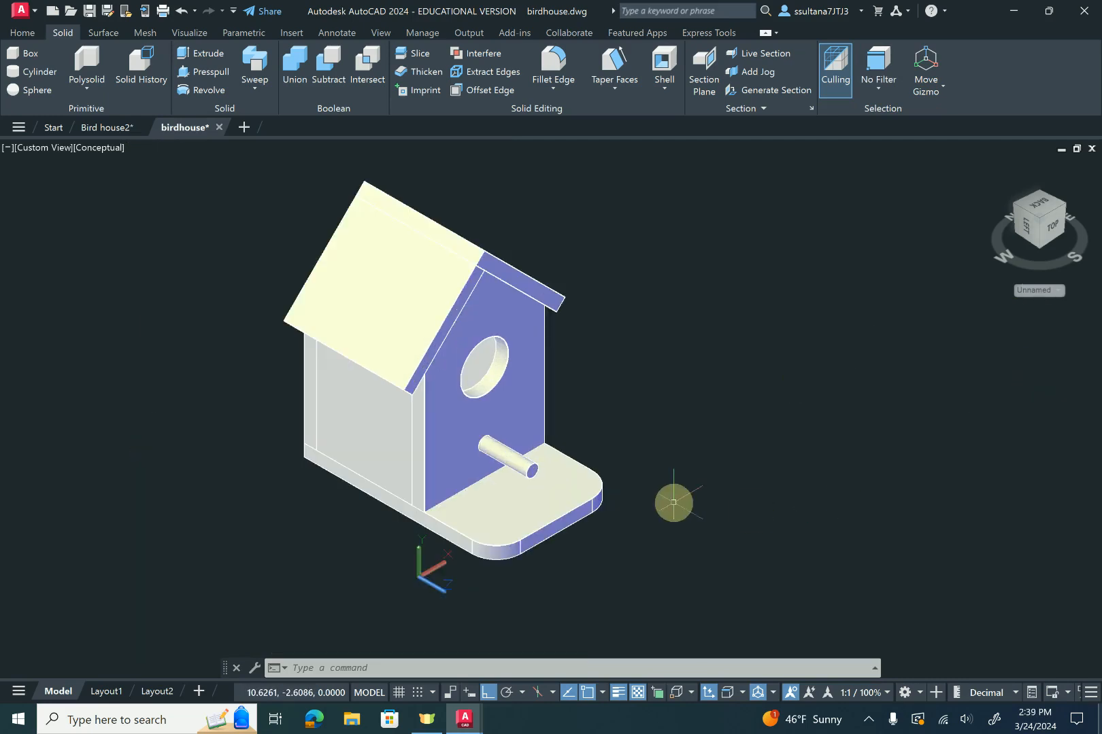
mouse_move(716, 490)
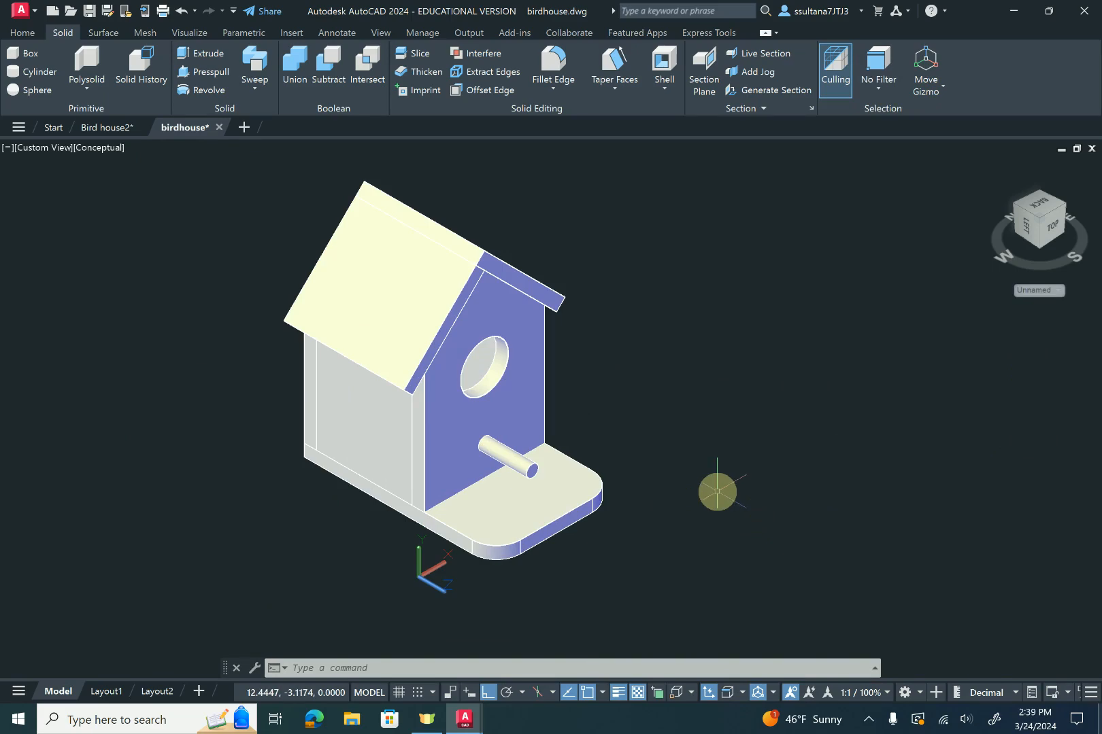